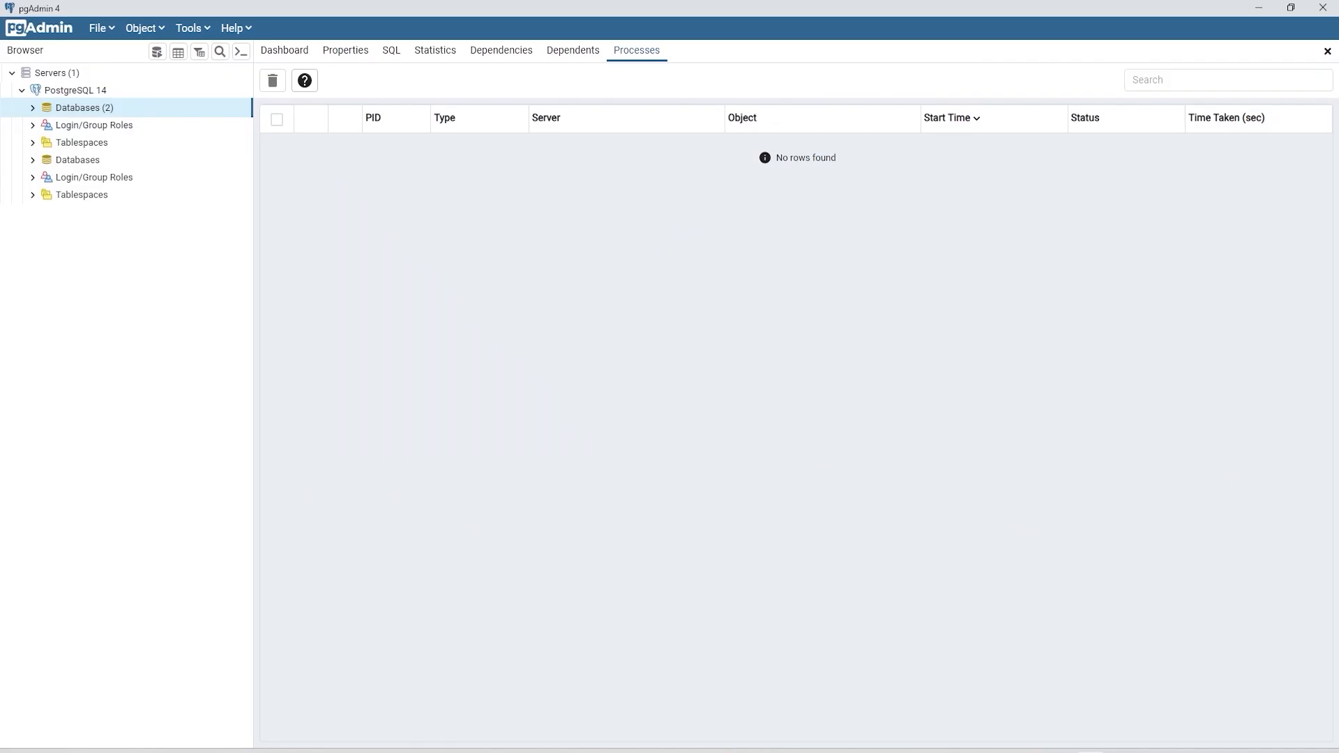
mouse_move(520, 289)
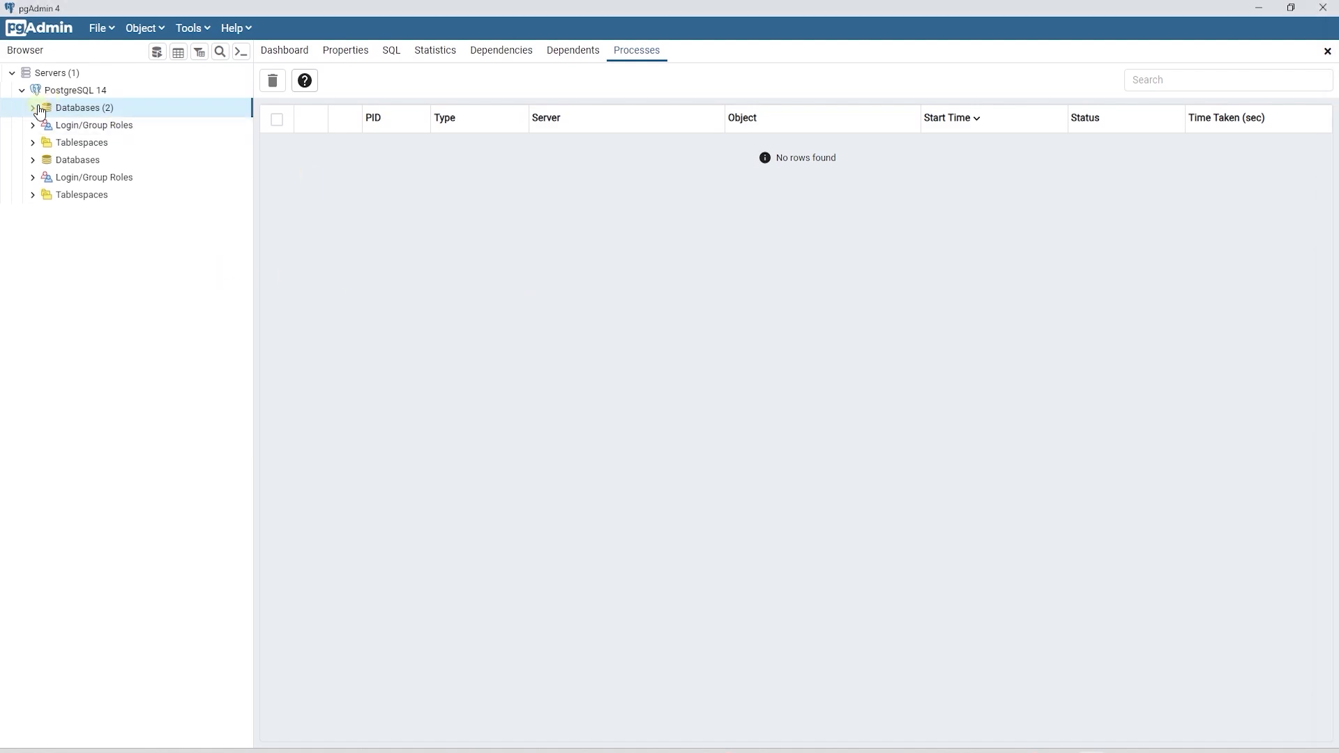
Open the Query Tool on AdventureWorks and enter select * from pg_settings where name='wal_level'.
click(33, 108)
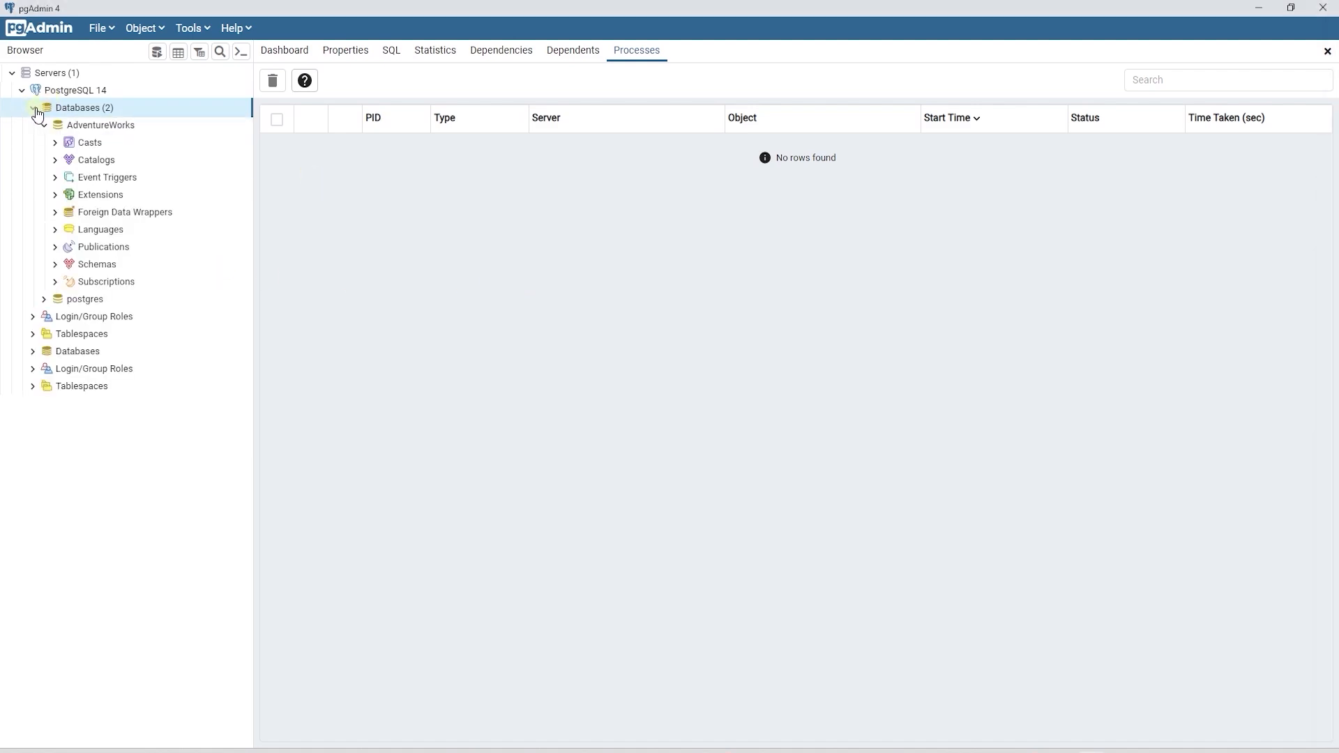
click(189, 28)
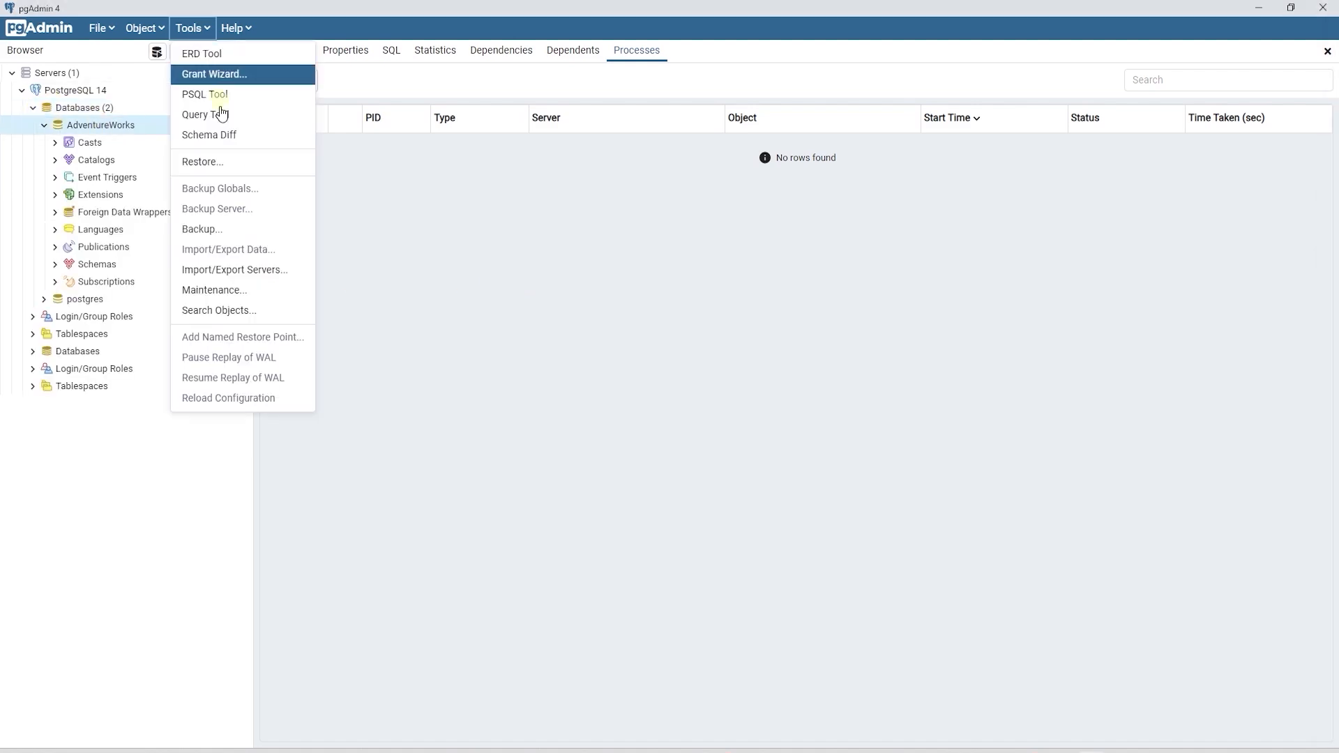
click(205, 115)
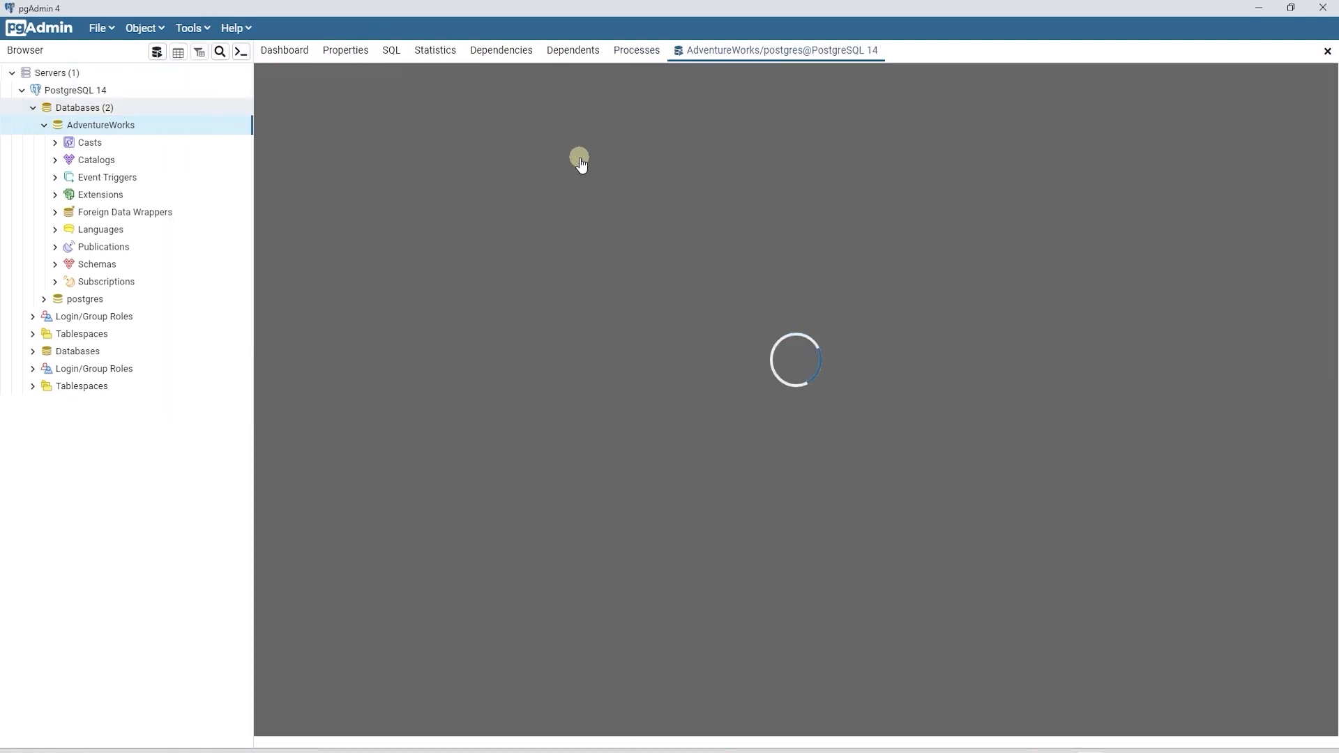
right_click(579, 167)
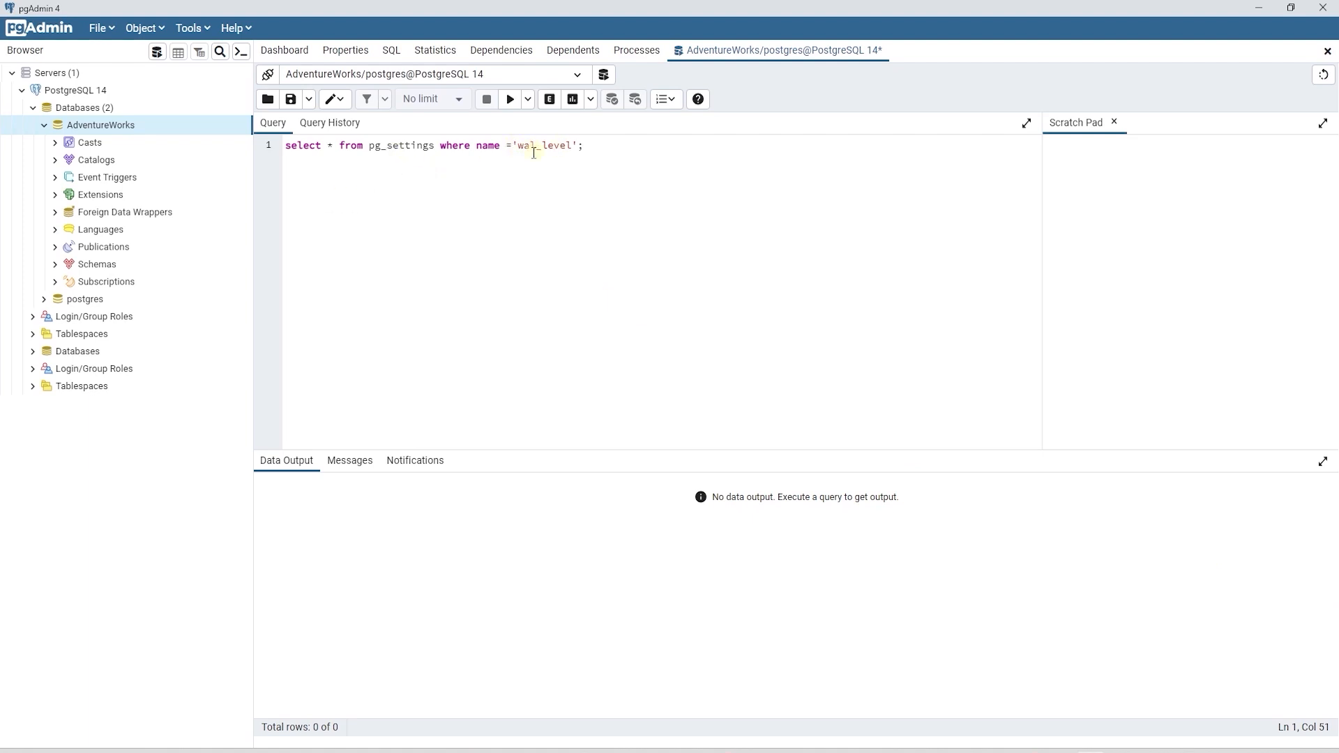
click(509, 99)
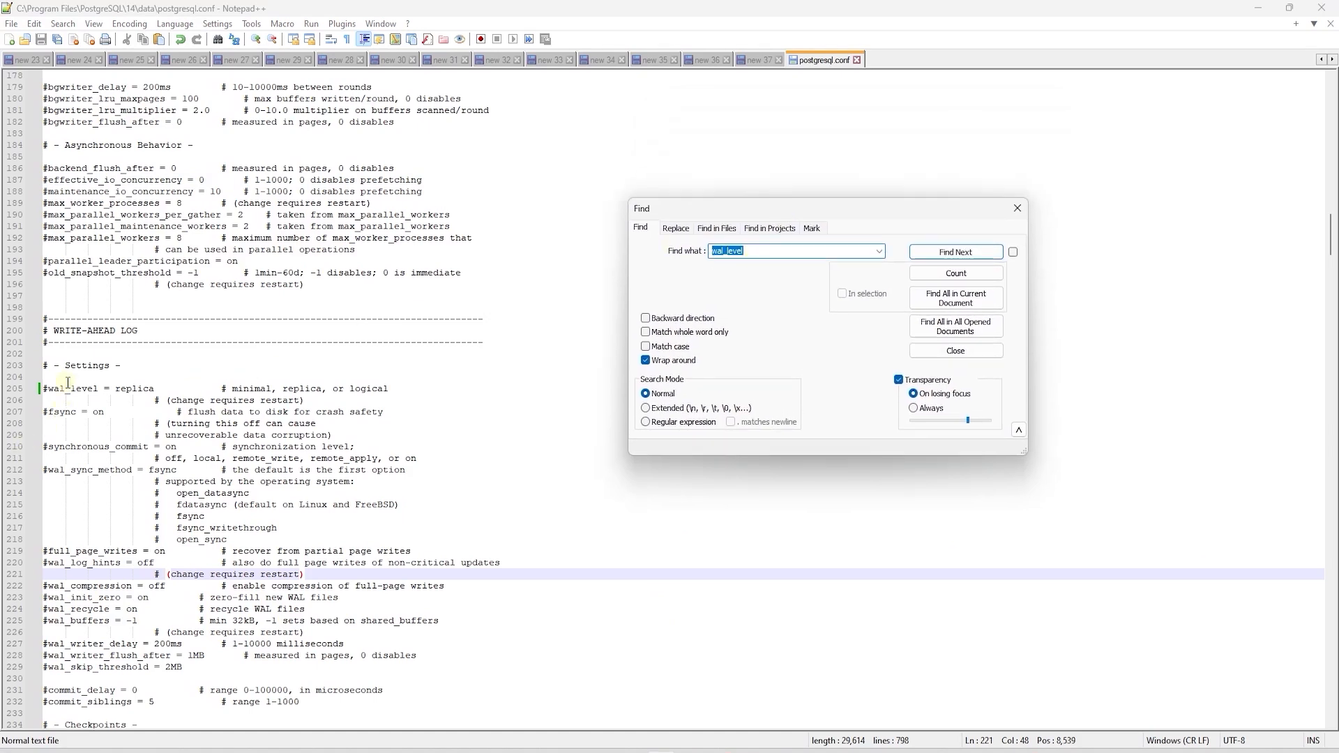
Find wal_level in postgresql.conf and overwrite replica with logical.
click(955, 252)
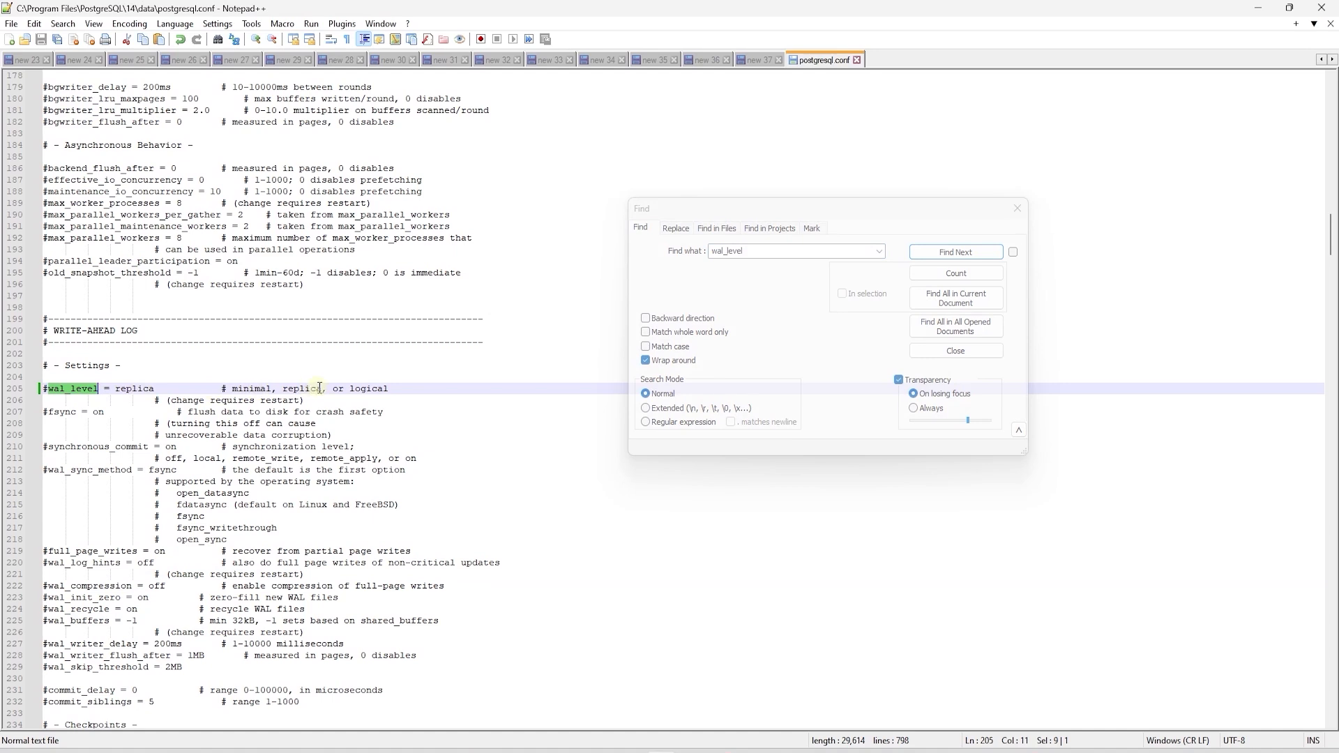
click(955, 251)
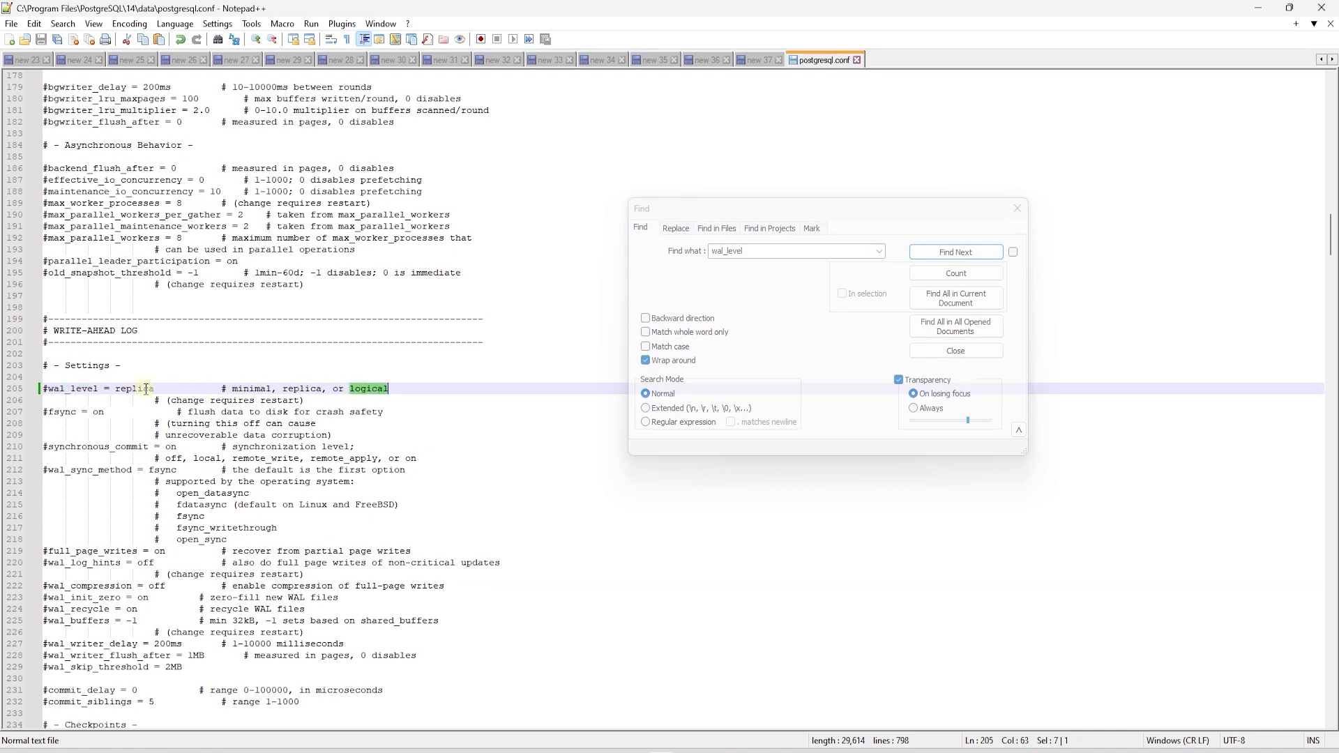
text(logical)
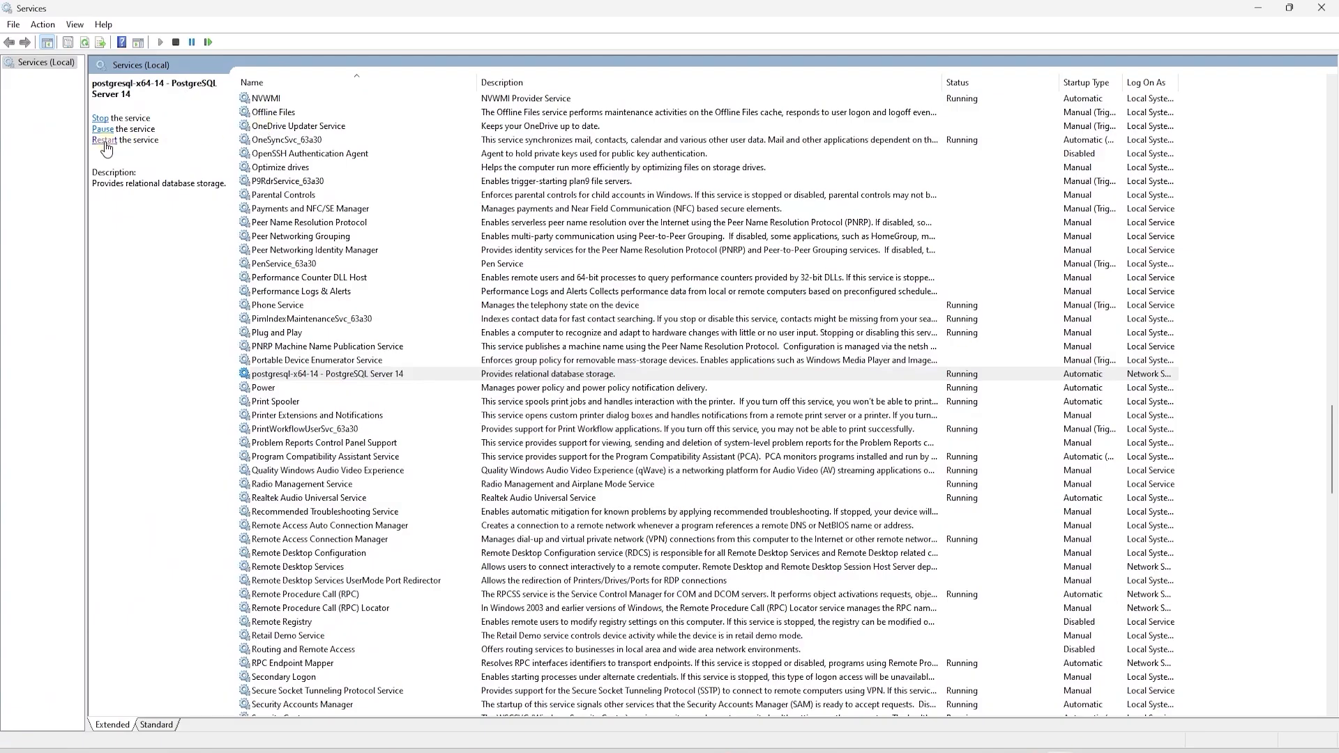
Restart the postgresql-x64-14 service from the Services console.
click(111, 140)
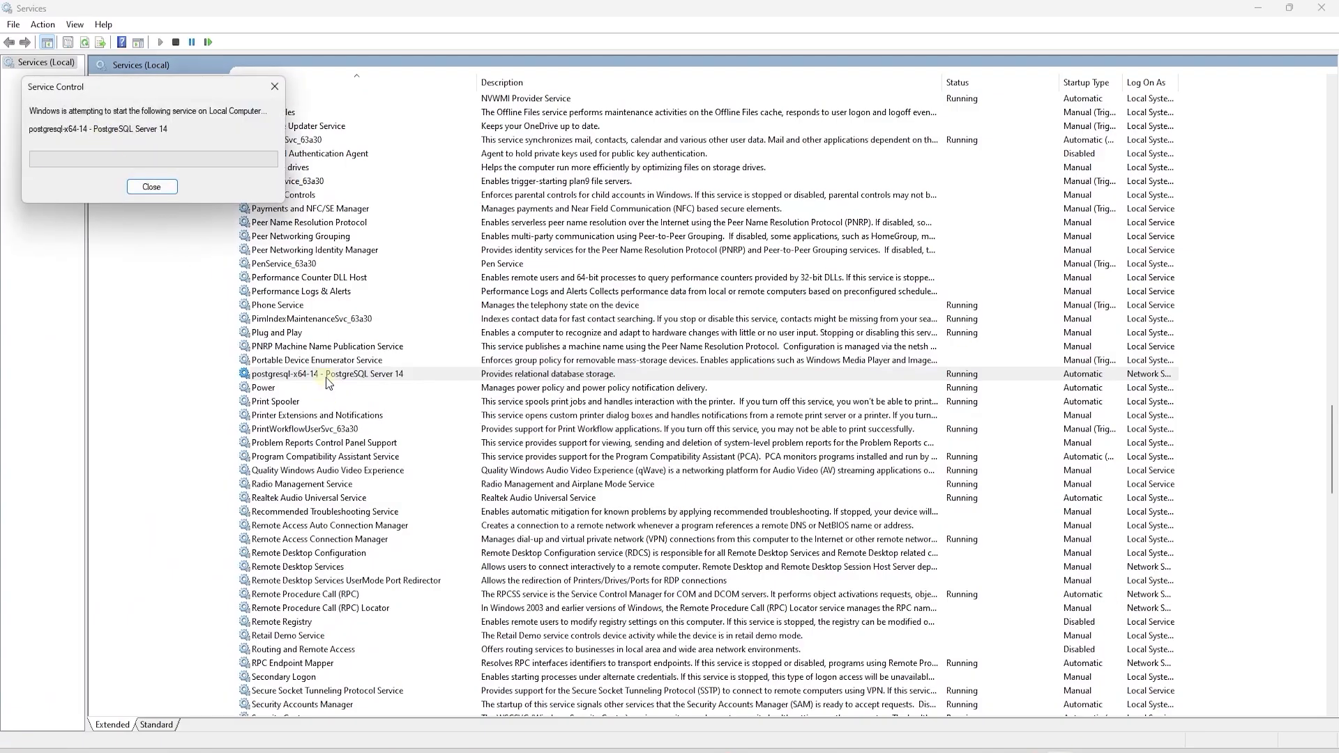
click(151, 186)
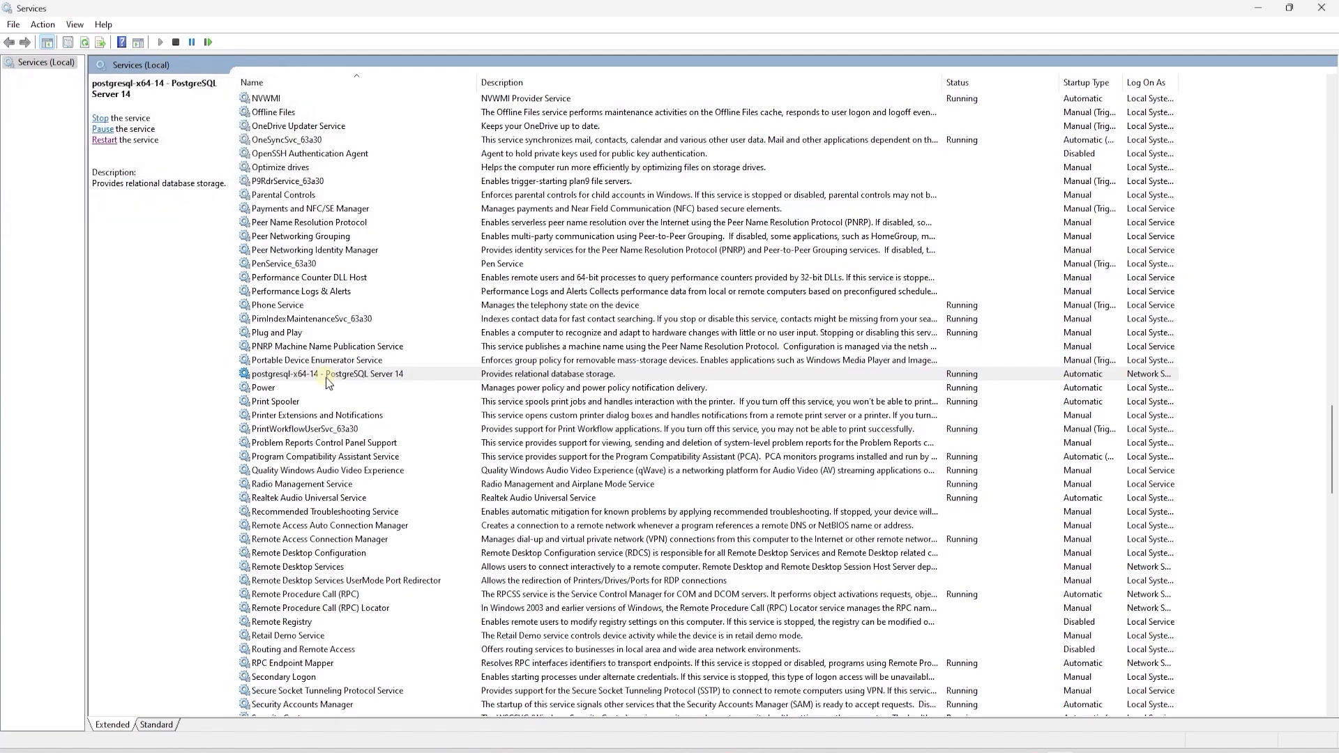
click(324, 374)
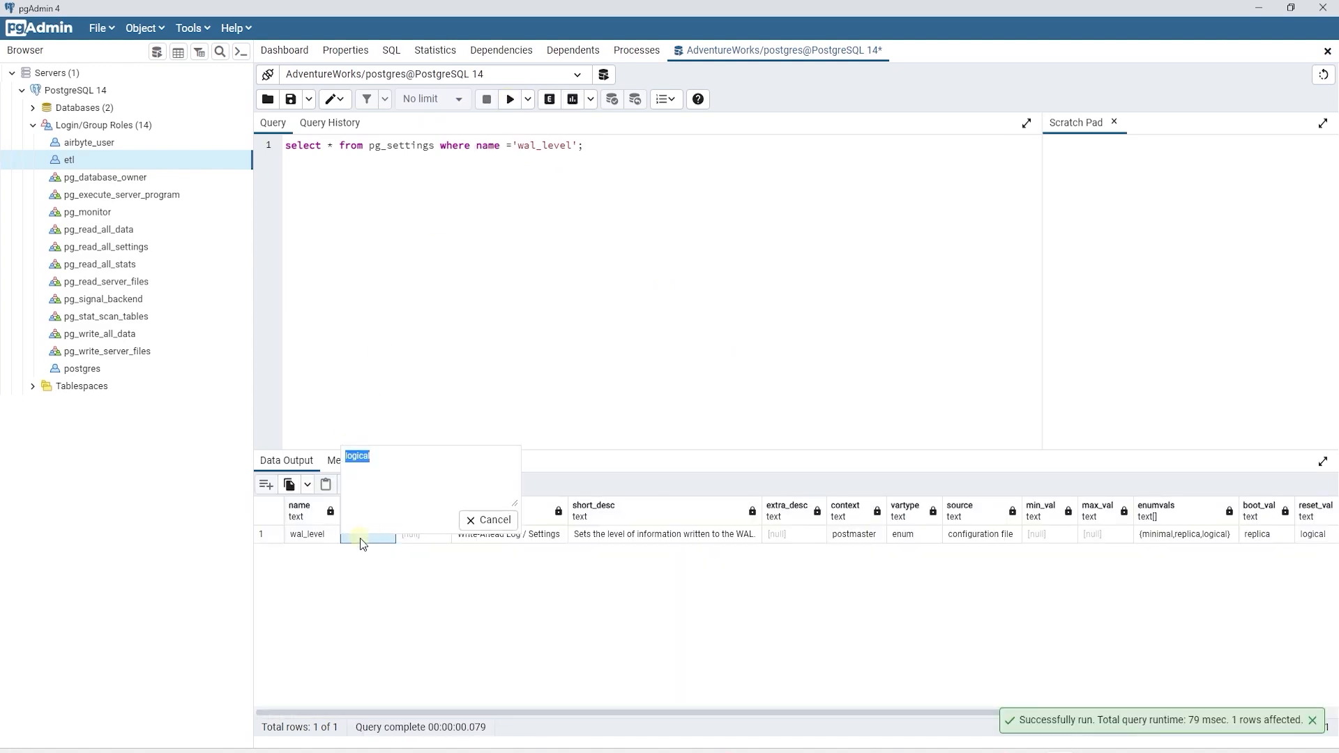
Close the wal_level value viewer, expand Login/Group Roles, and right-click a login role.
click(488, 519)
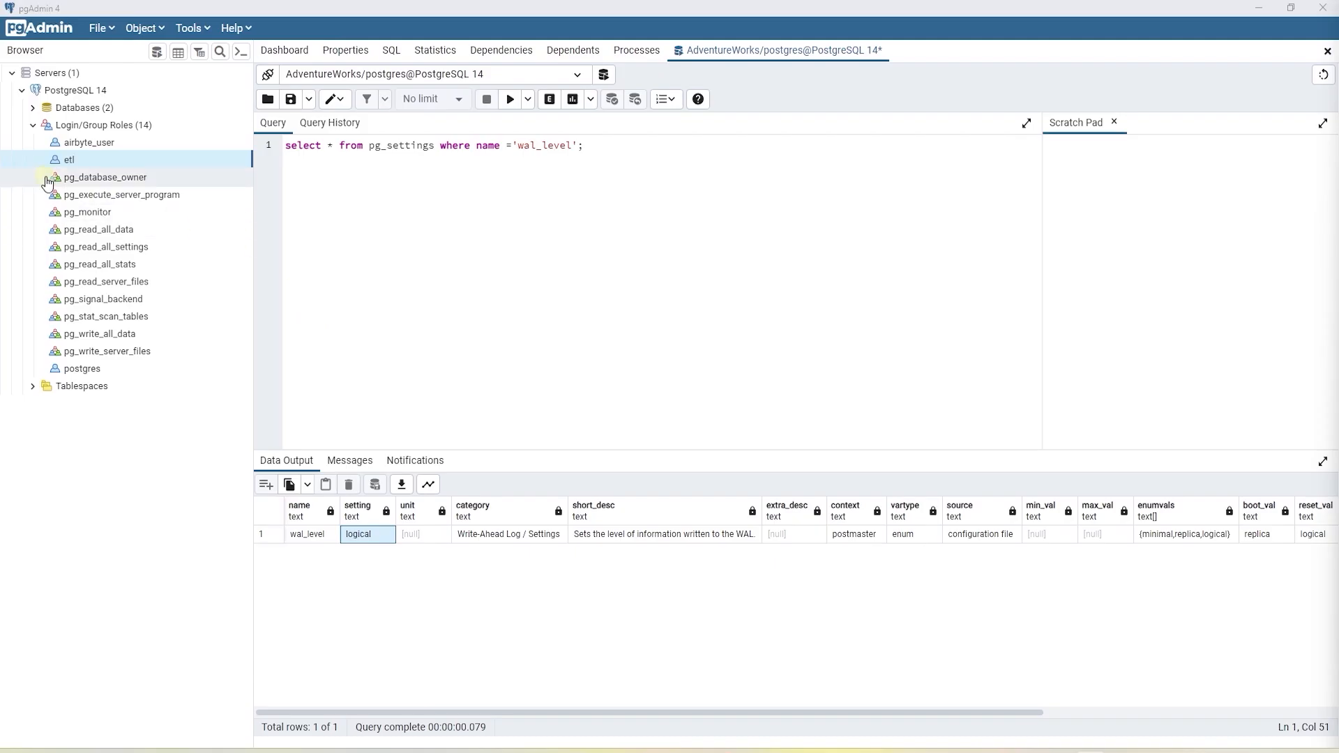
click(68, 160)
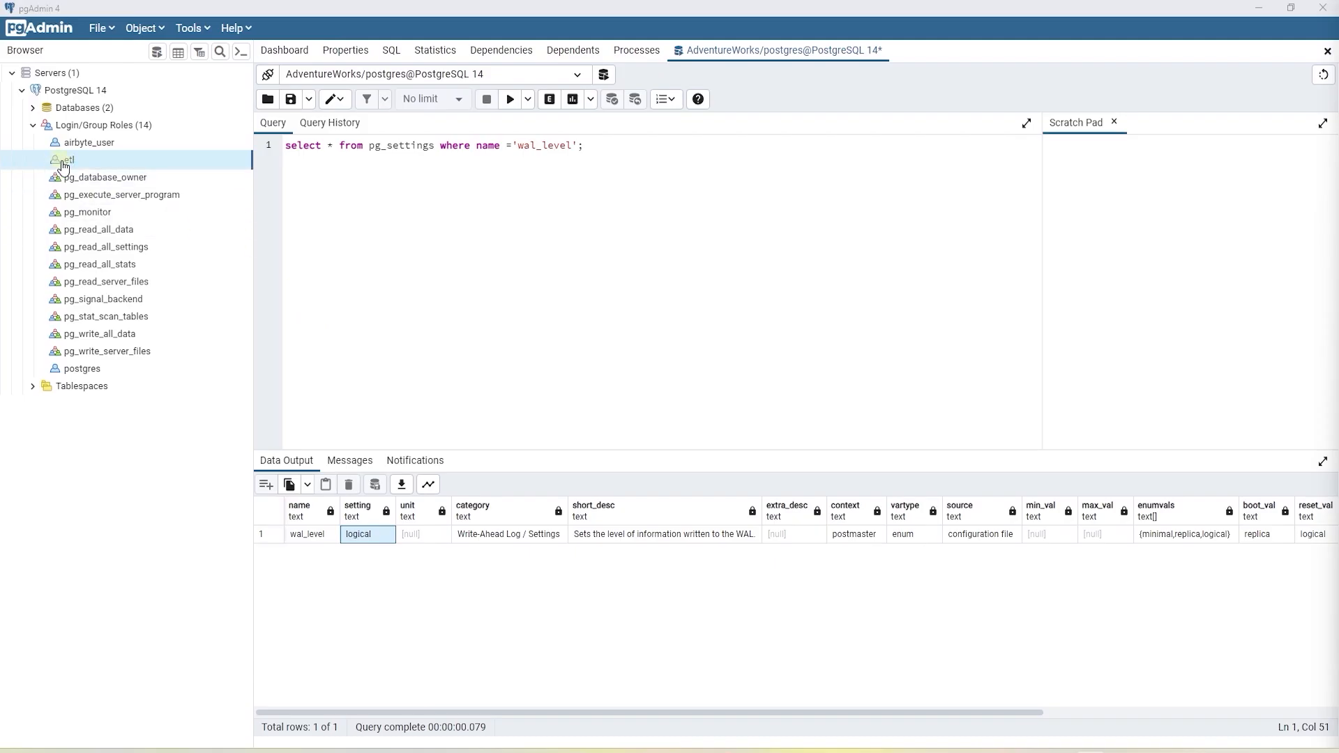
right_click(83, 368)
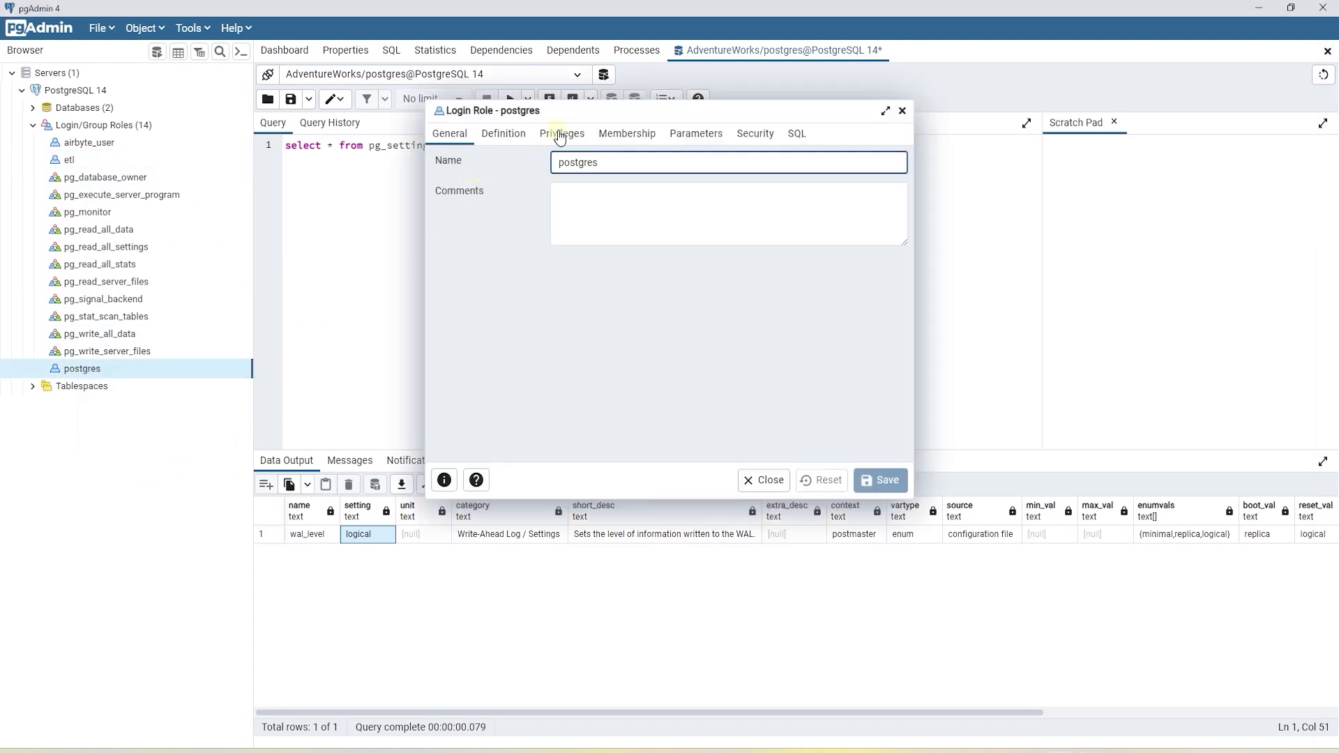
Show the postgres role's Membership tab, listing etl with admin option.
click(627, 134)
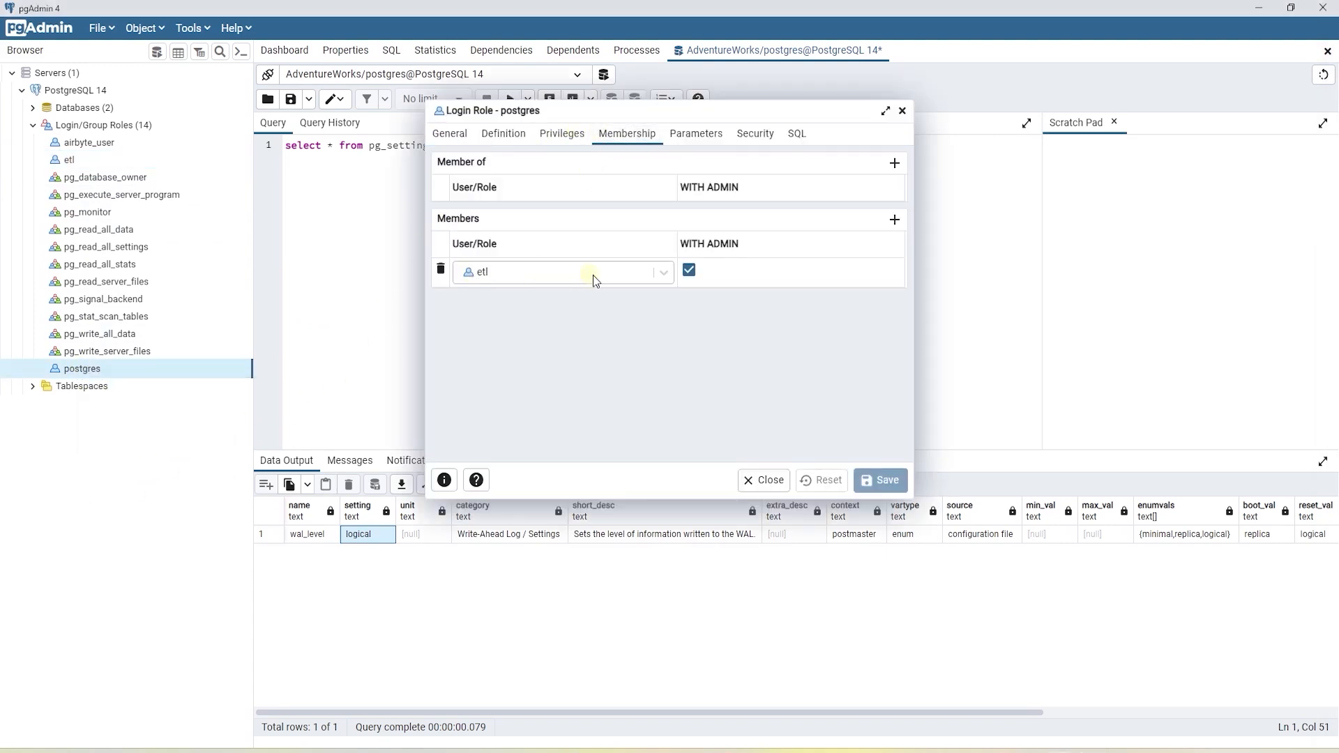
mouse_move(614, 348)
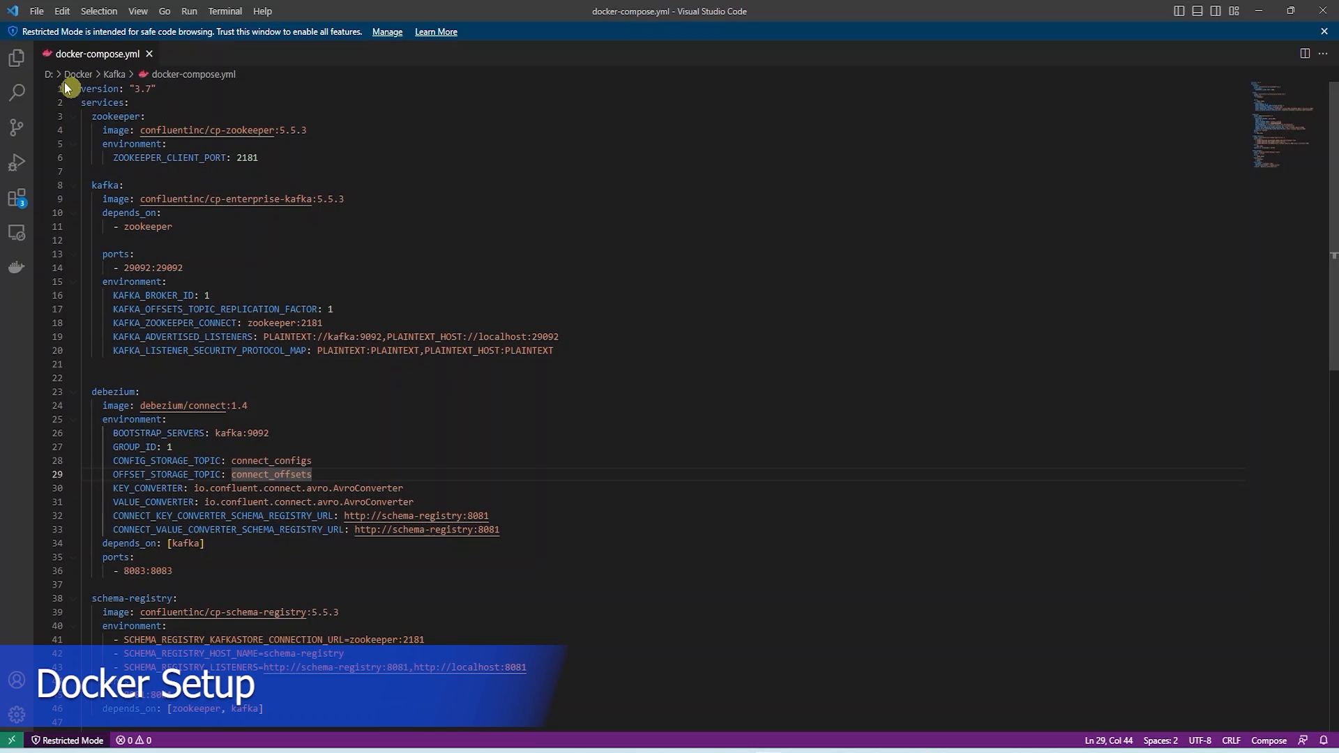
double_click(112, 116)
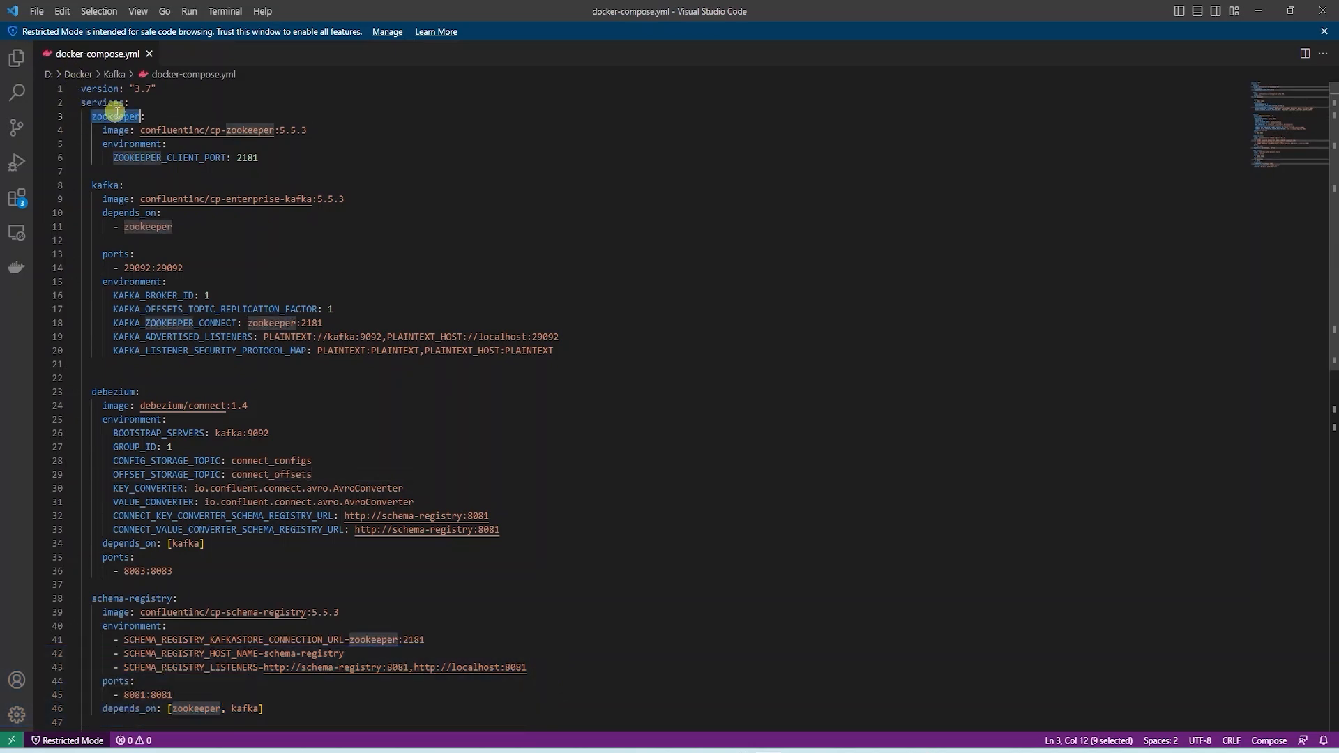
mouse_move(187, 130)
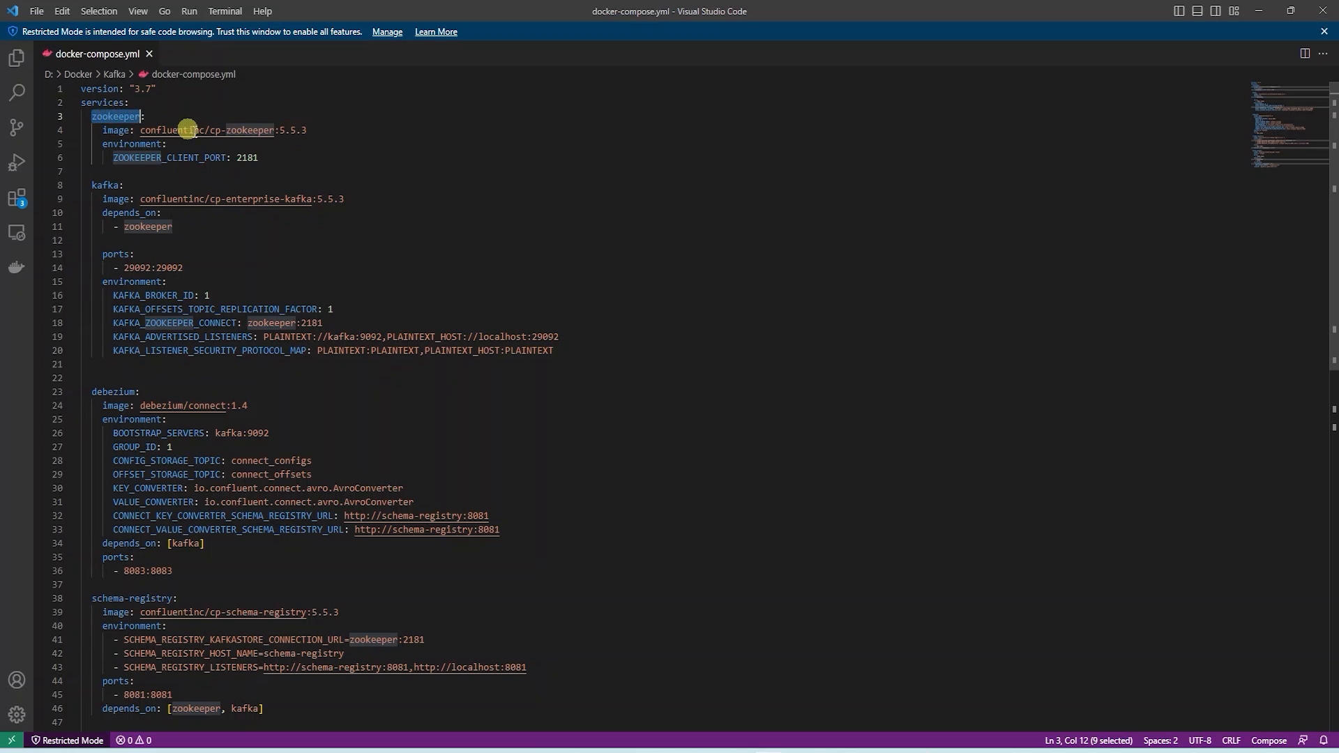
mouse_move(262, 160)
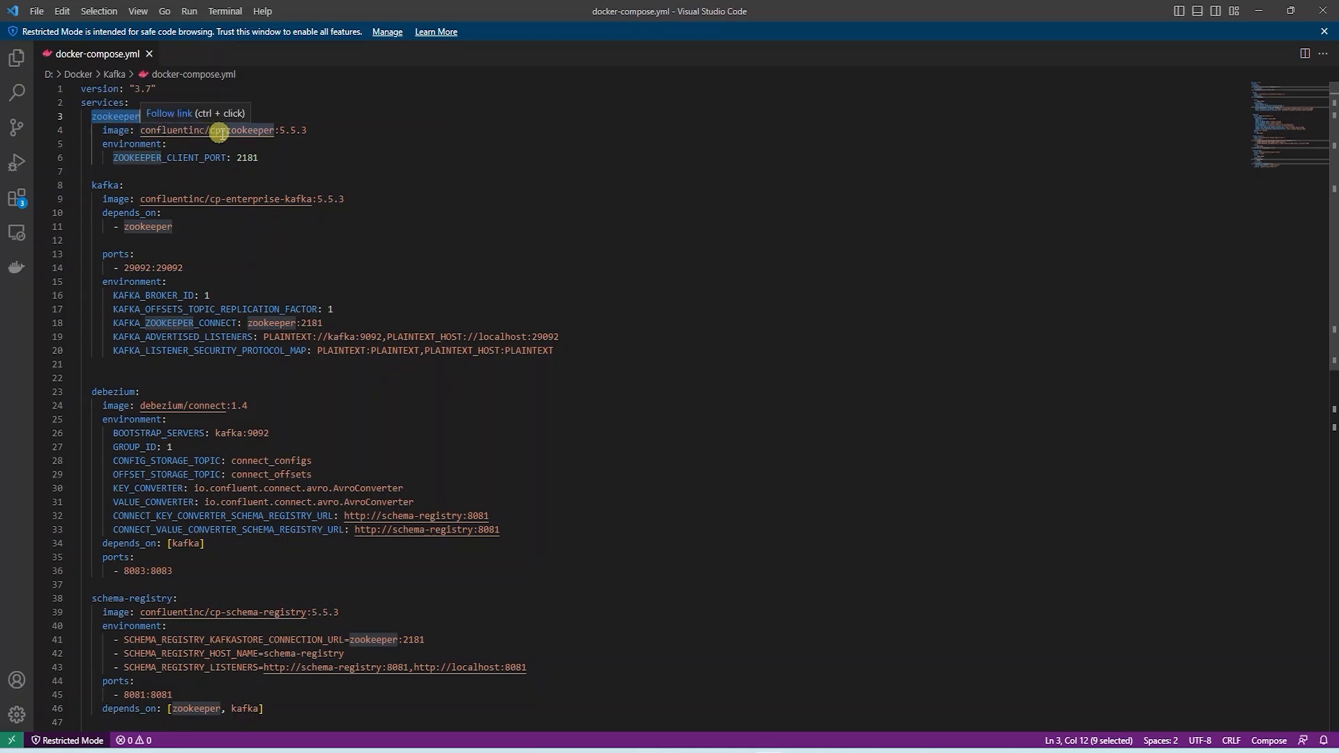
mouse_move(316, 141)
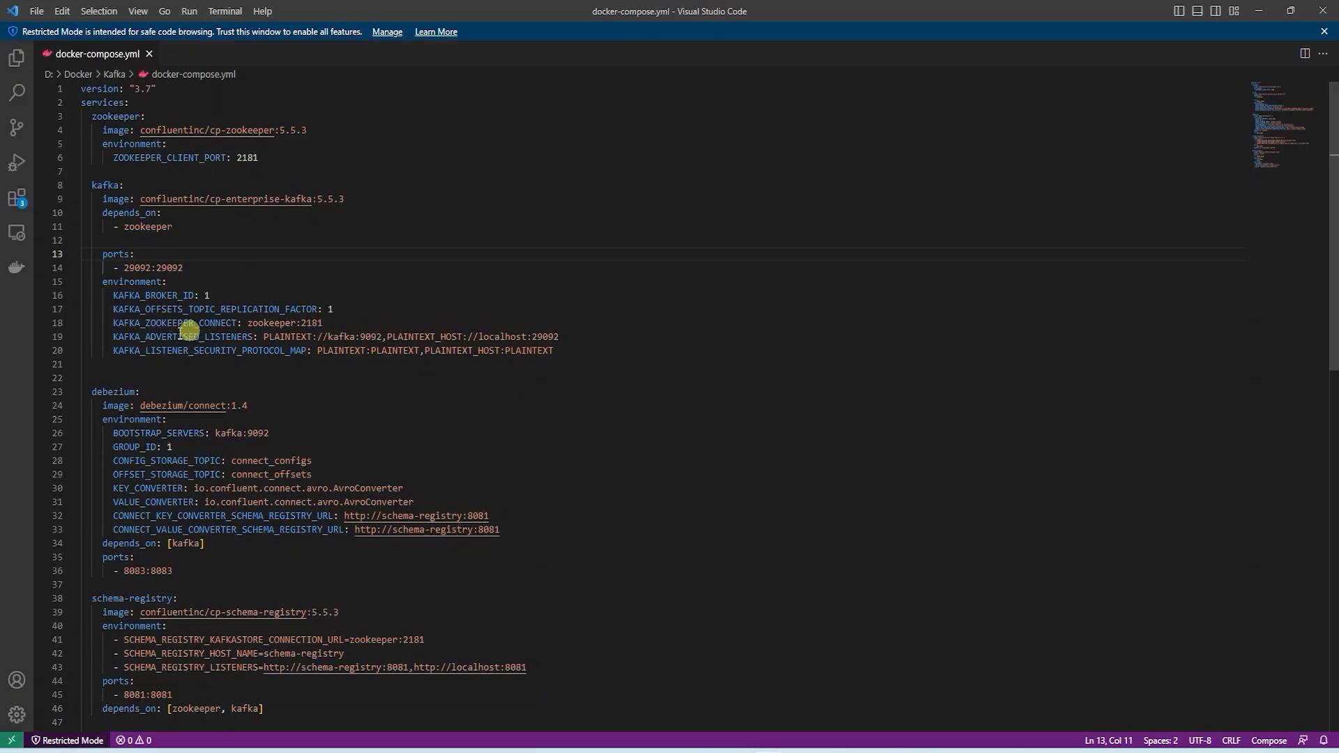
mouse_move(193, 336)
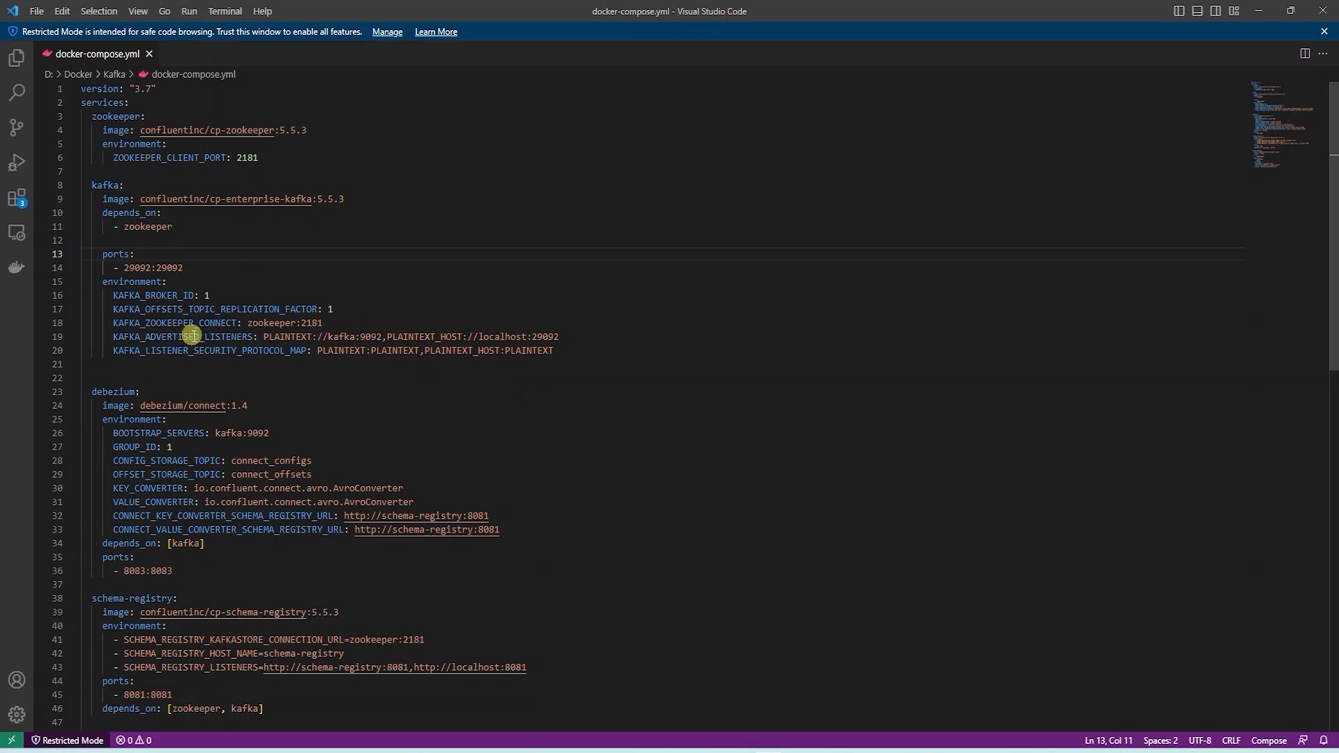
mouse_move(353, 341)
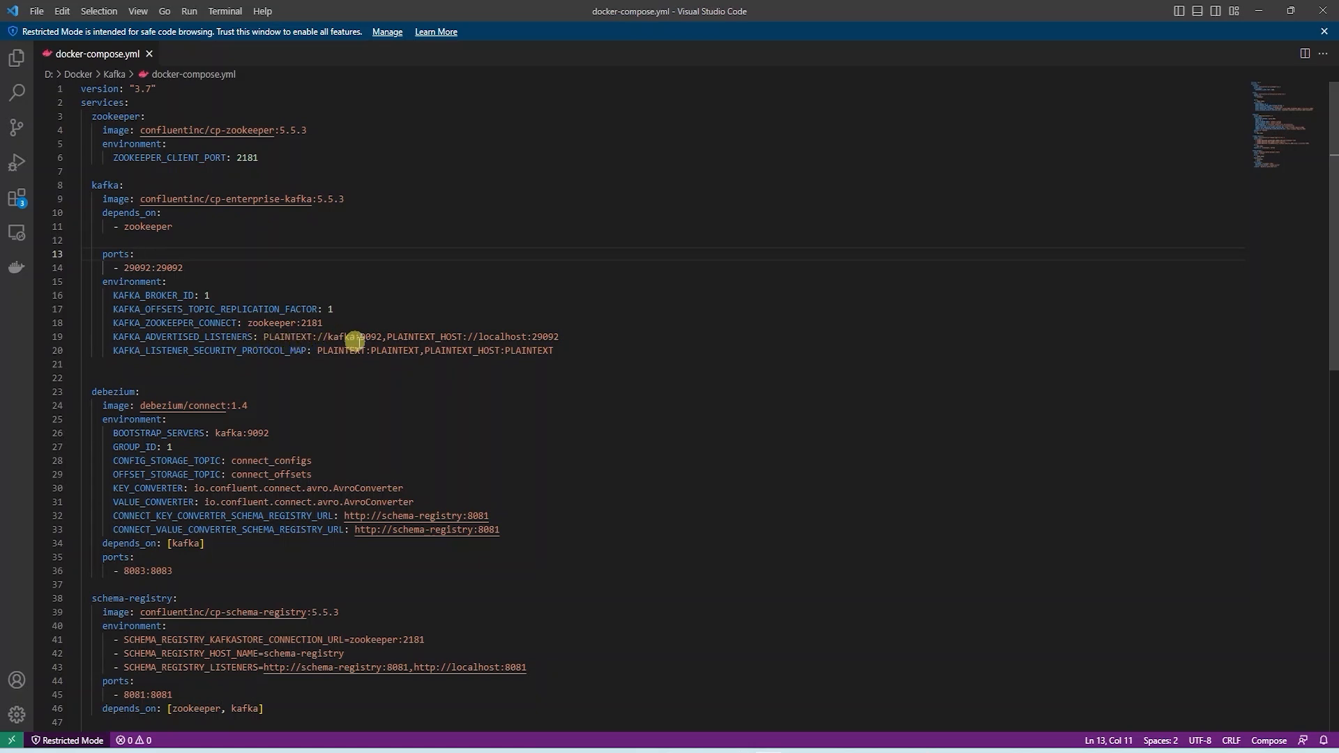
mouse_move(376, 336)
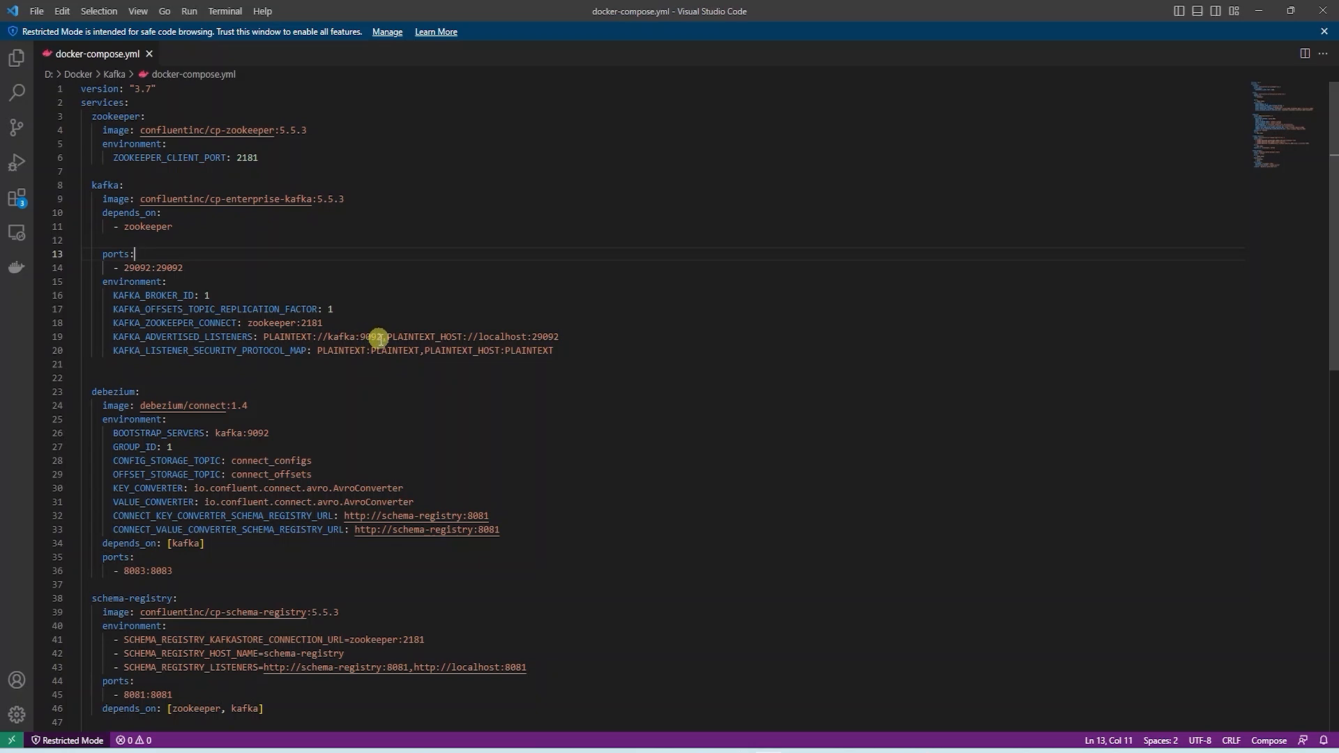
mouse_move(502, 335)
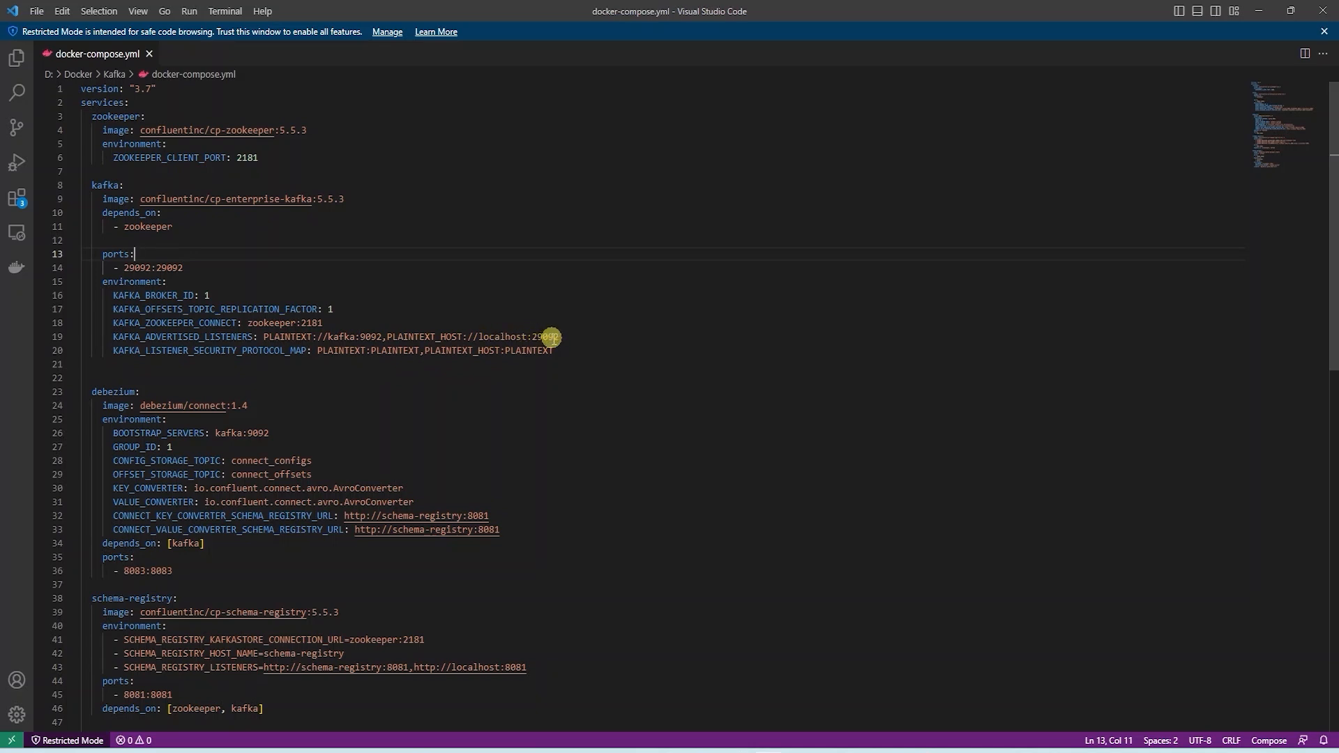
mouse_move(566, 338)
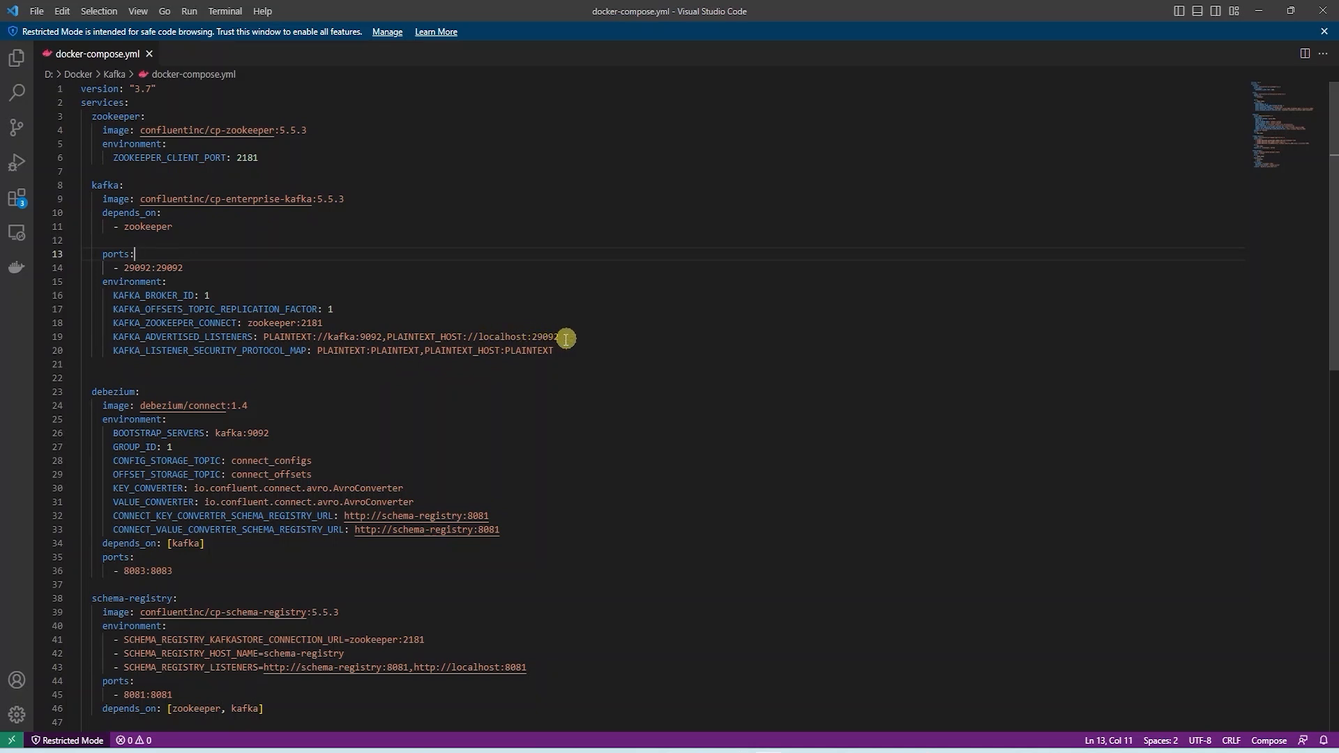
mouse_move(555, 337)
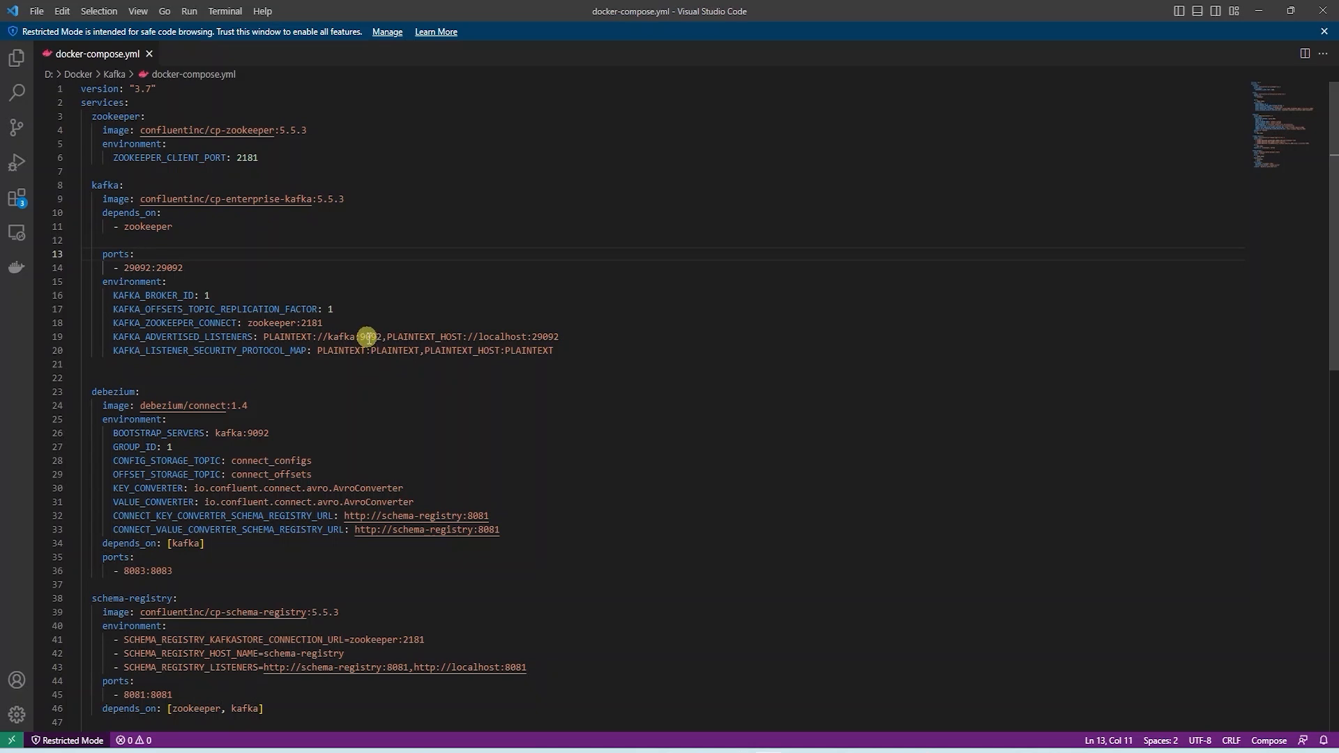
double_click(147, 226)
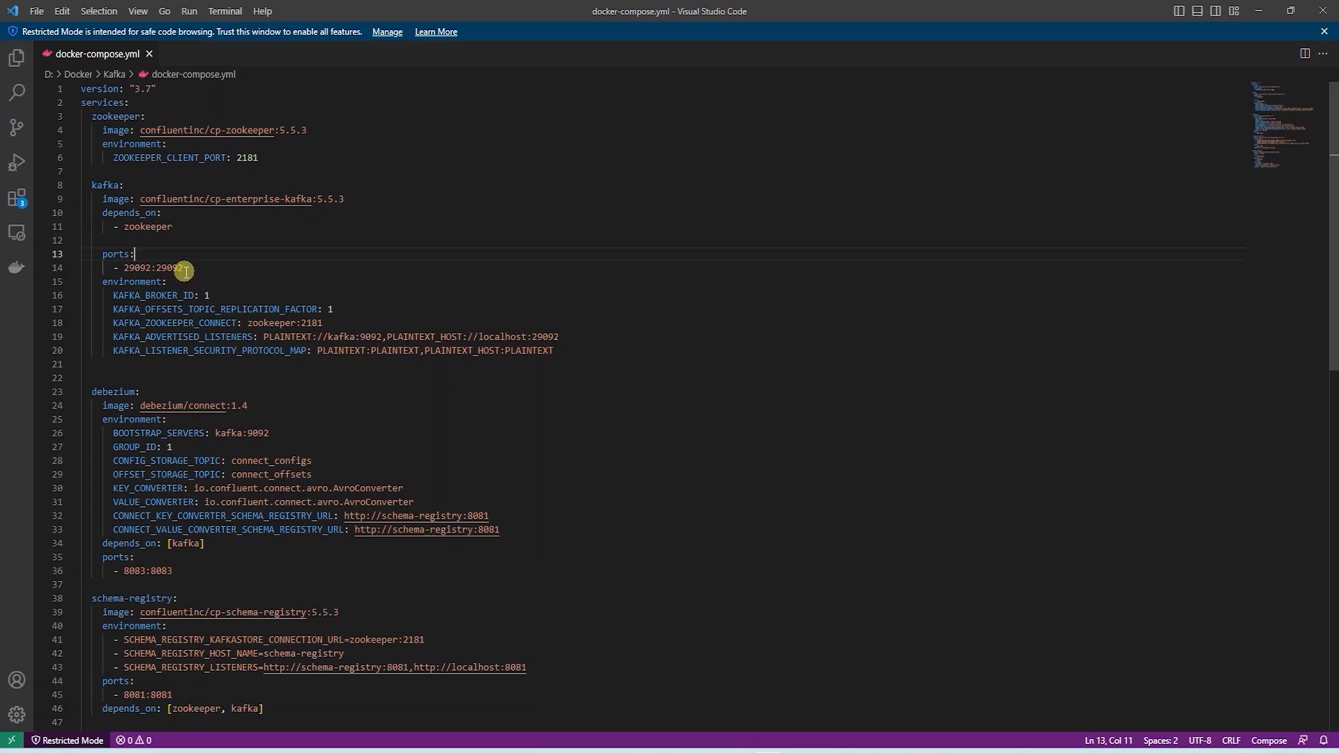
mouse_move(189, 258)
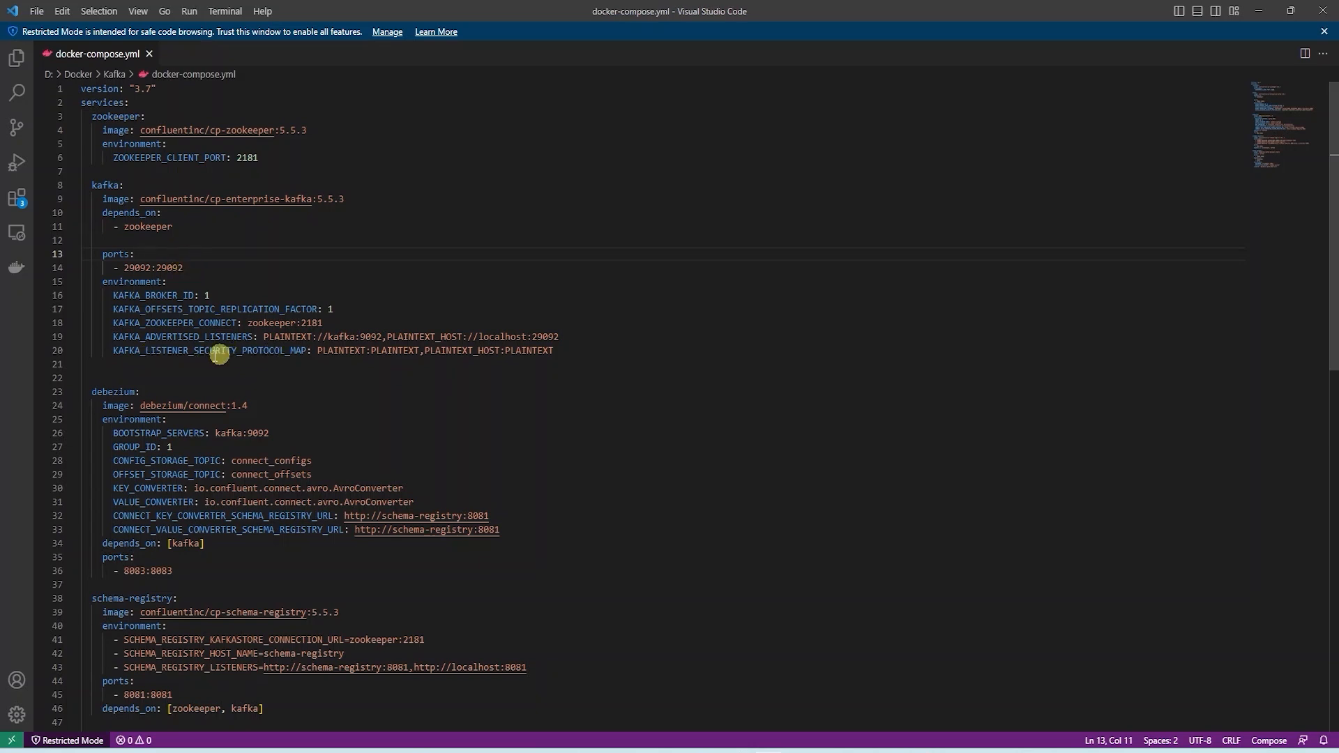
mouse_move(363, 361)
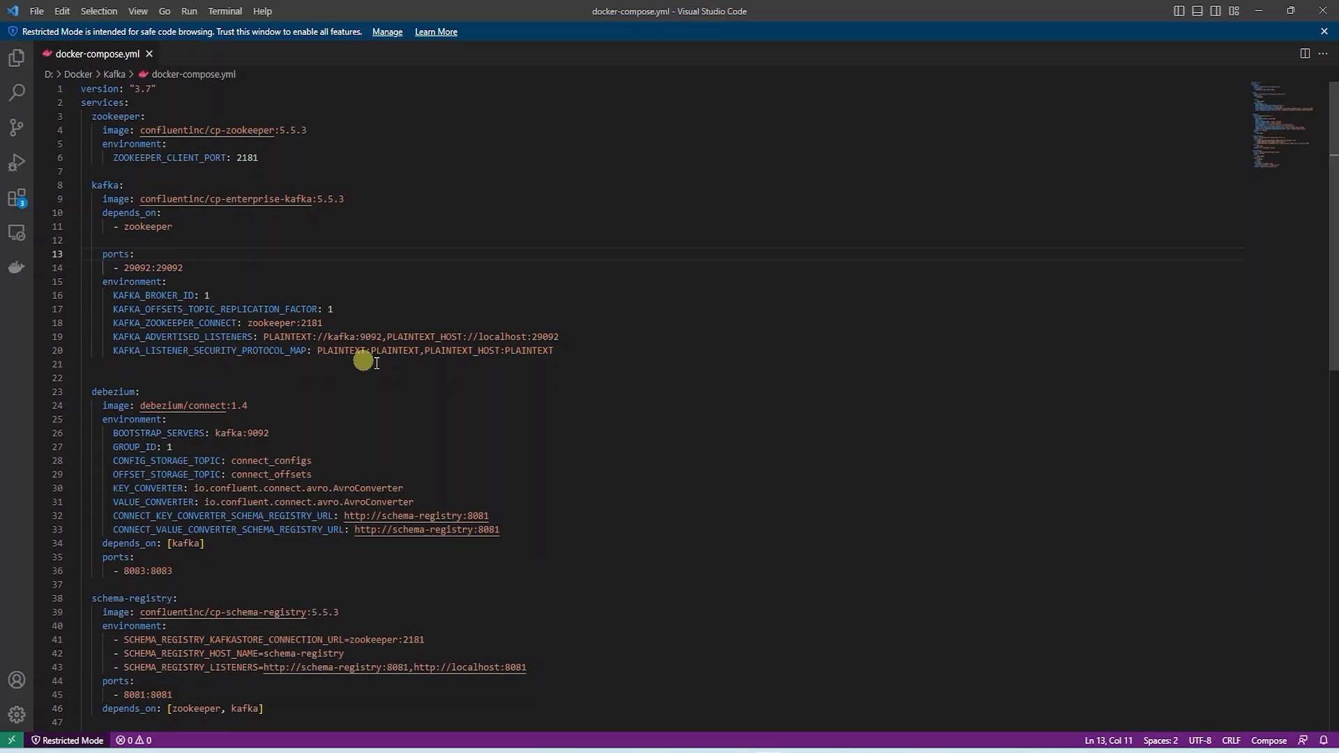
scroll(down, 3)
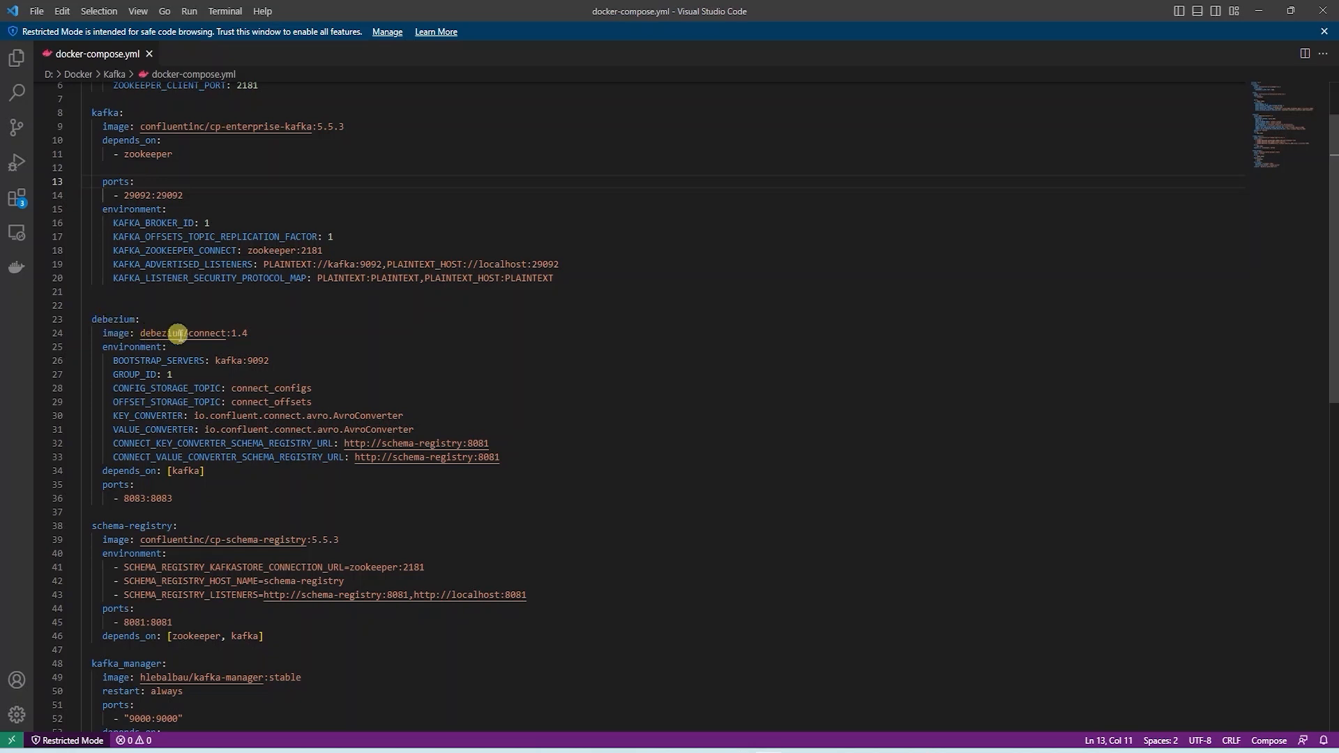
mouse_move(129, 347)
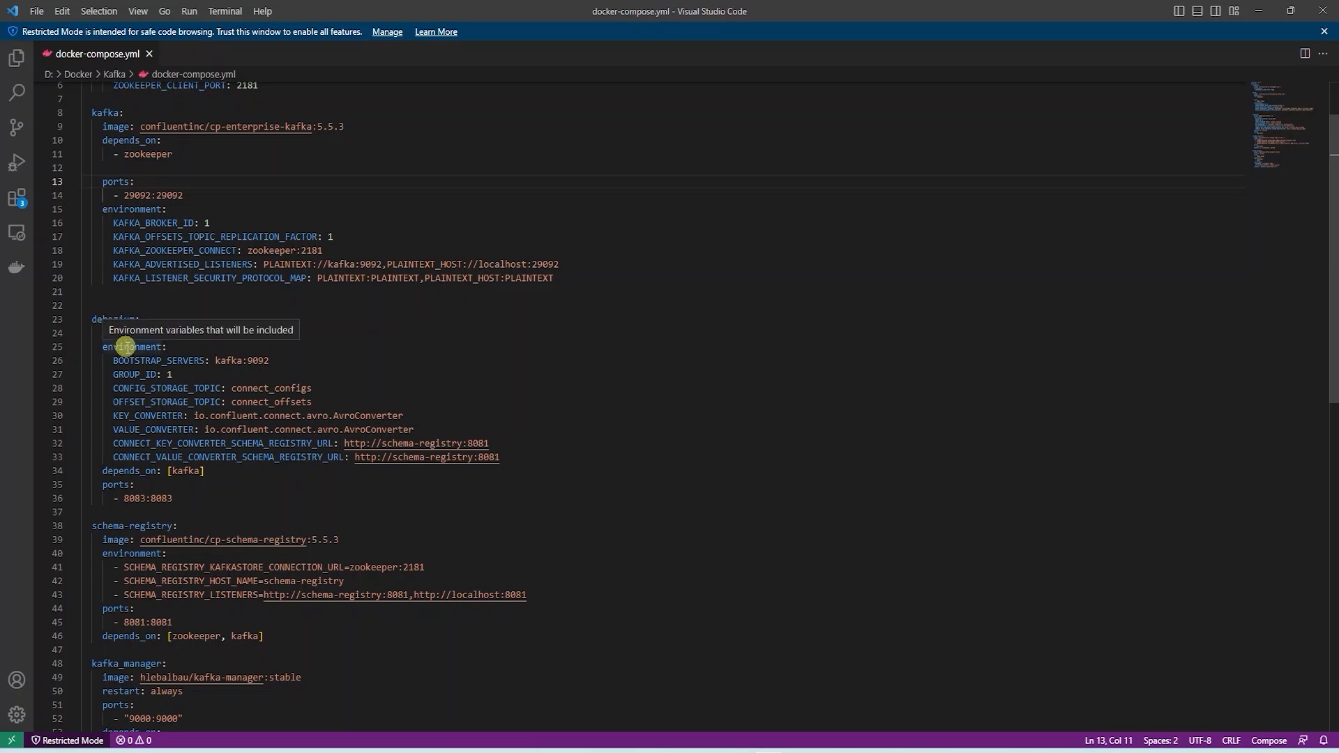
mouse_move(183, 360)
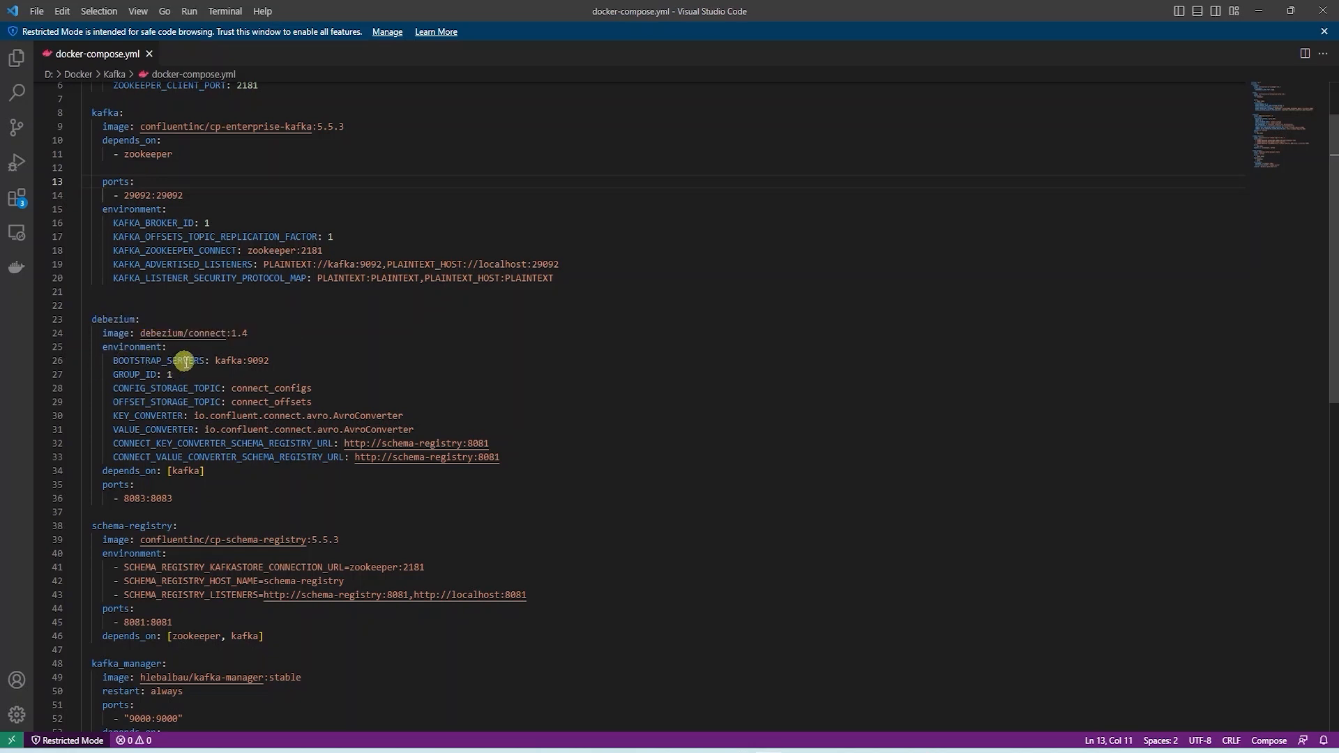
mouse_move(239, 356)
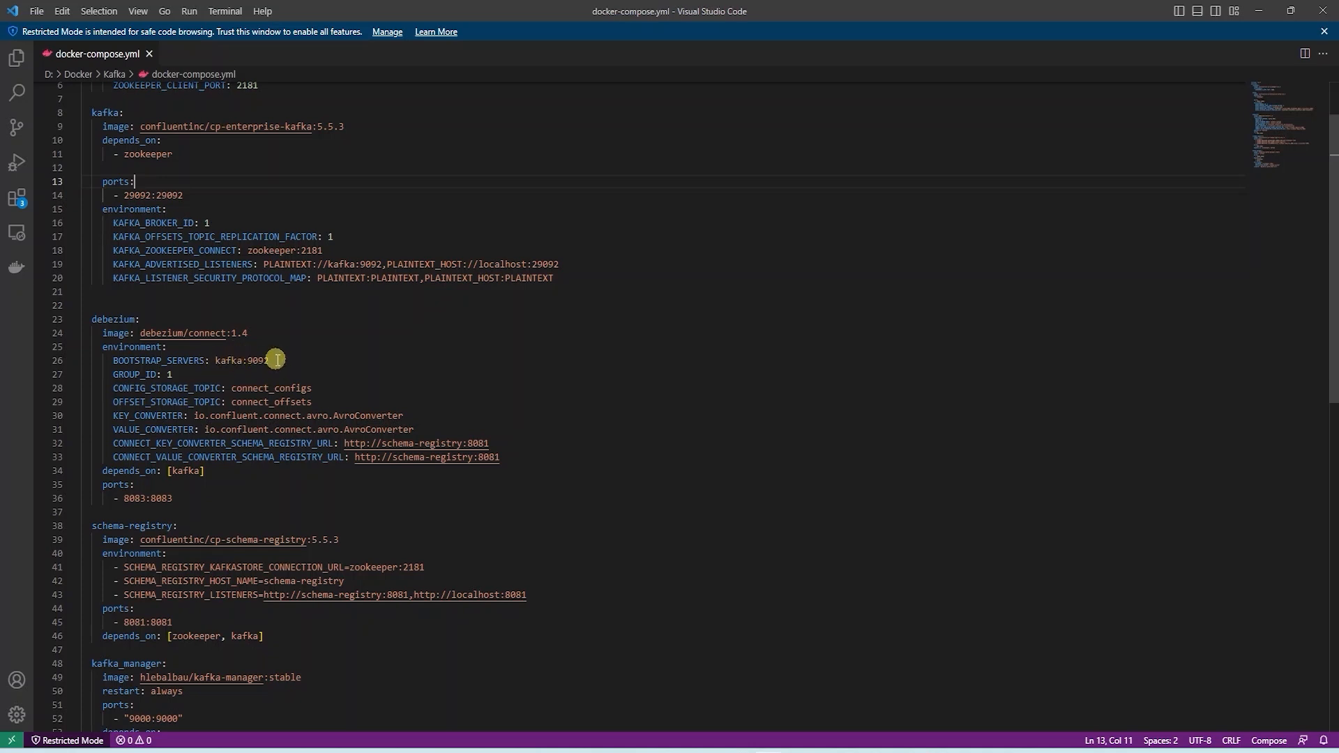
mouse_move(275, 367)
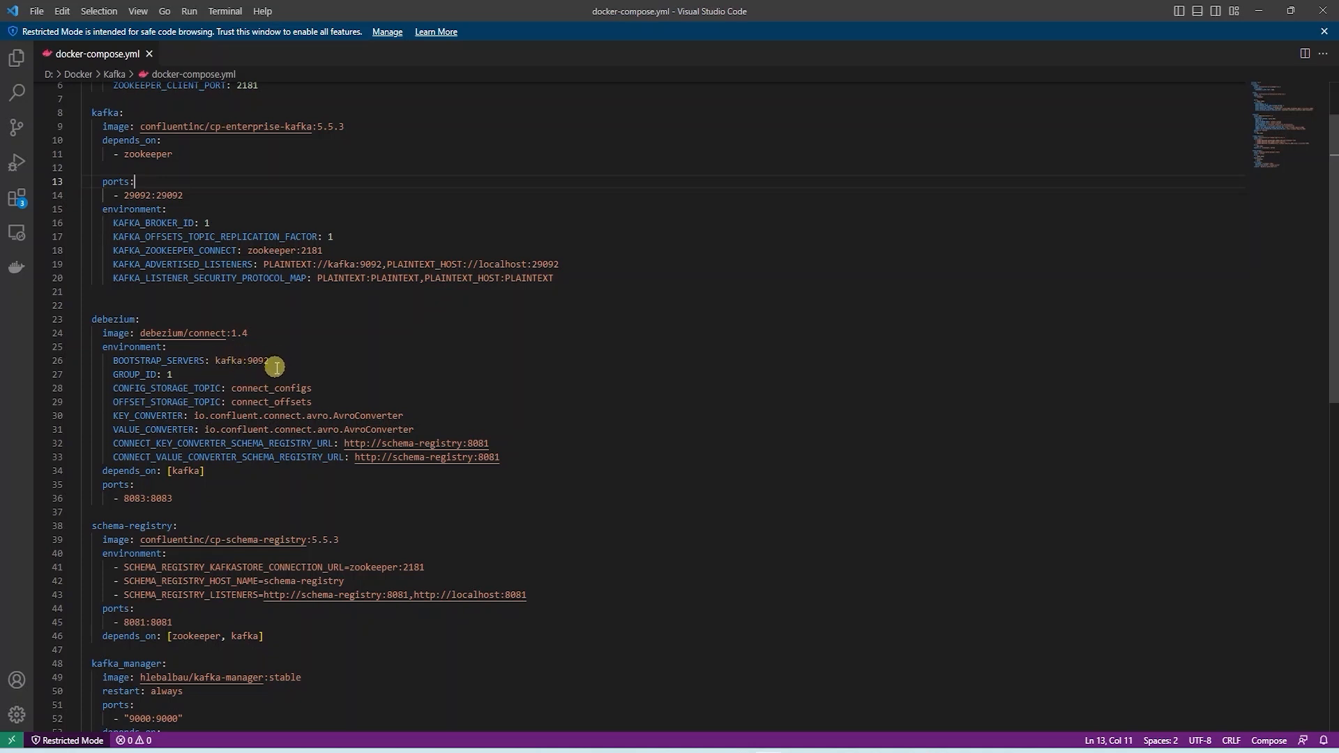
mouse_move(303, 369)
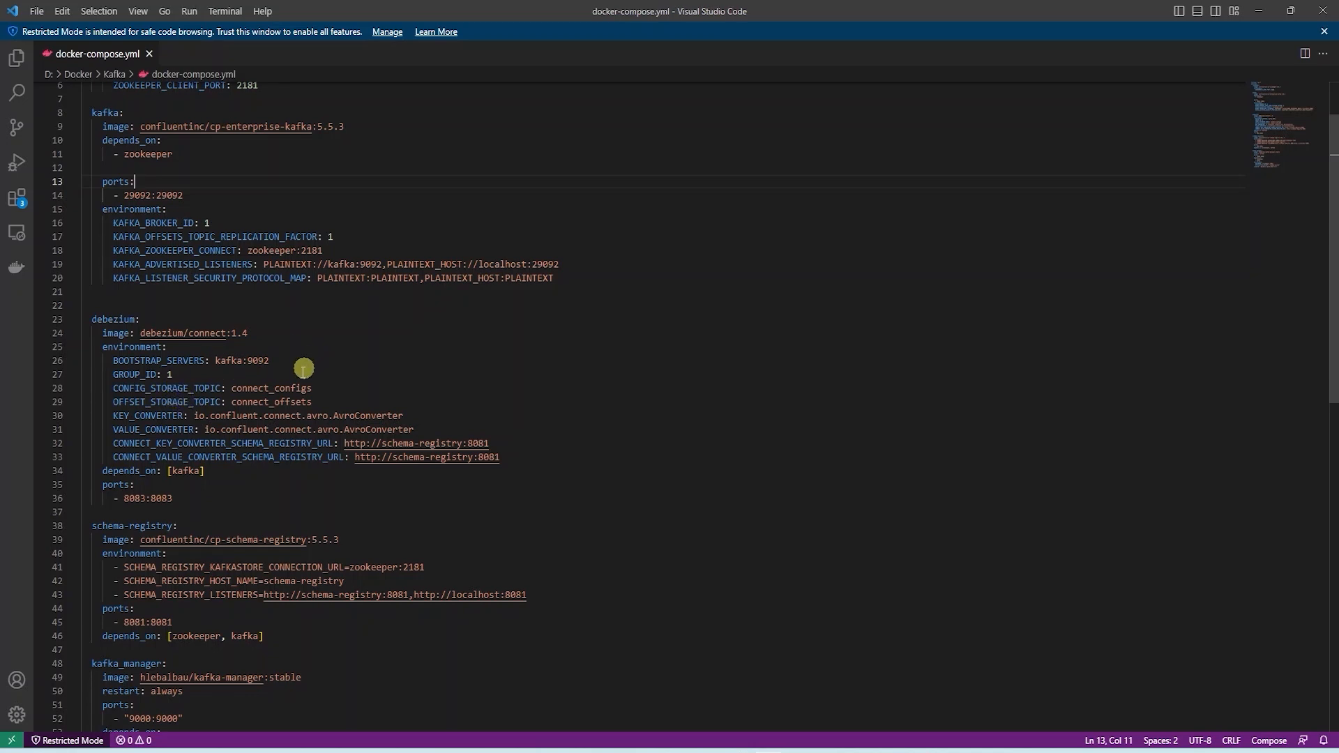
mouse_move(334, 357)
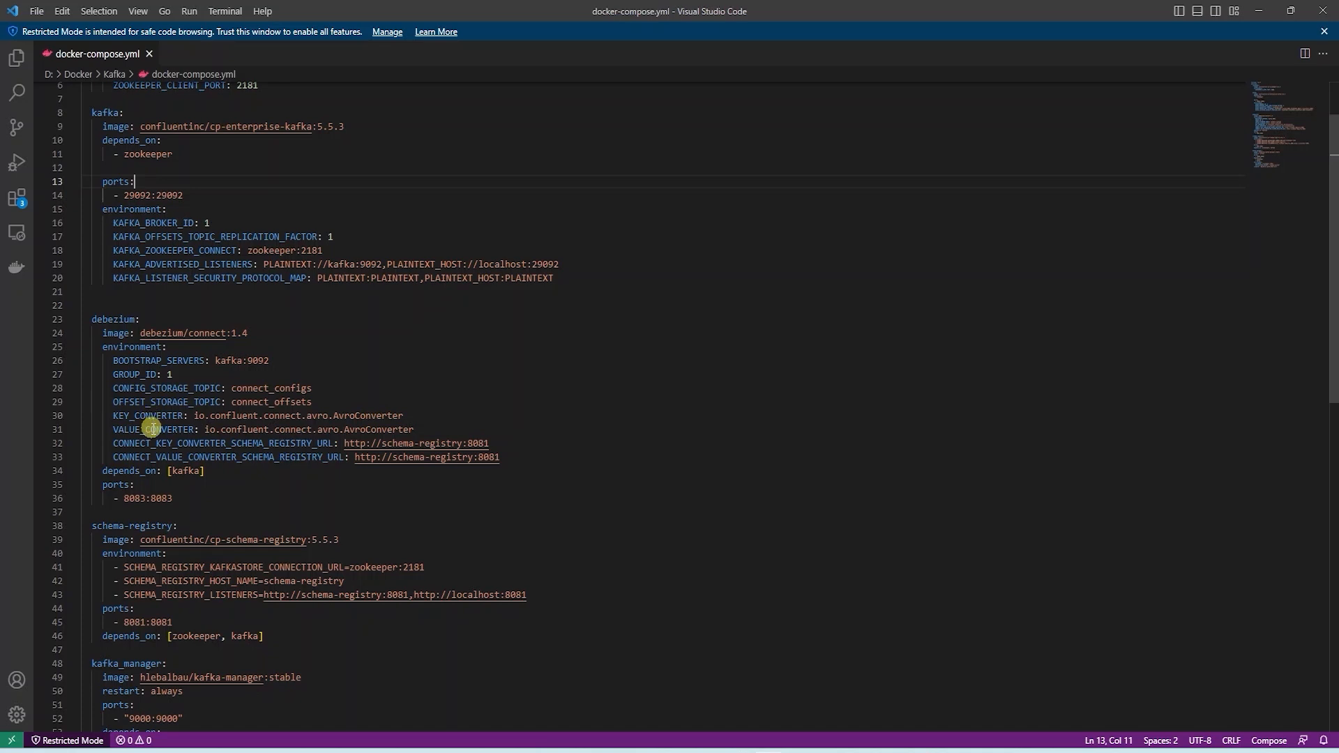
mouse_move(111, 313)
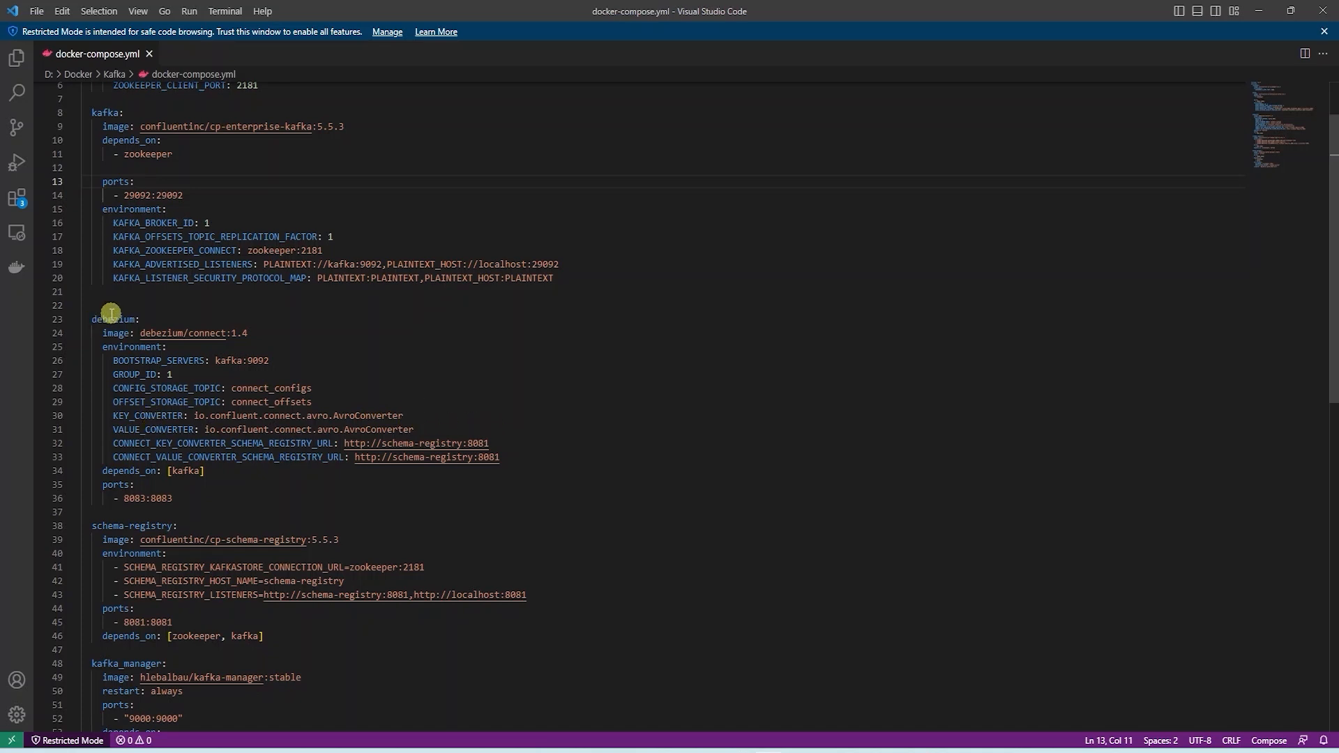
mouse_move(316, 453)
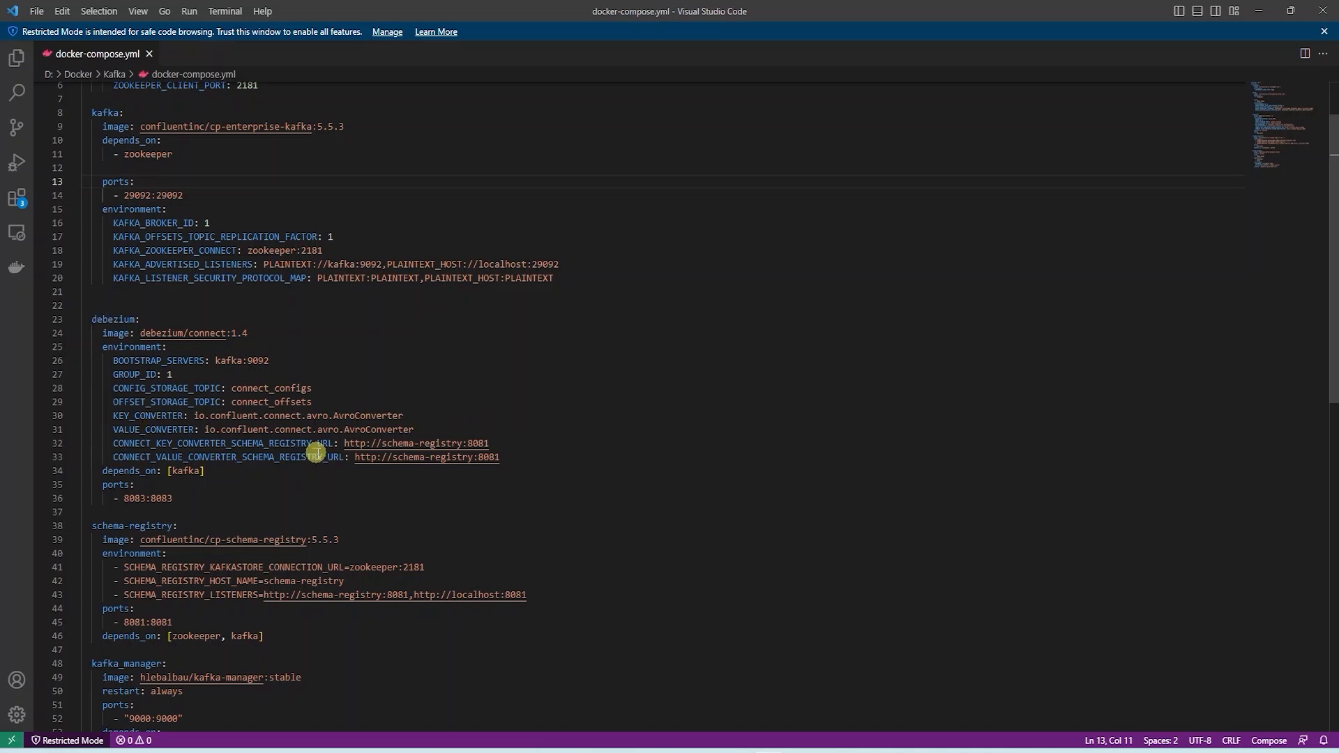
mouse_move(532, 448)
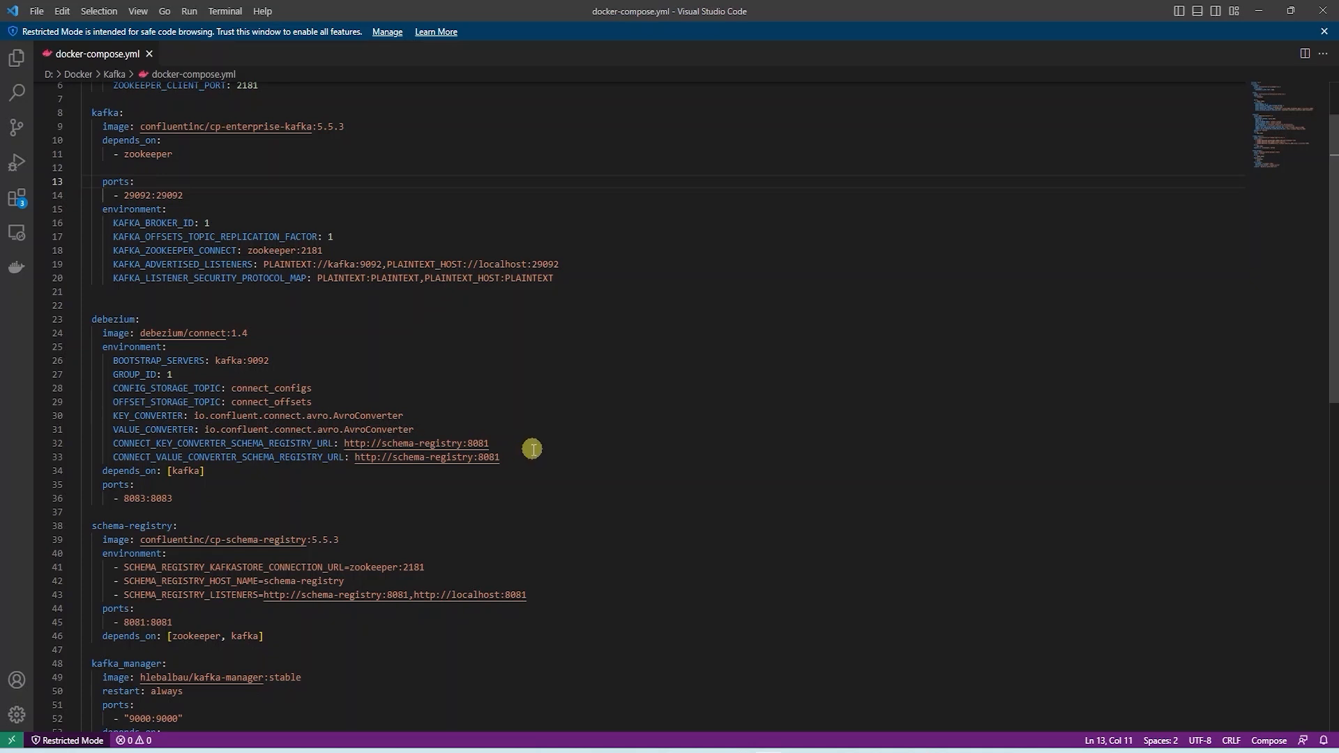
mouse_move(500, 440)
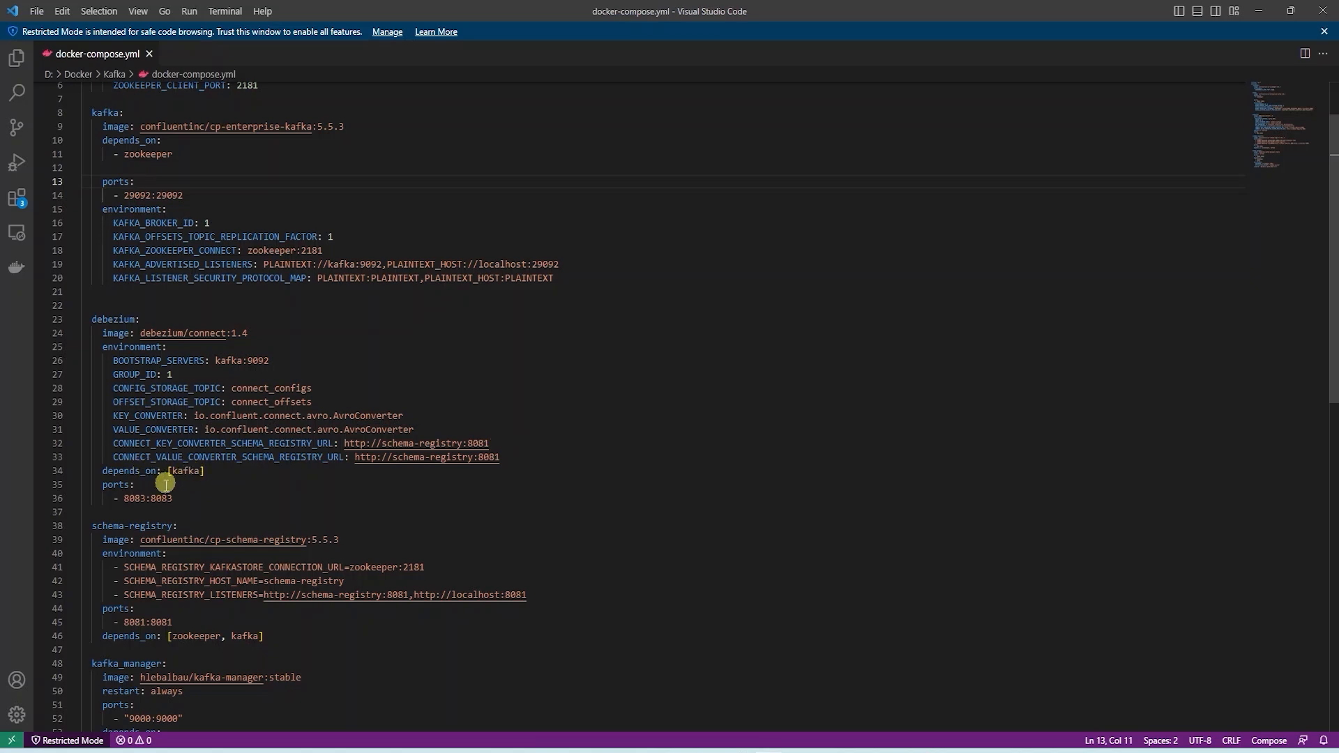
scroll(down, 3)
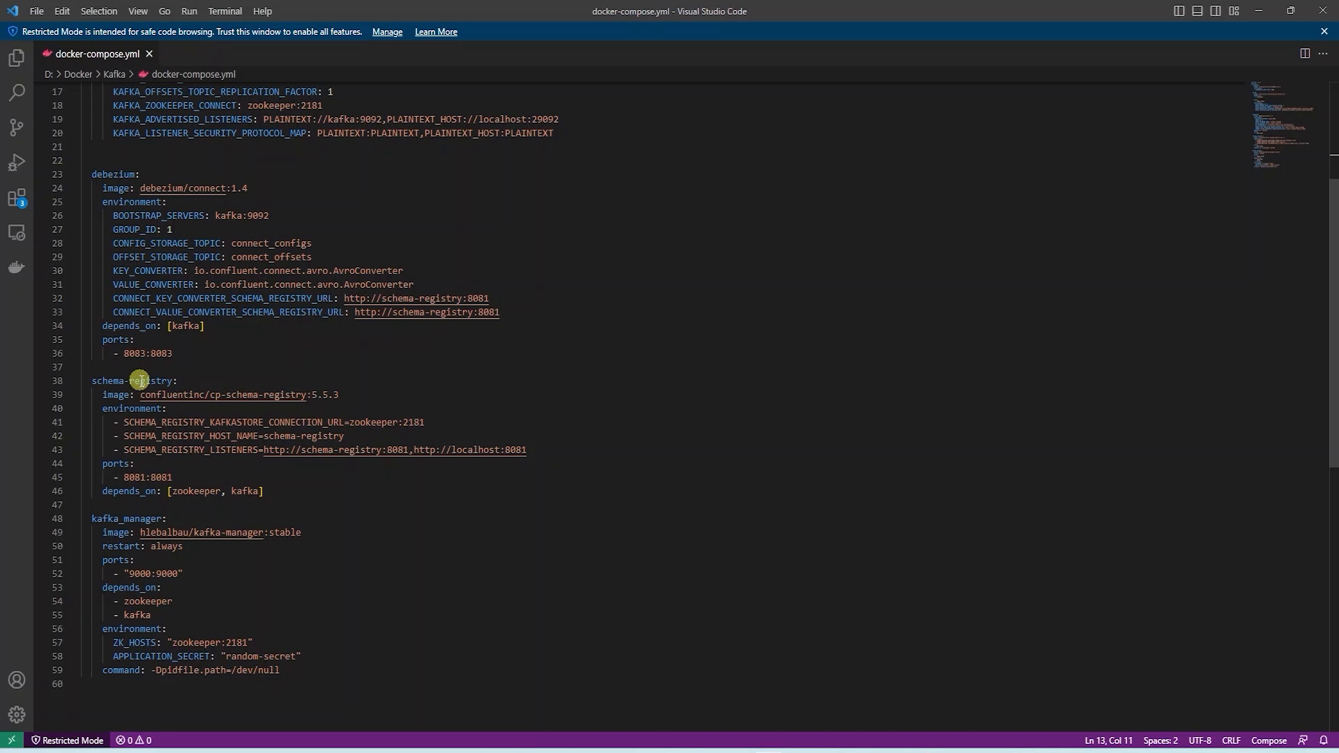
mouse_move(126, 490)
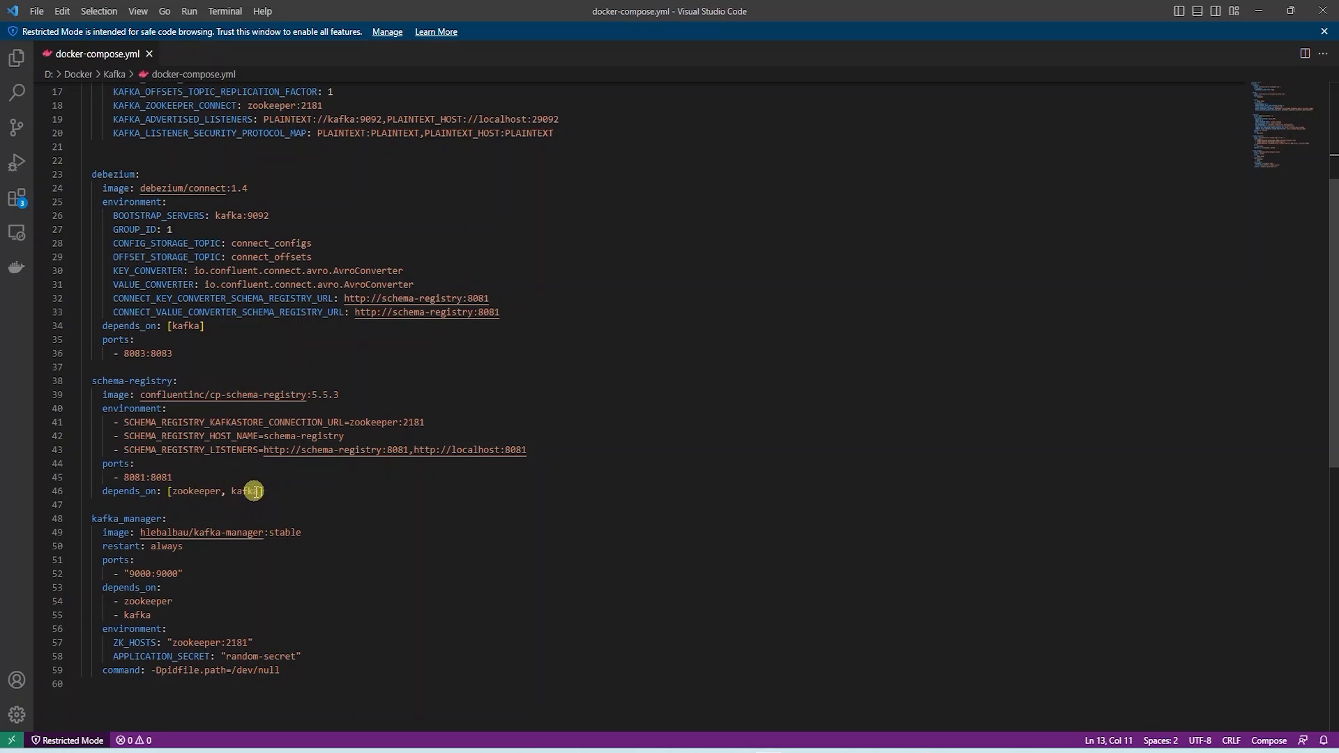
scroll(down, 3)
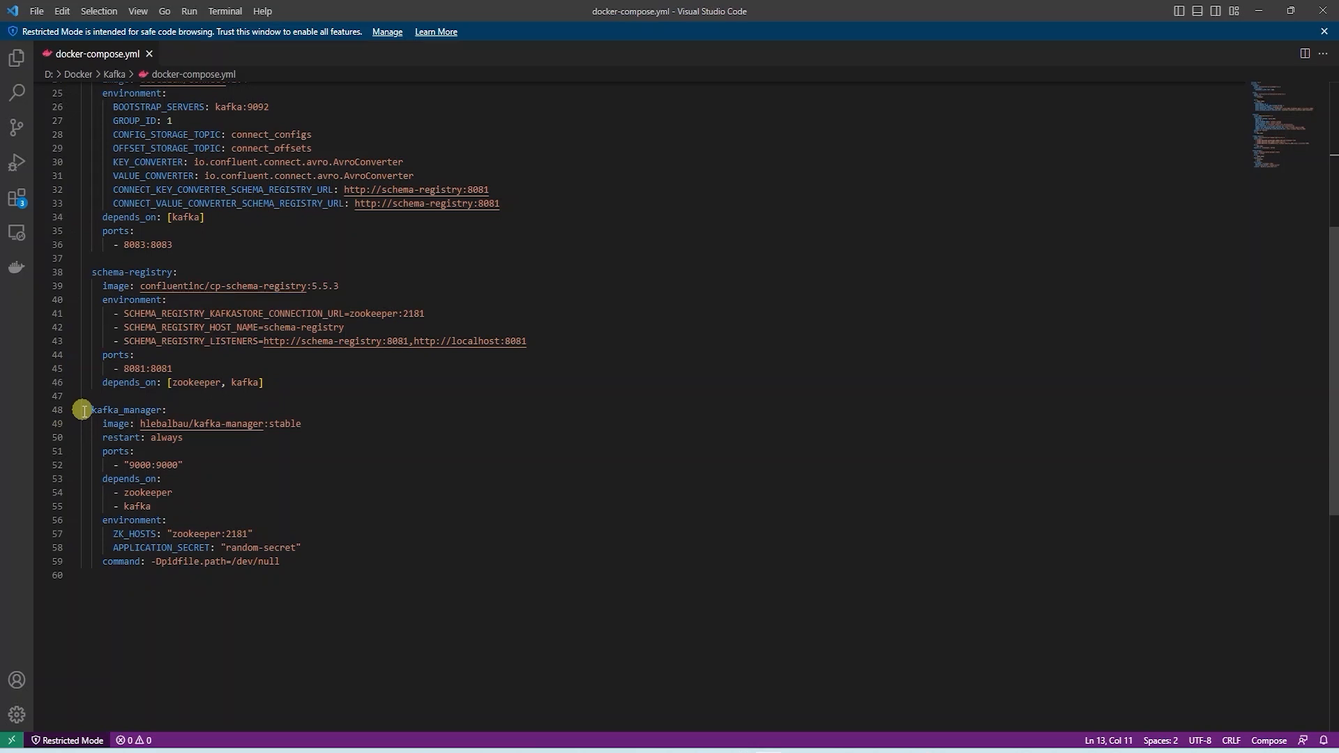
mouse_move(83, 412)
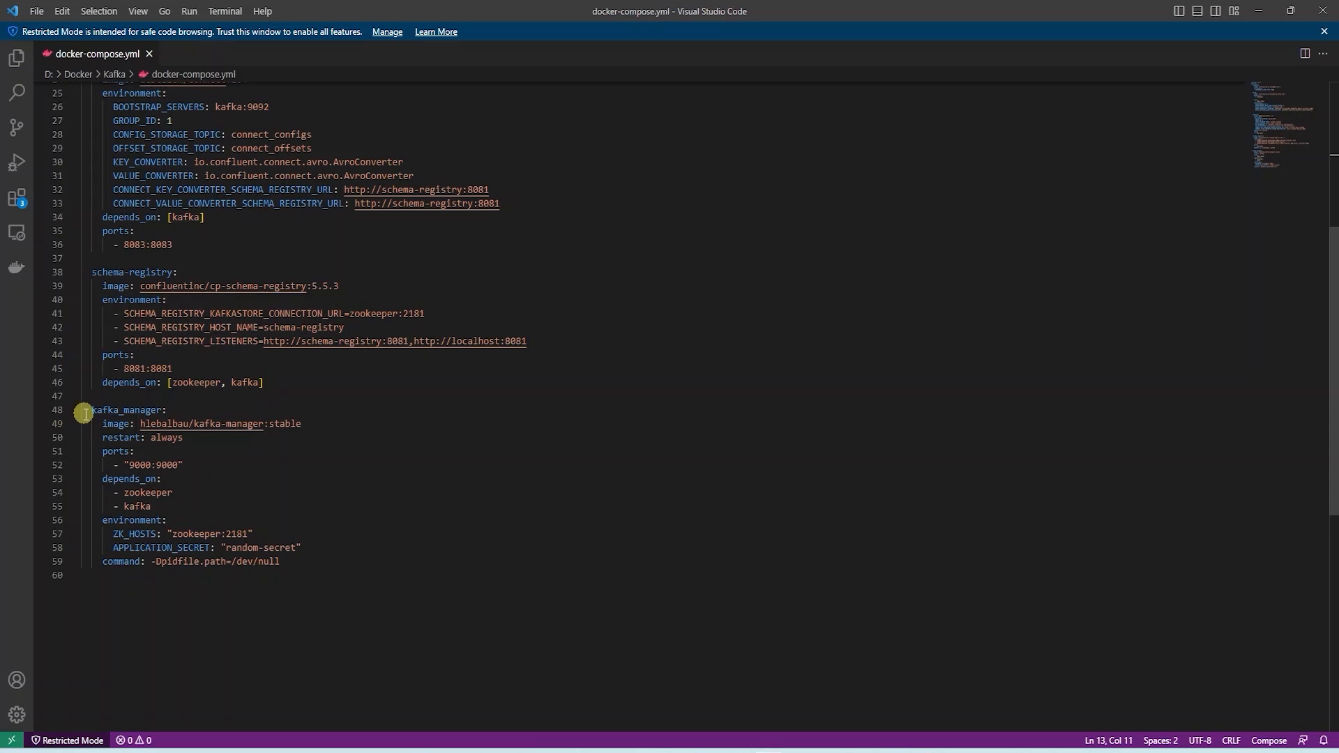
mouse_move(135, 478)
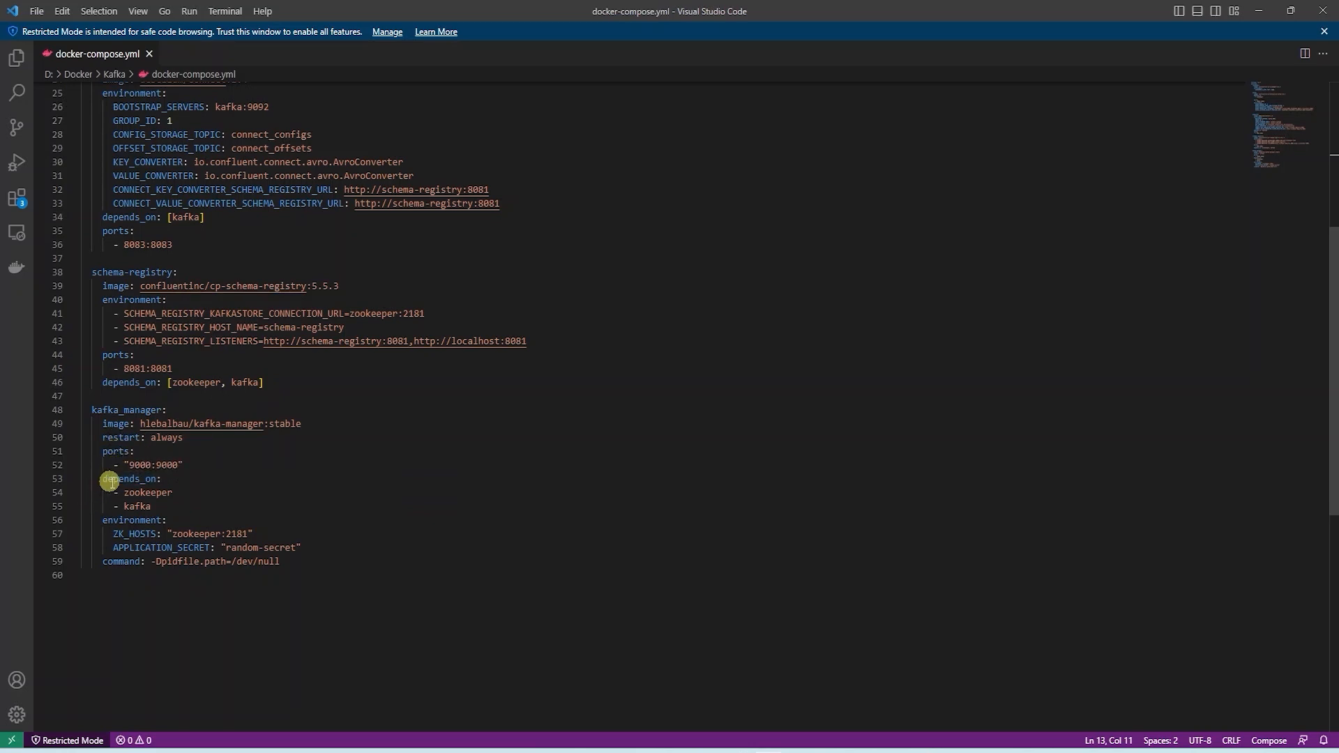
mouse_move(143, 506)
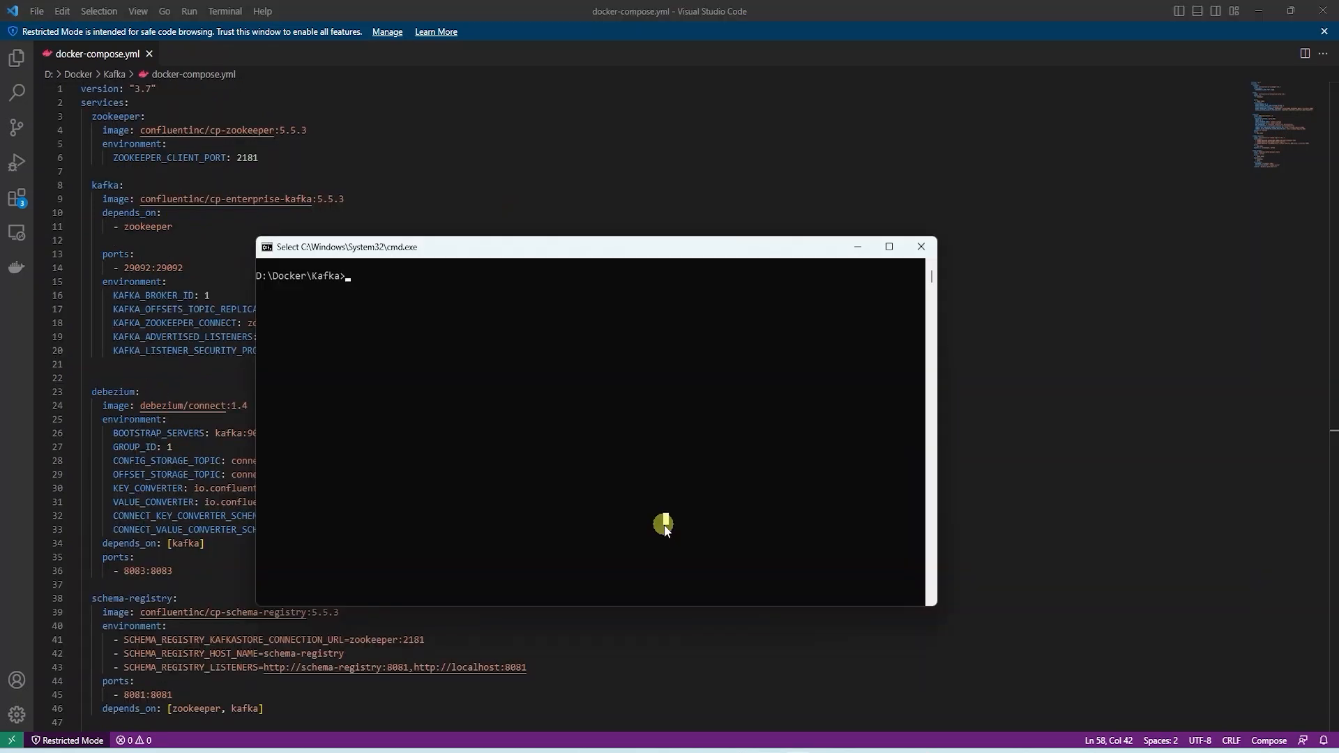
Enter docker-compose up -d in the Command Prompt at D:\Docker\Kafka.
text(docker-compose up -d)
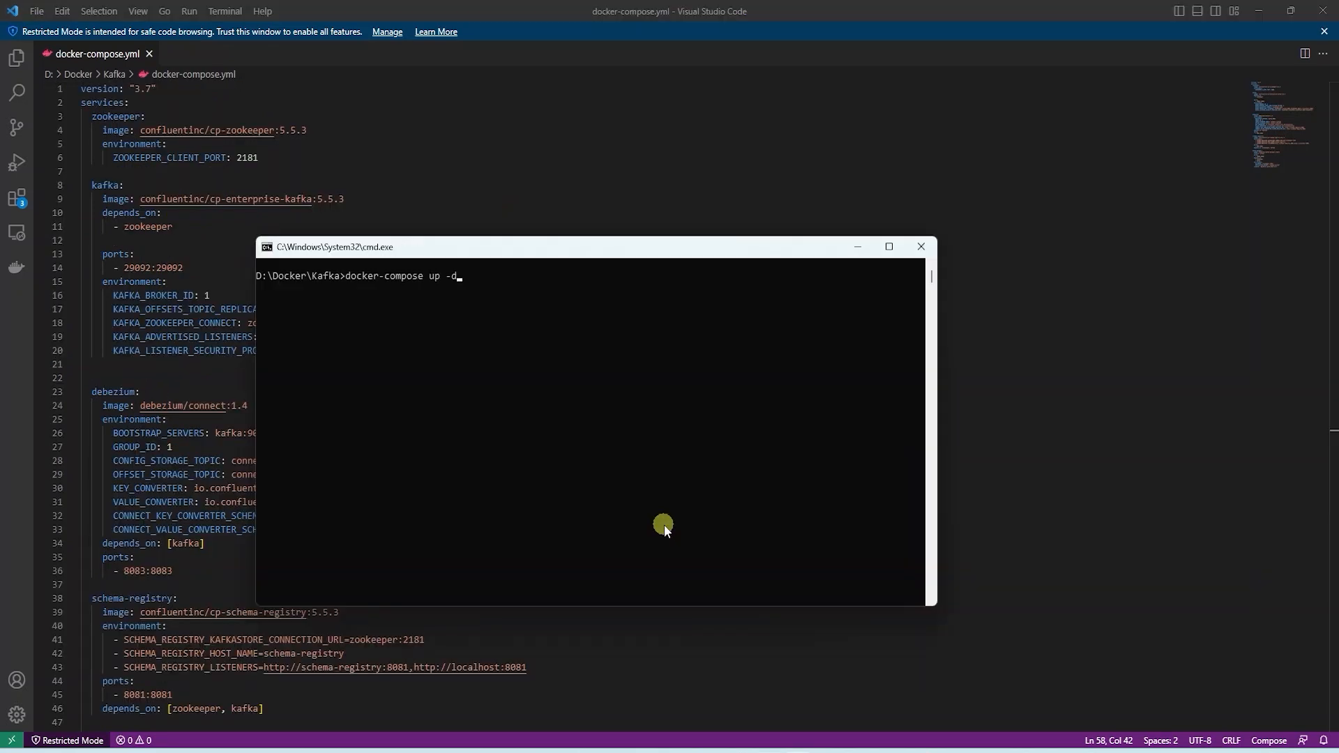
mouse_move(430, 403)
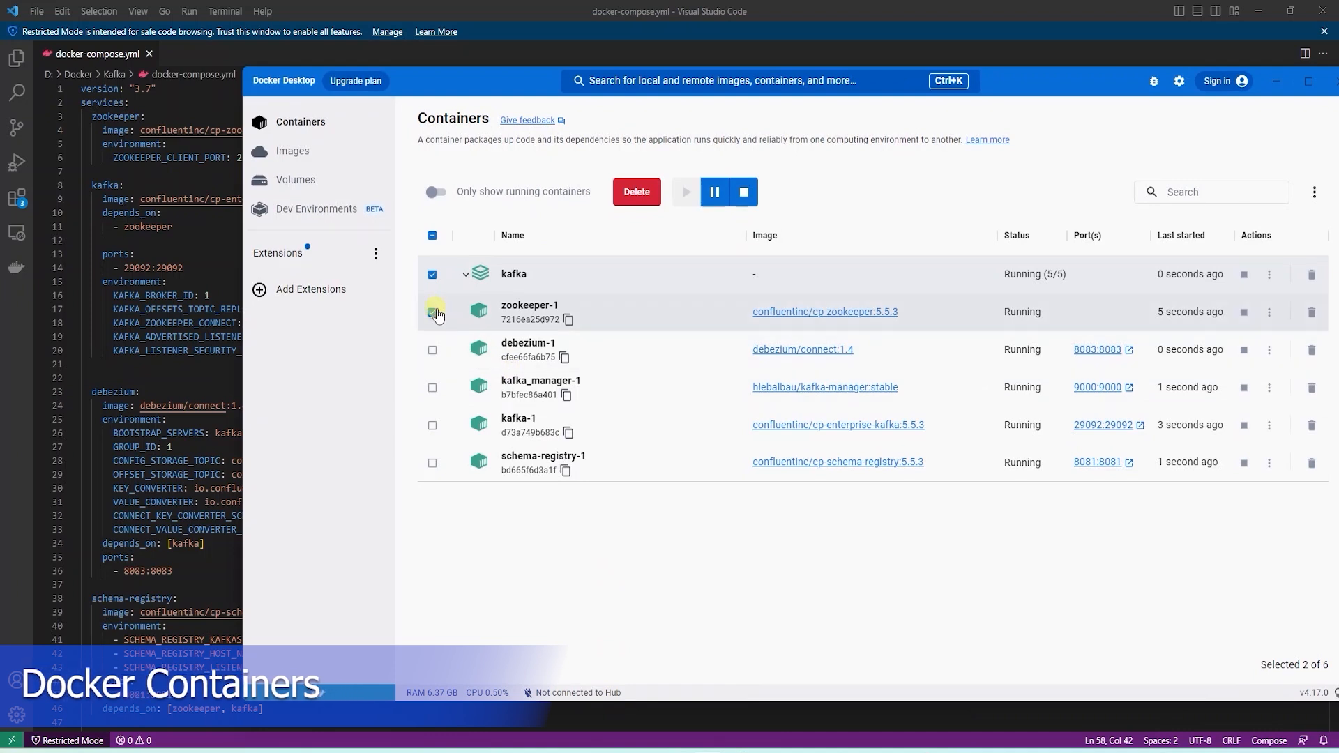
Confirm the kafka stack shows Running (5/5) in Docker Desktop's Containers list.
click(432, 311)
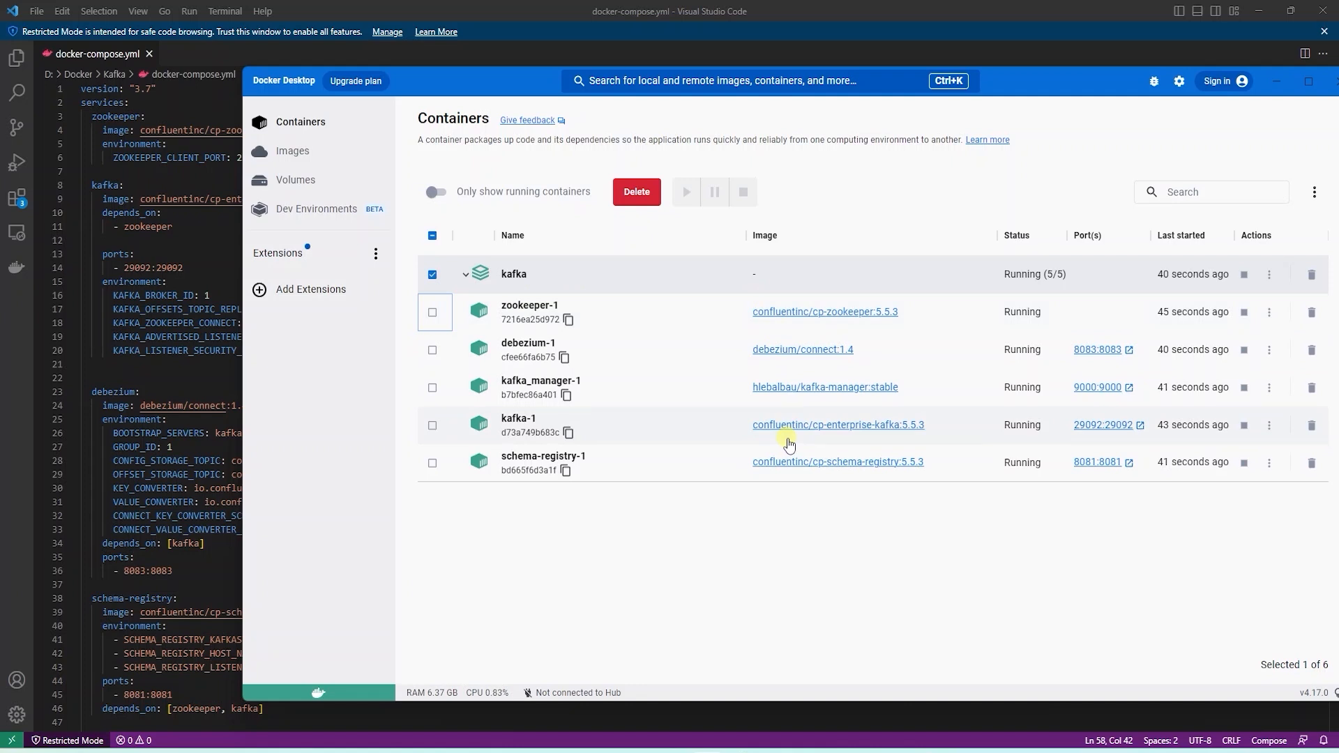
mouse_move(817, 548)
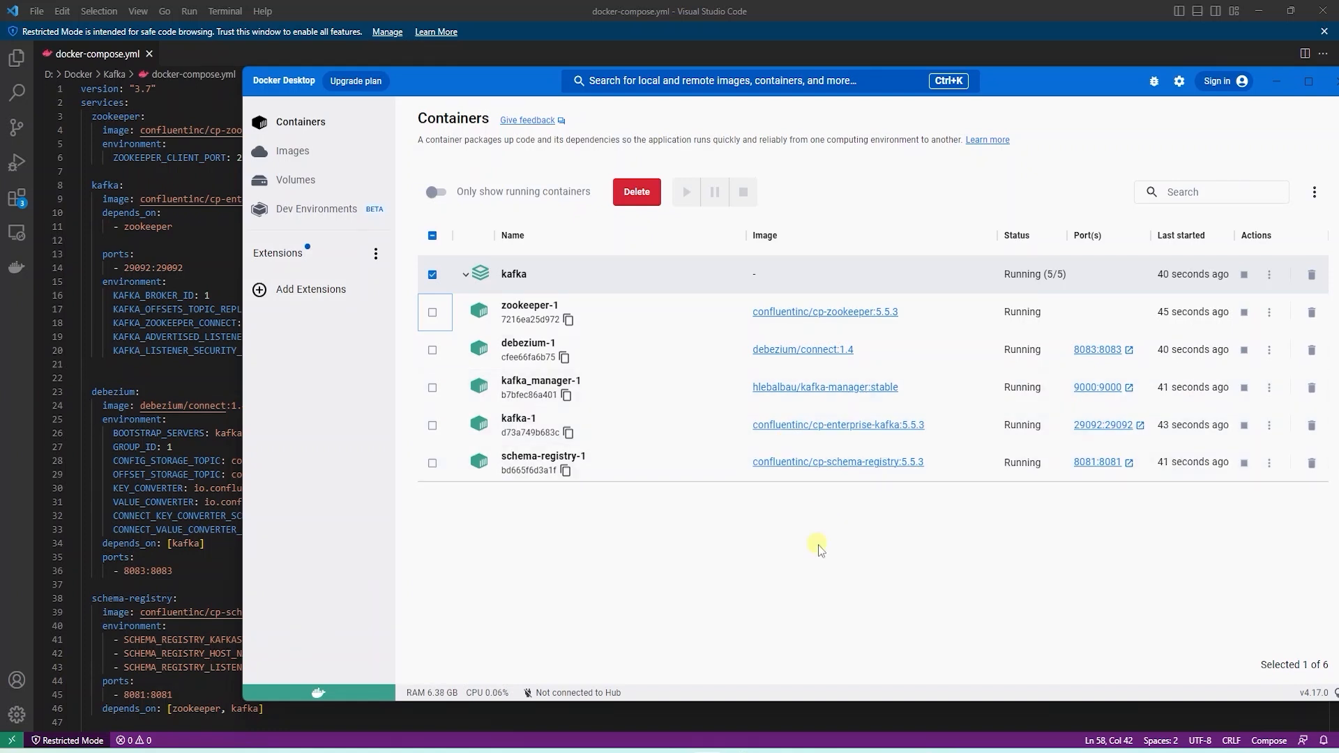
mouse_move(955, 367)
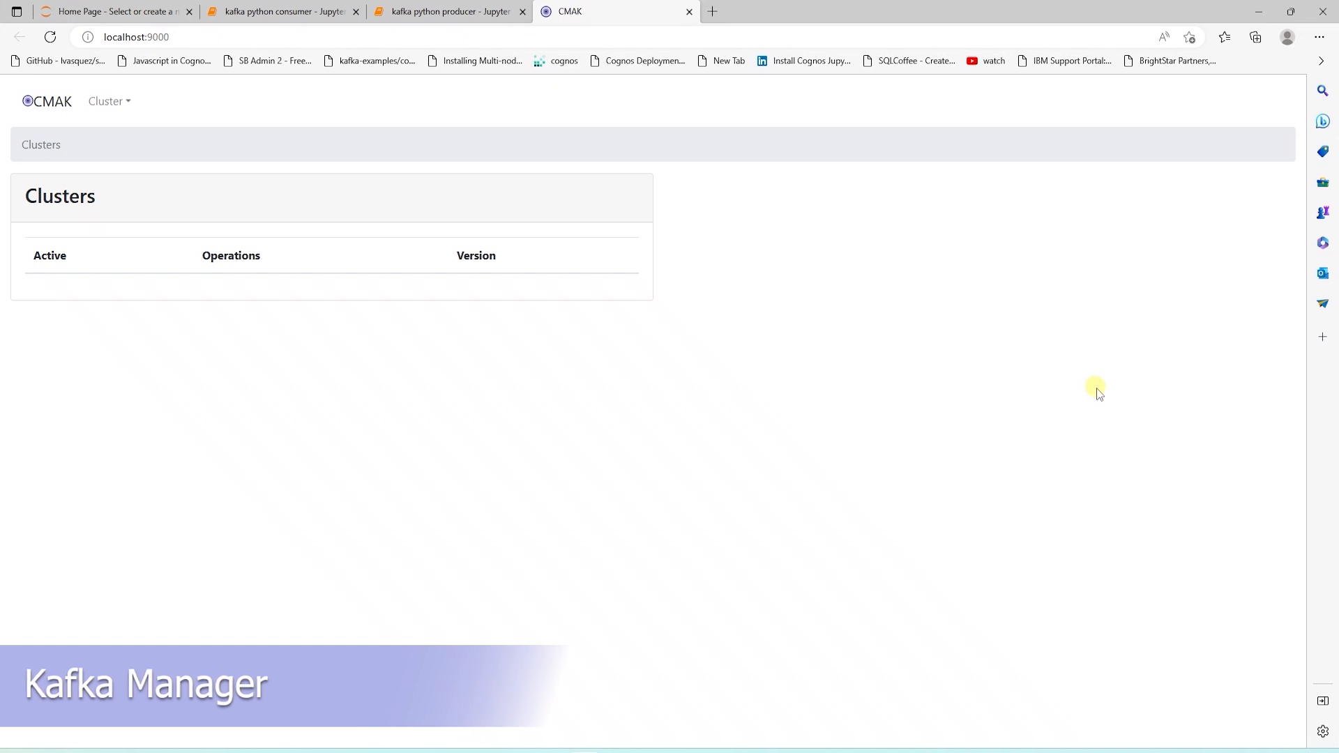
Open CMAK at localhost:9000 and choose Cluster > Add Cluster.
click(132, 37)
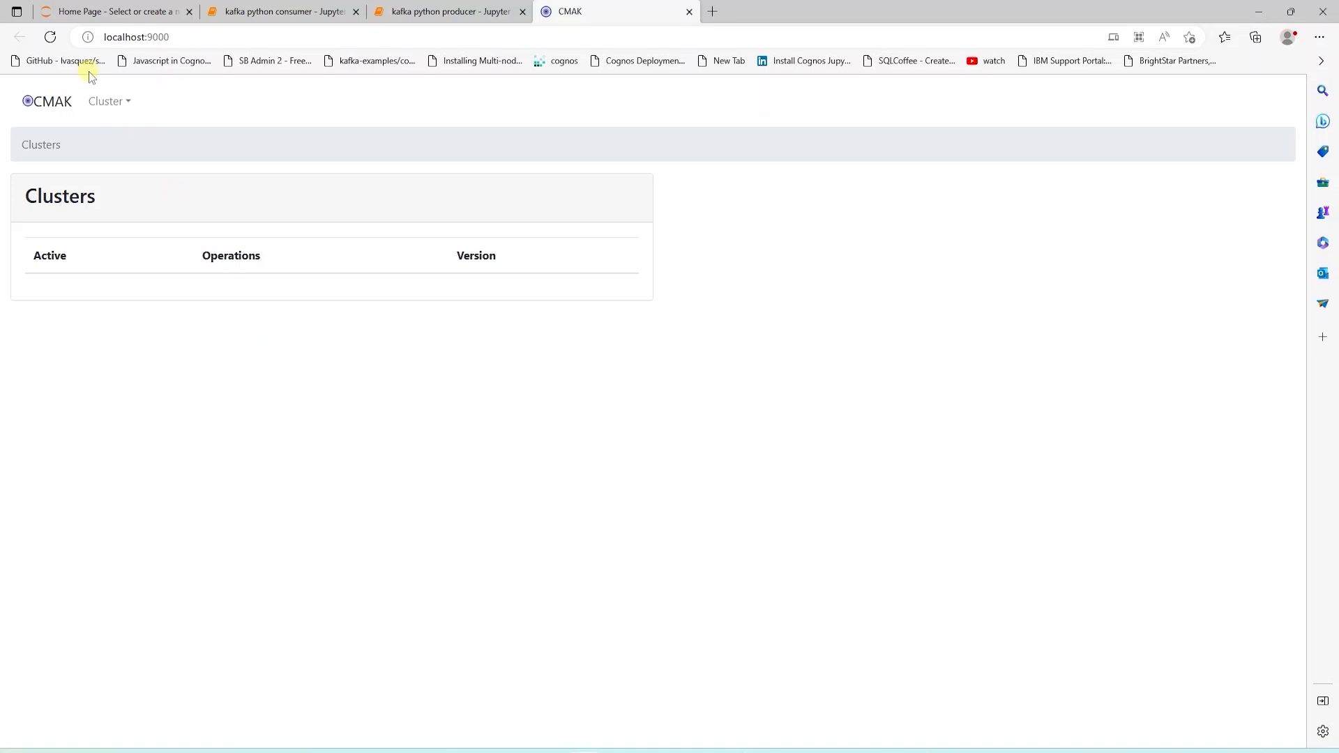
click(106, 100)
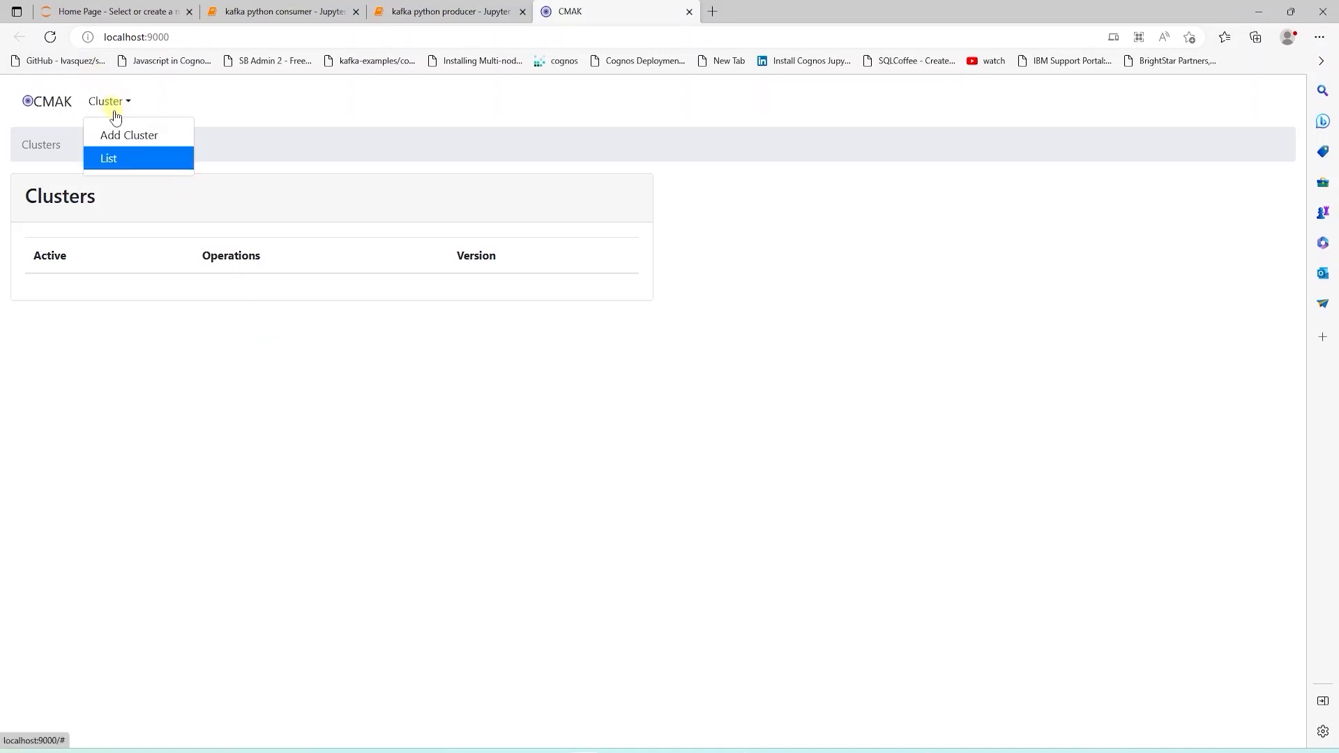
click(129, 135)
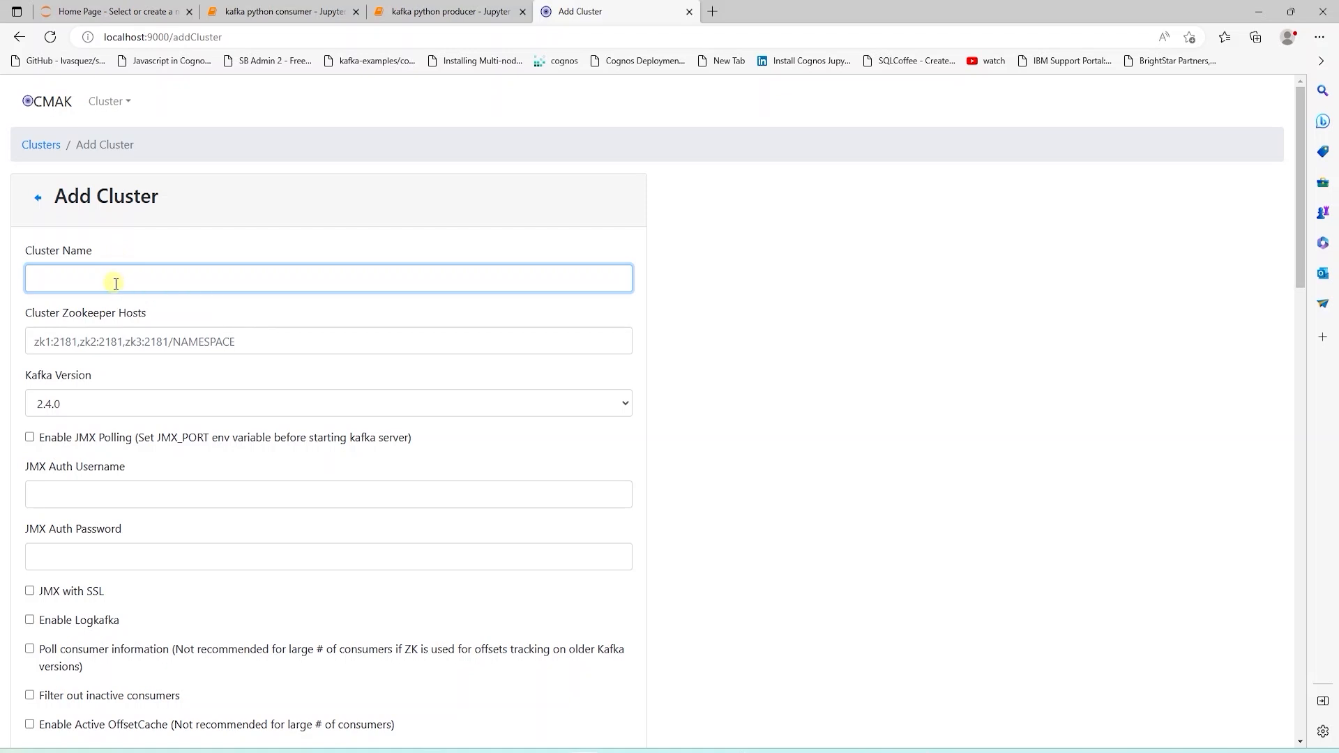
Name the cluster datastreaming with Zookeeper host zookeeper:2181.
text(streamin)
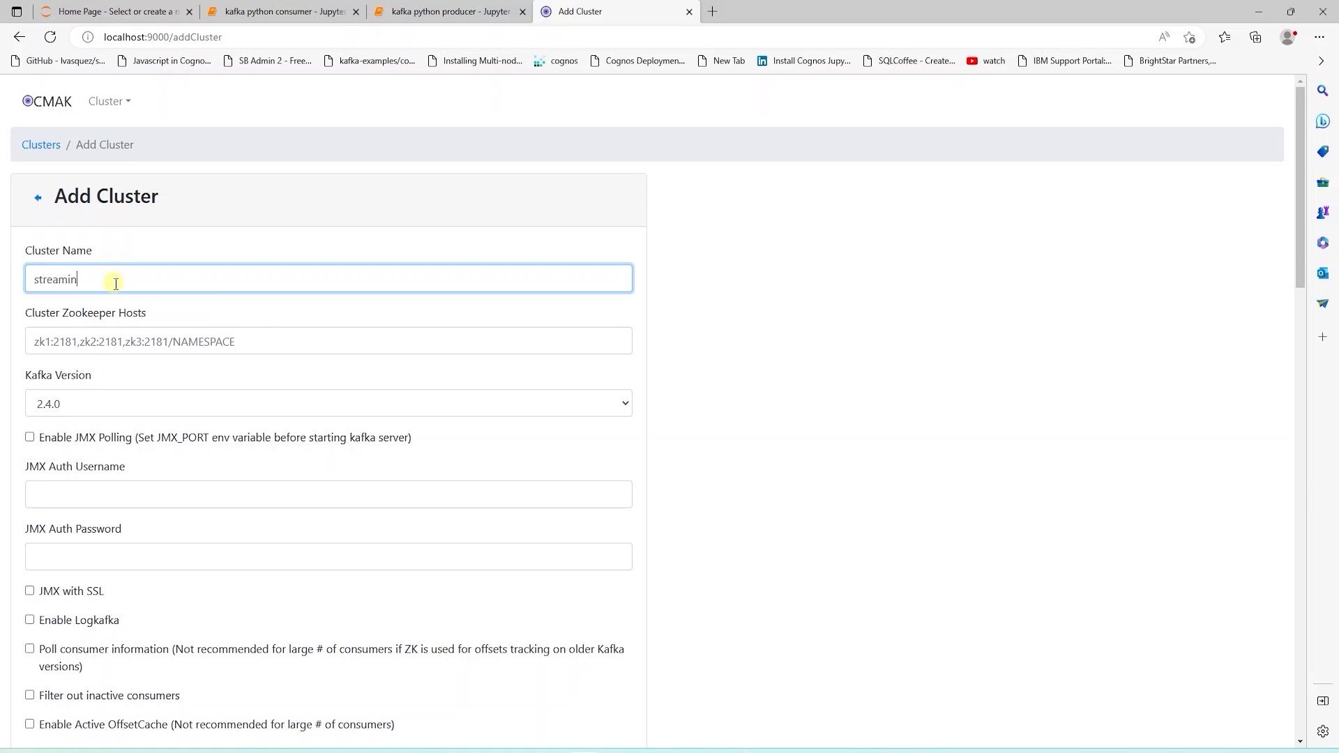
text(g)
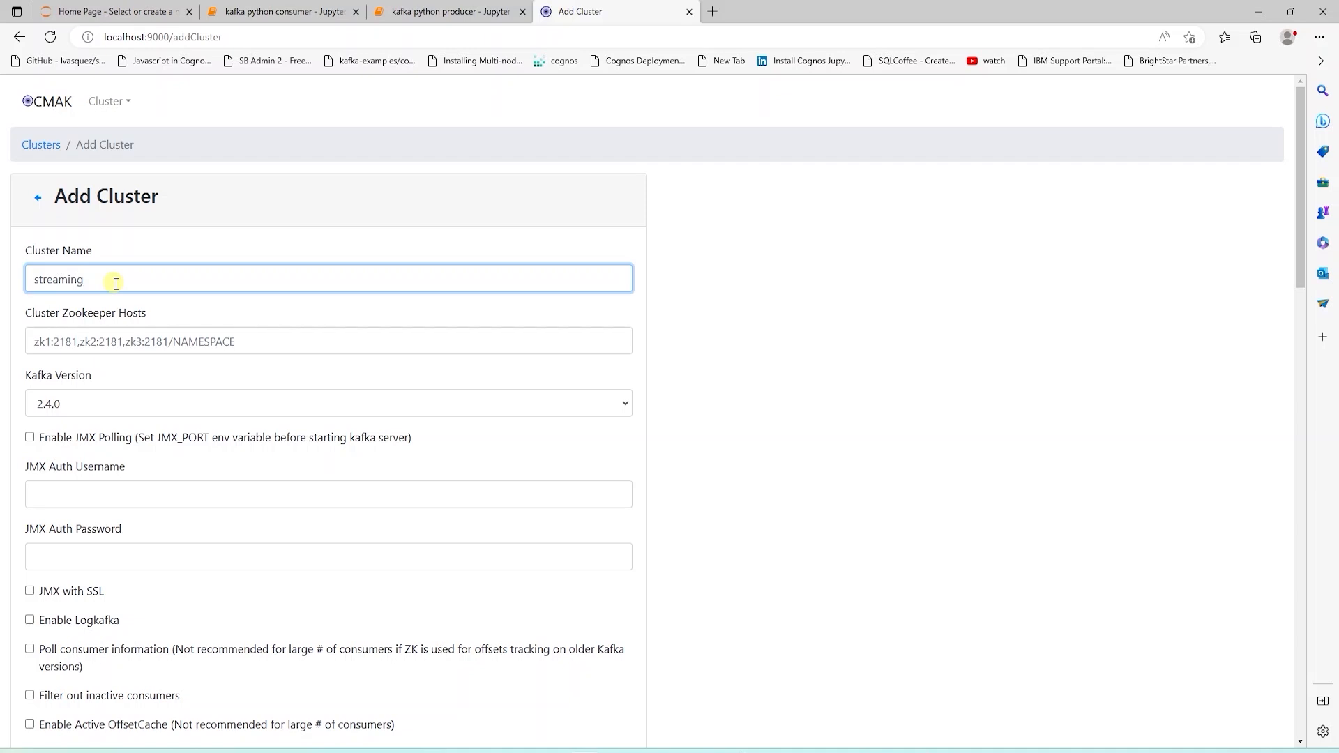
text(data)
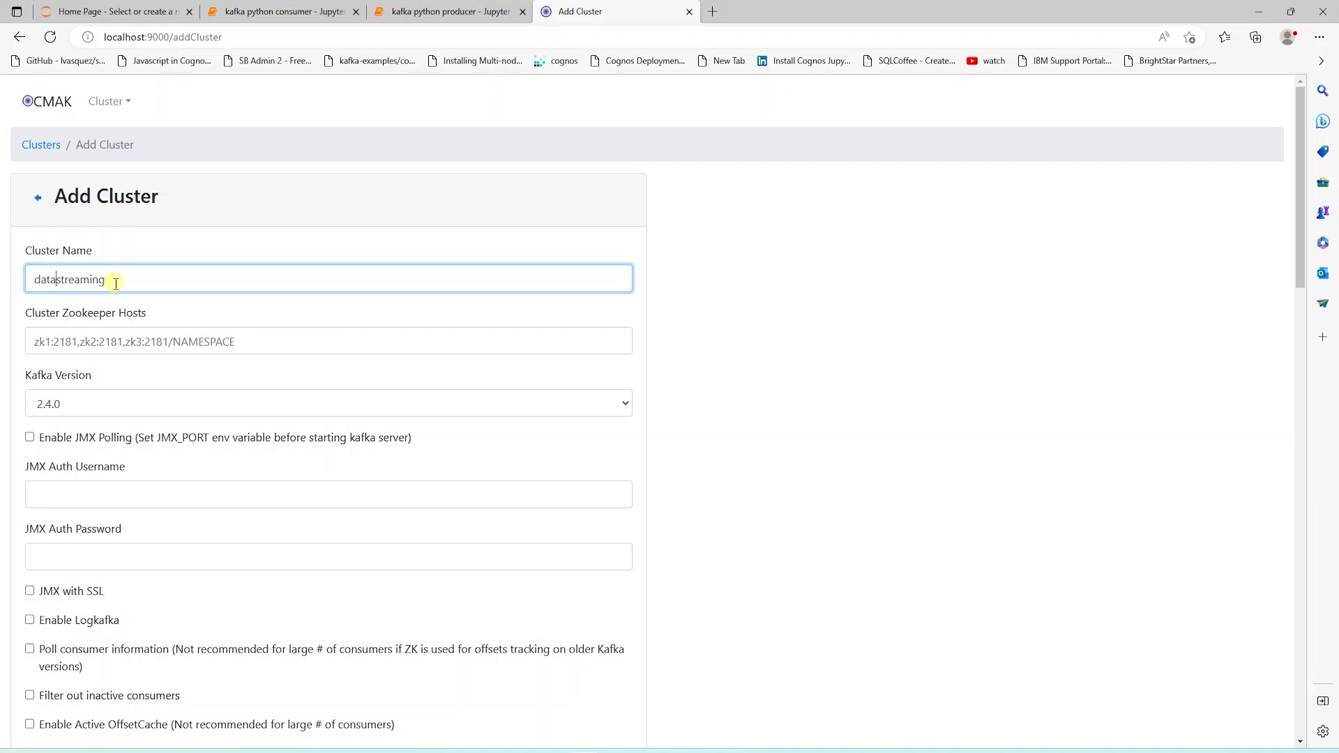
mouse_move(80, 331)
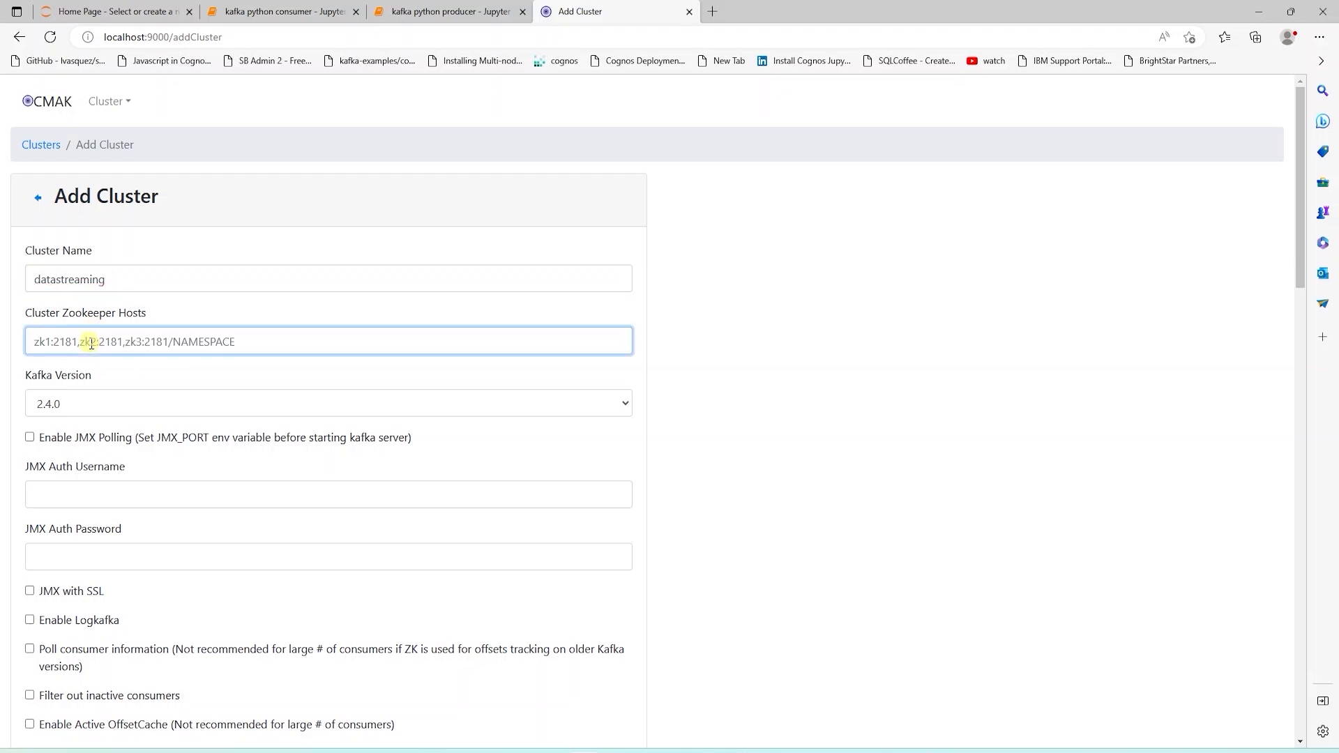
text(z)
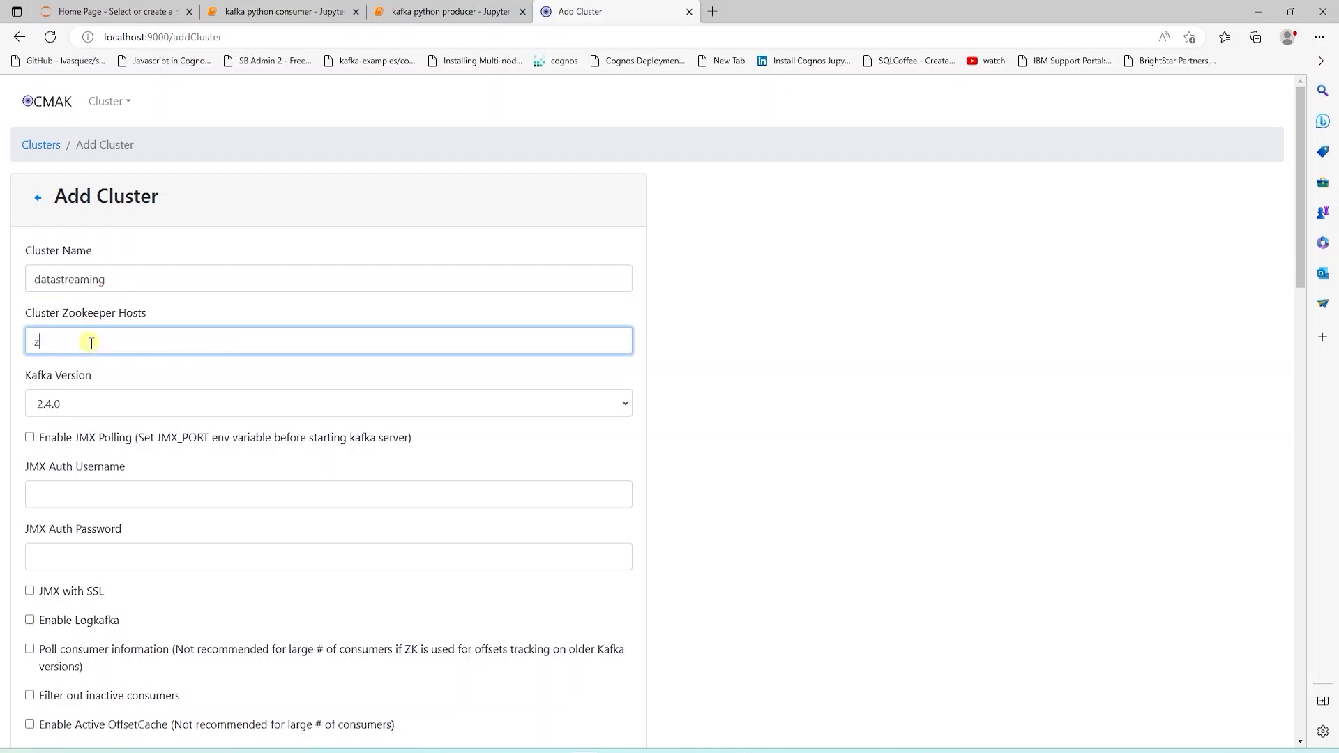
text(ookeeper:)
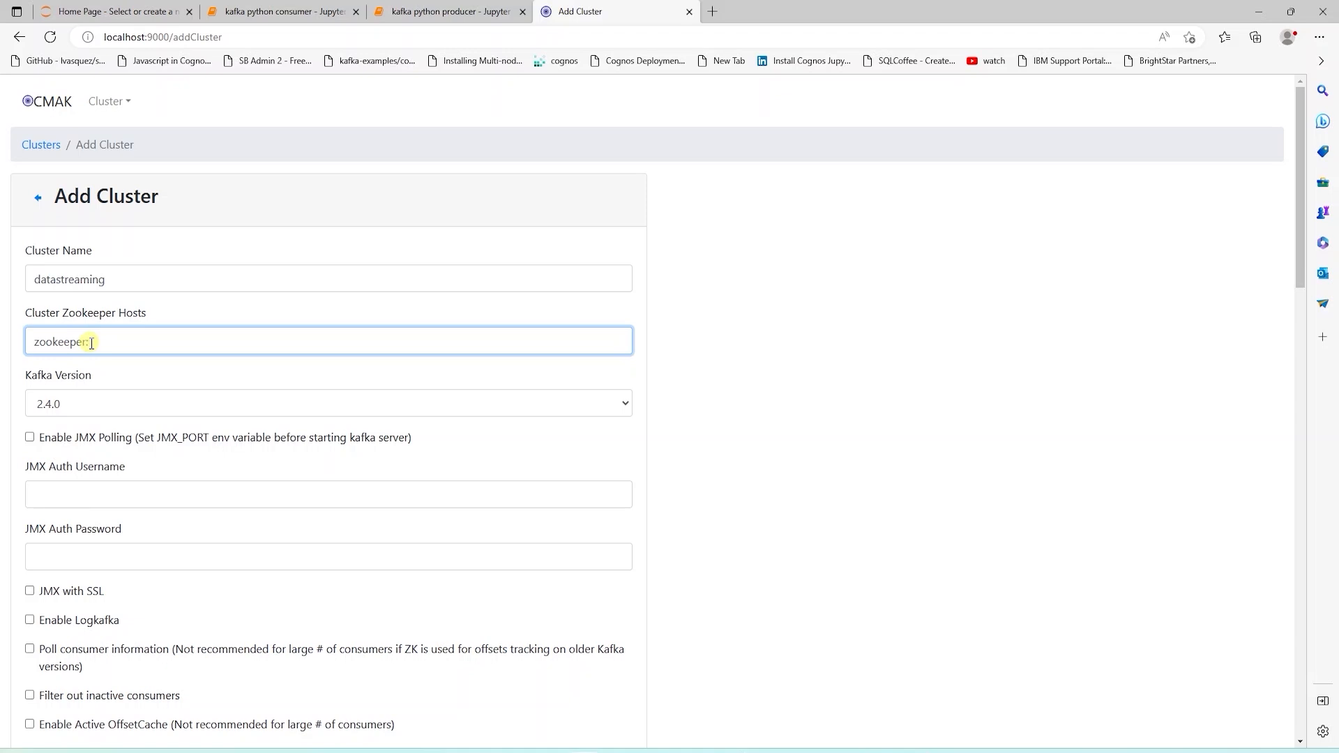
text(2181)
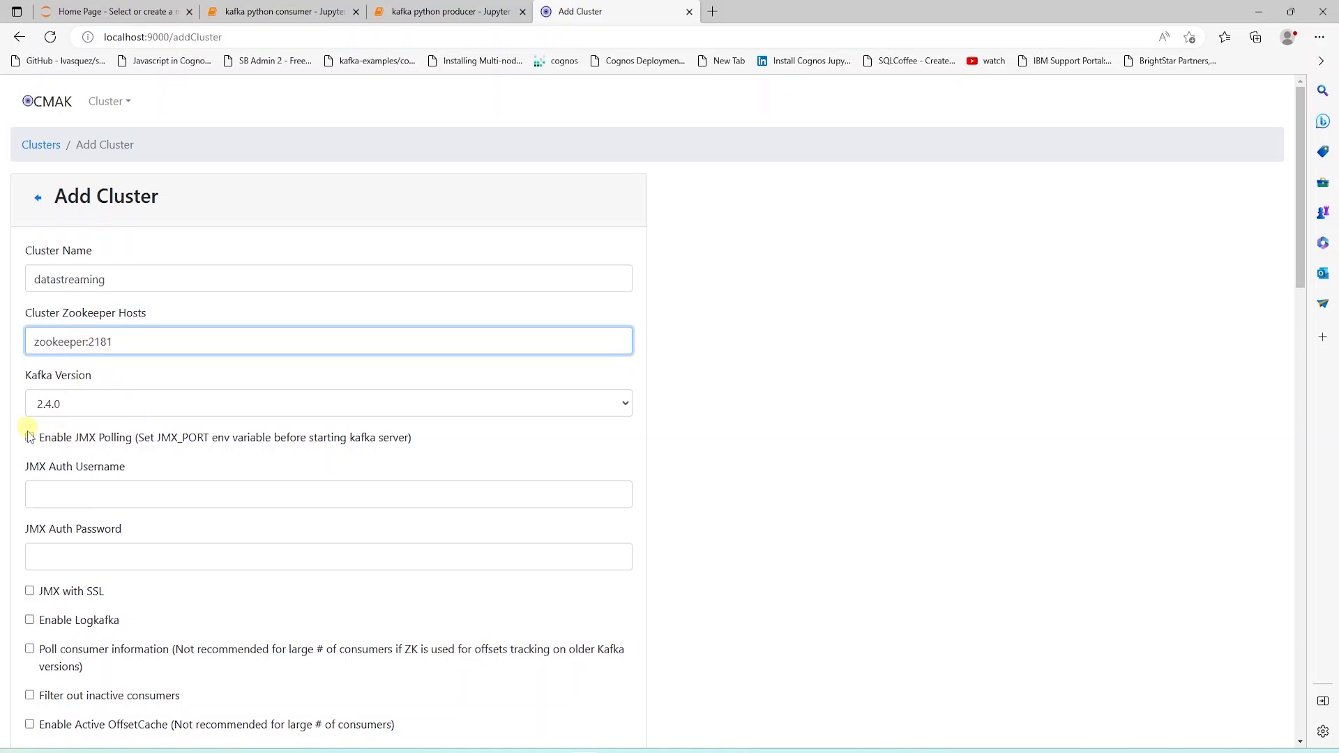
Enable JMX polling, consumer information polling and active OffsetCache, then save the cluster.
click(29, 437)
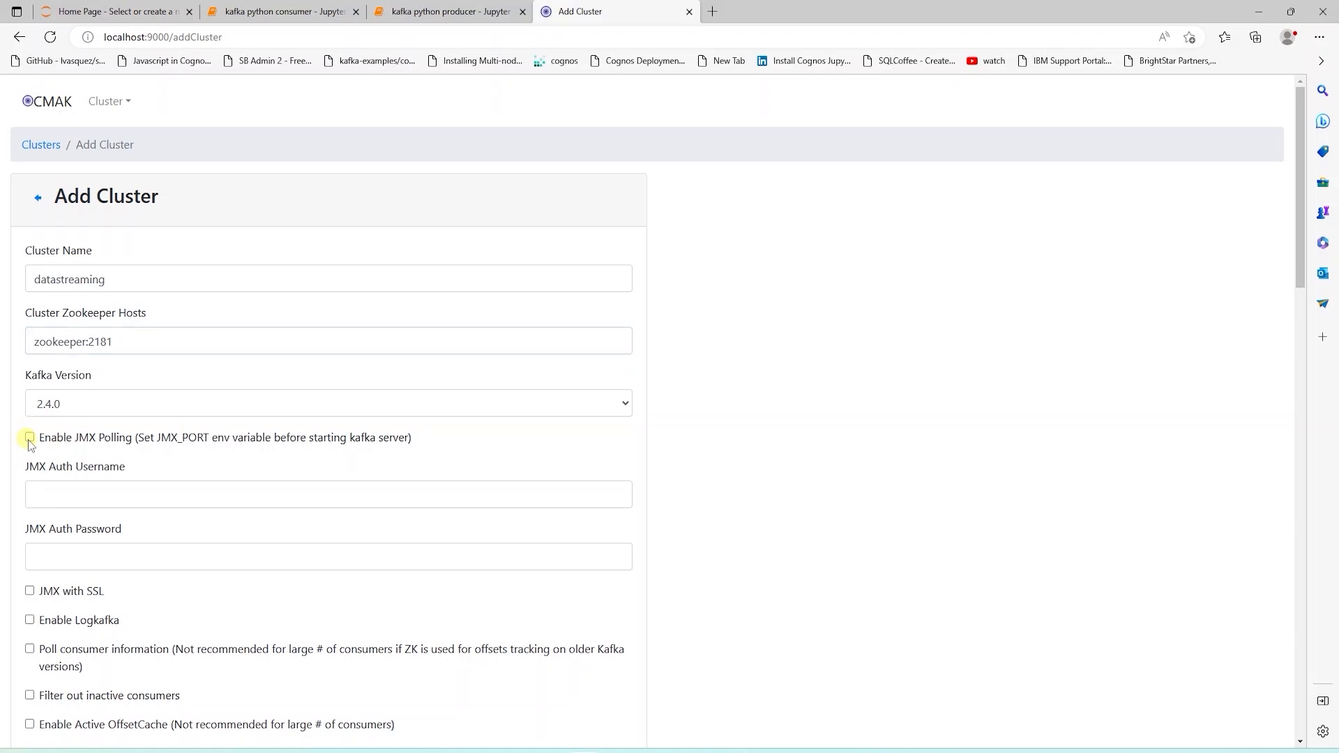
click(29, 437)
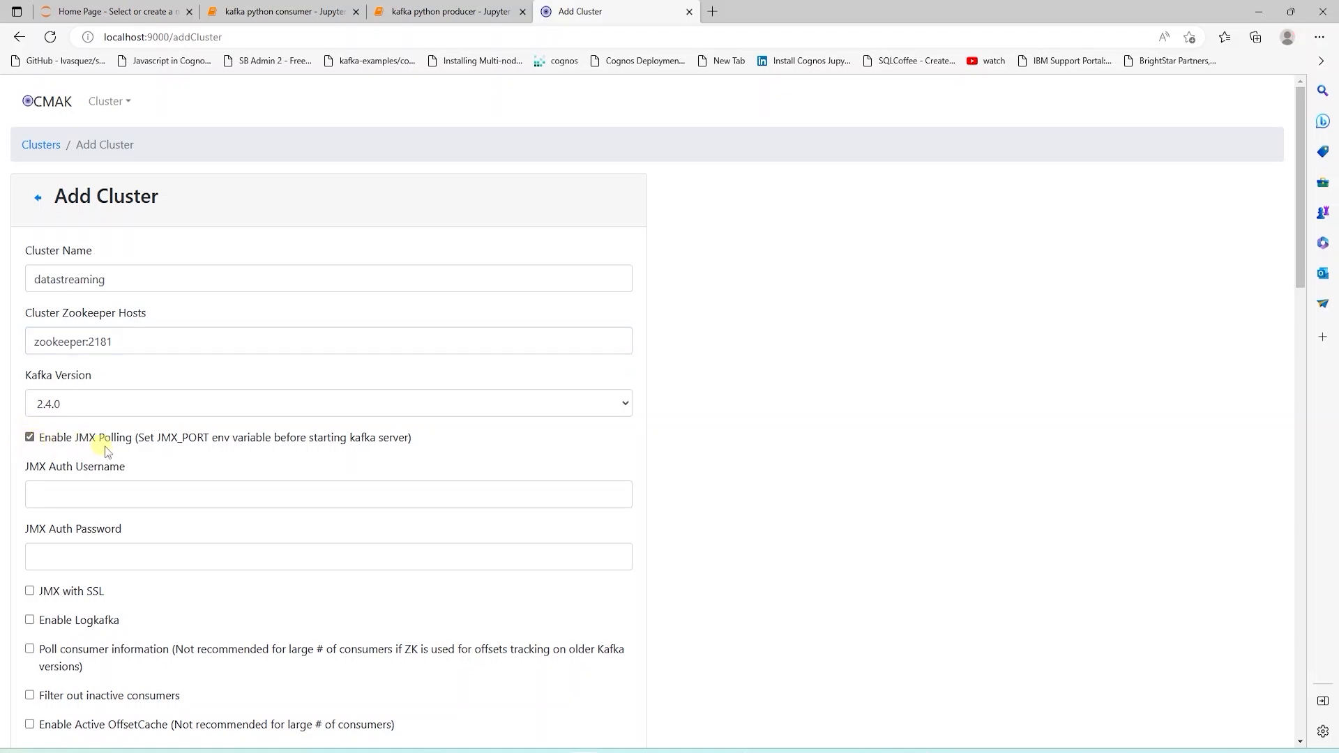
scroll(down, 3)
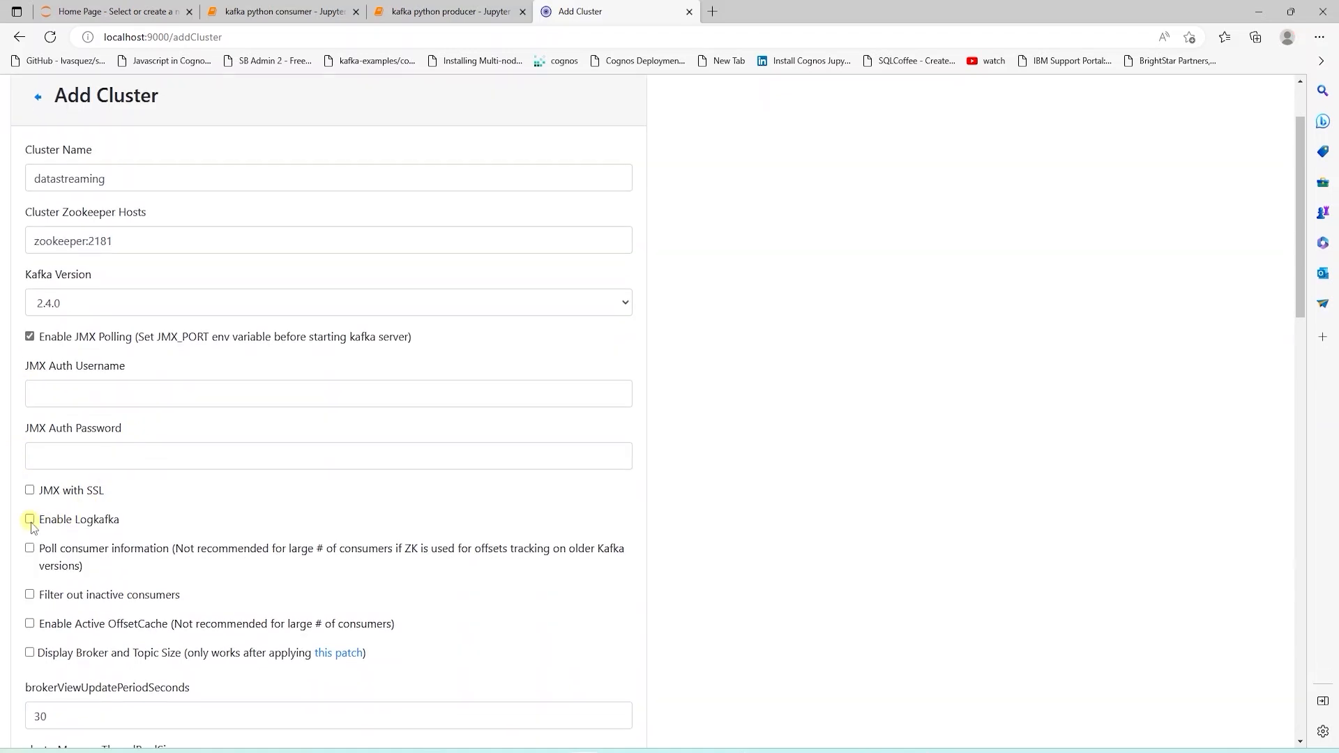
click(29, 548)
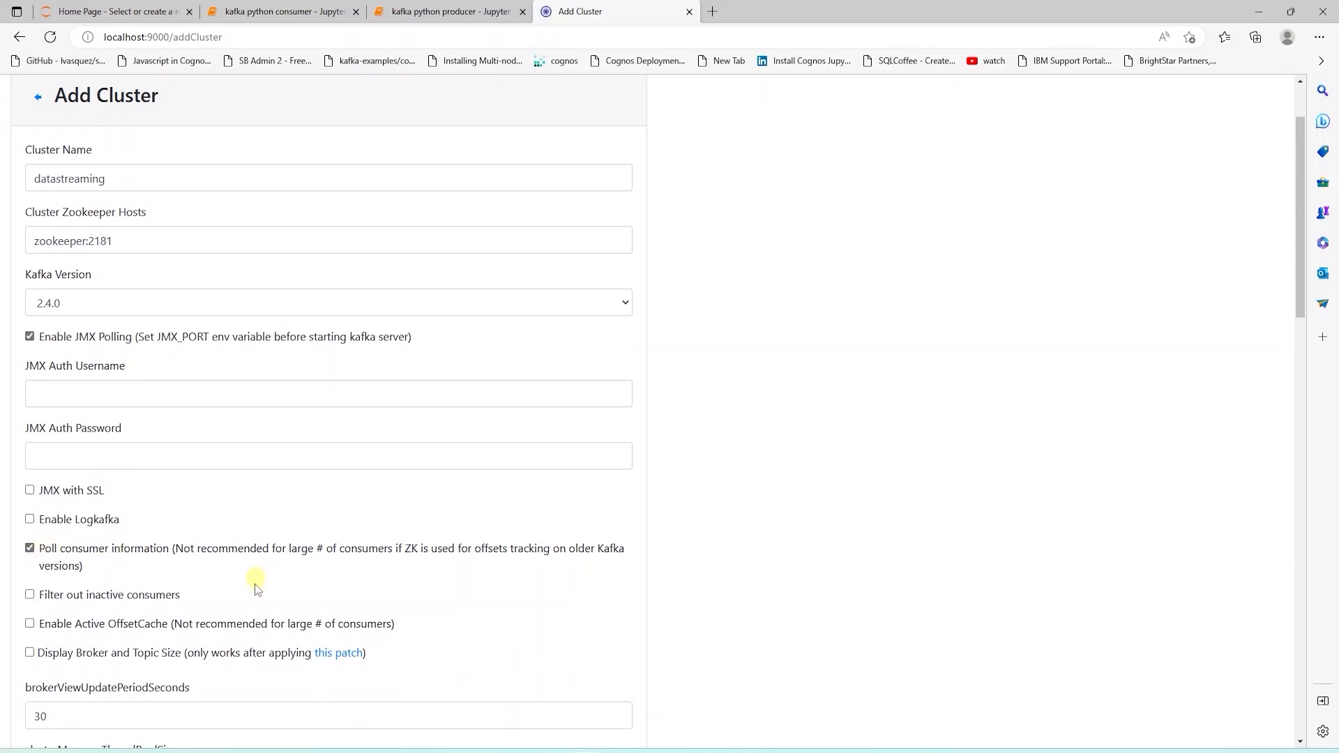
click(29, 623)
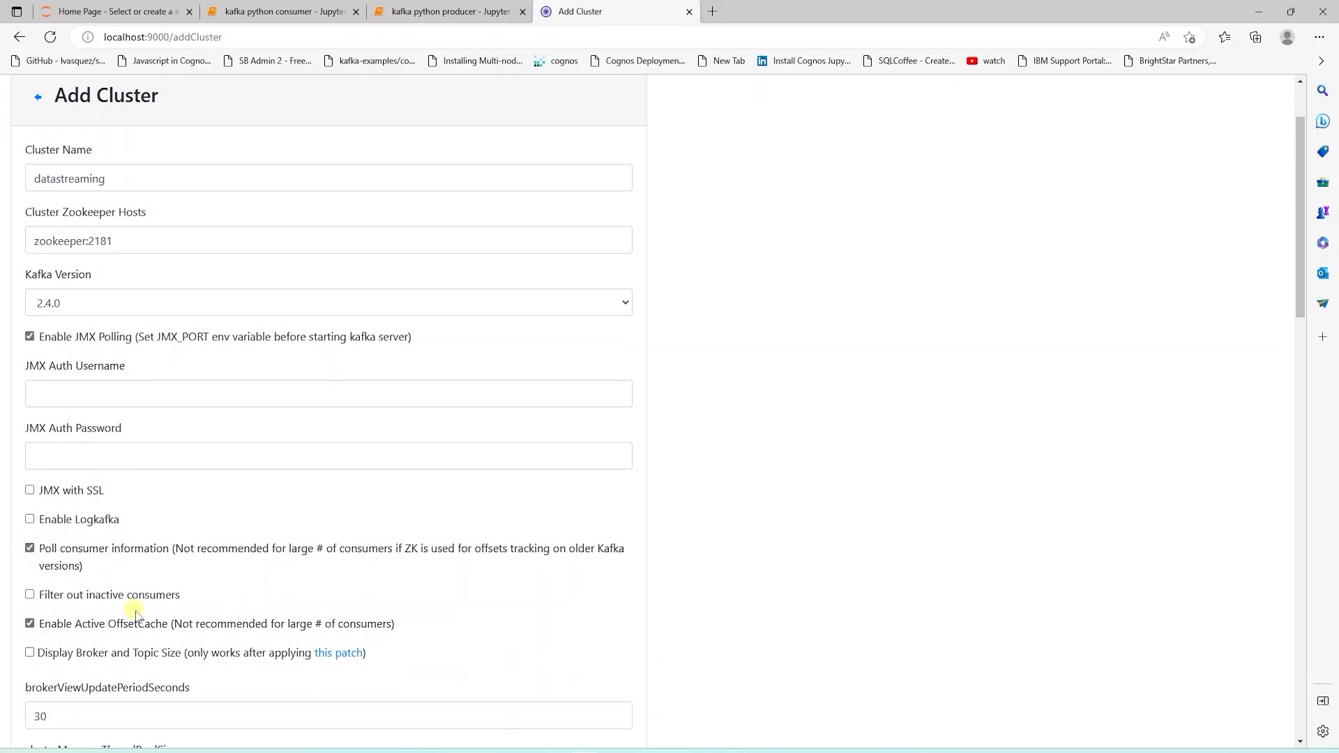
mouse_move(202, 640)
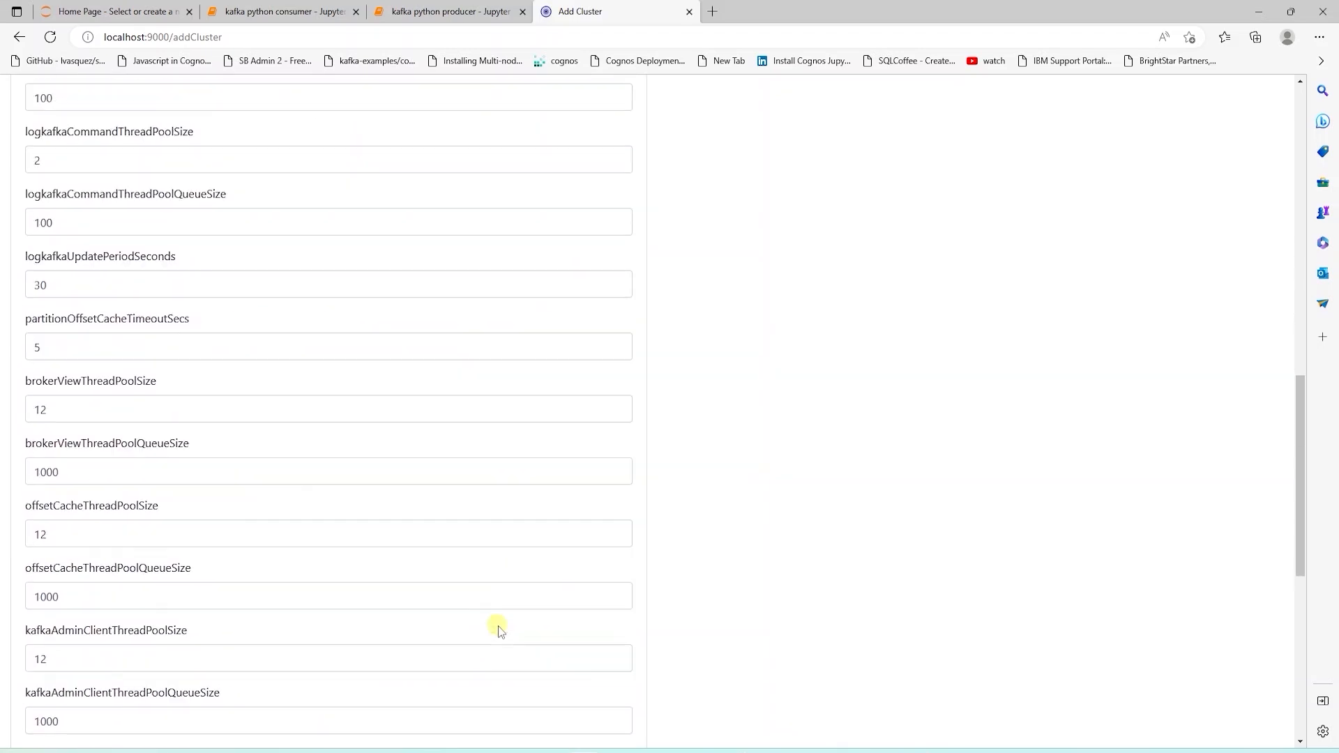
scroll(down, 3)
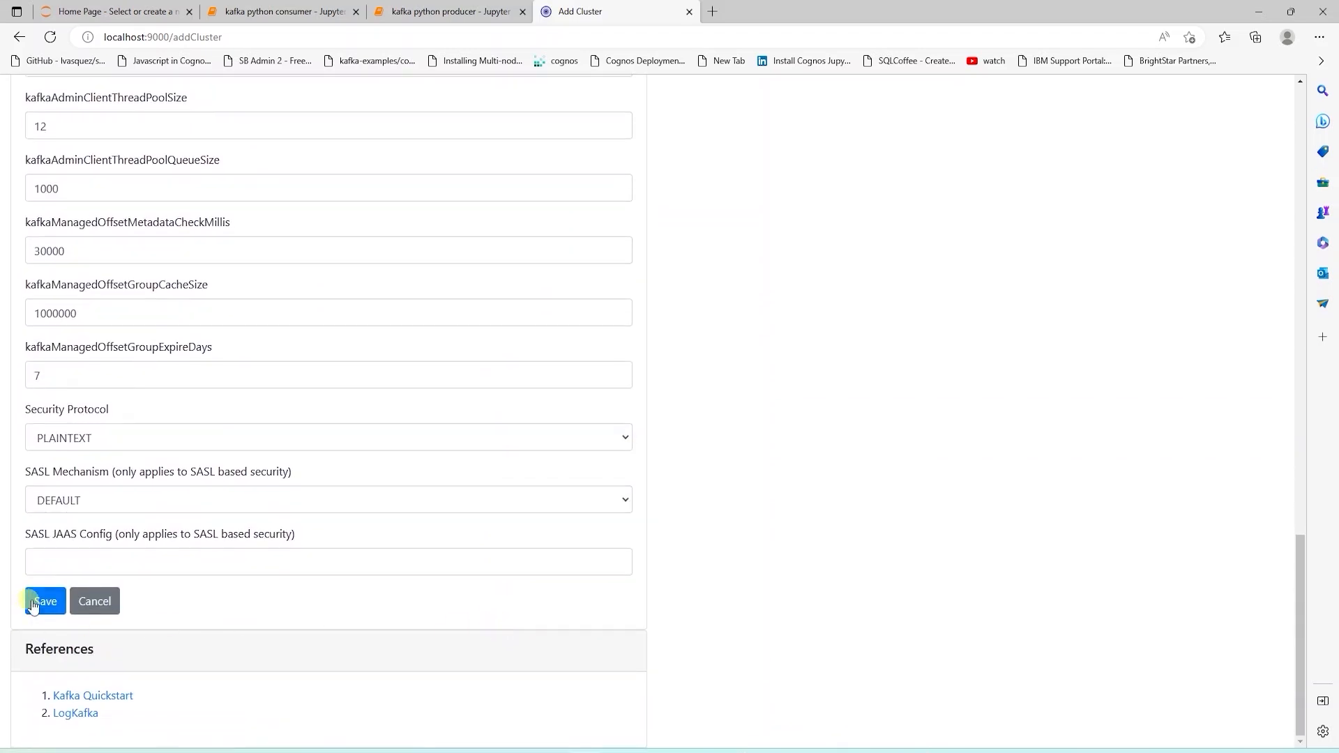
click(43, 601)
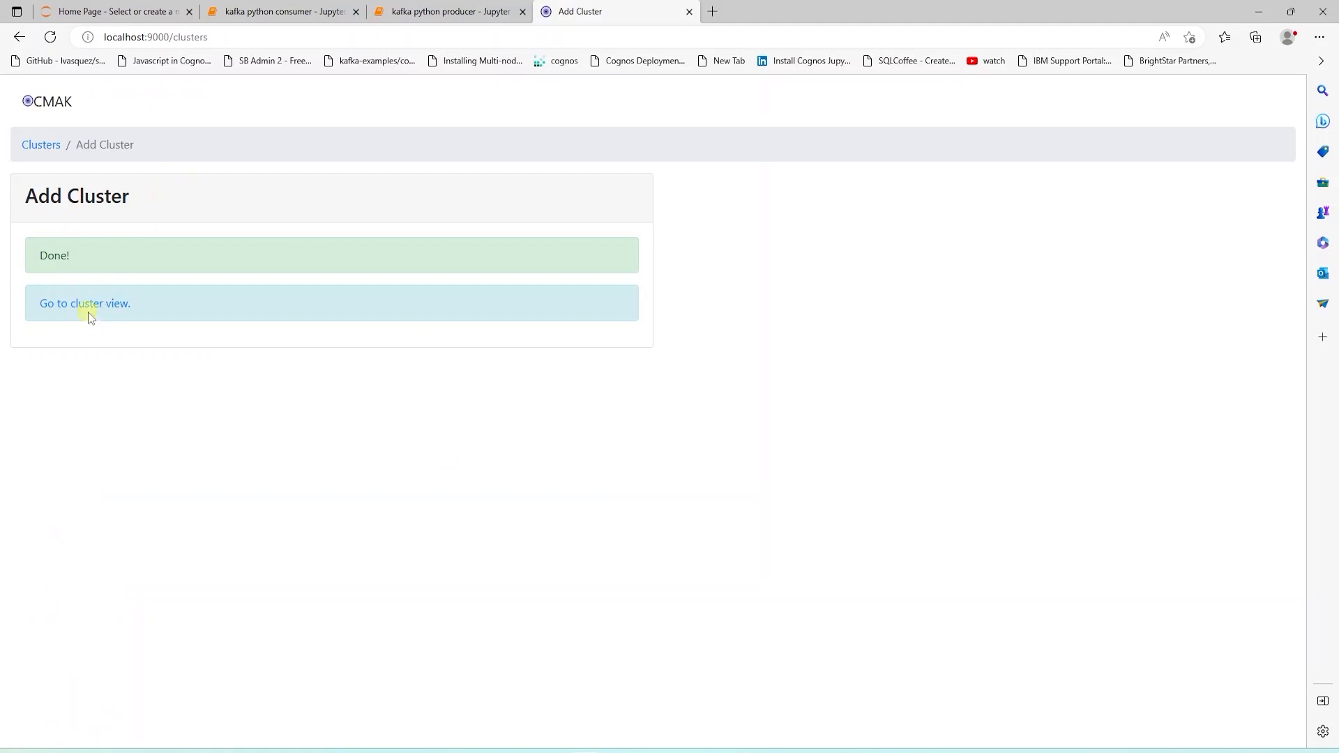
Go to the datastreaming cluster view, list its kafka:9092 broker, and open the Topic menu.
click(84, 303)
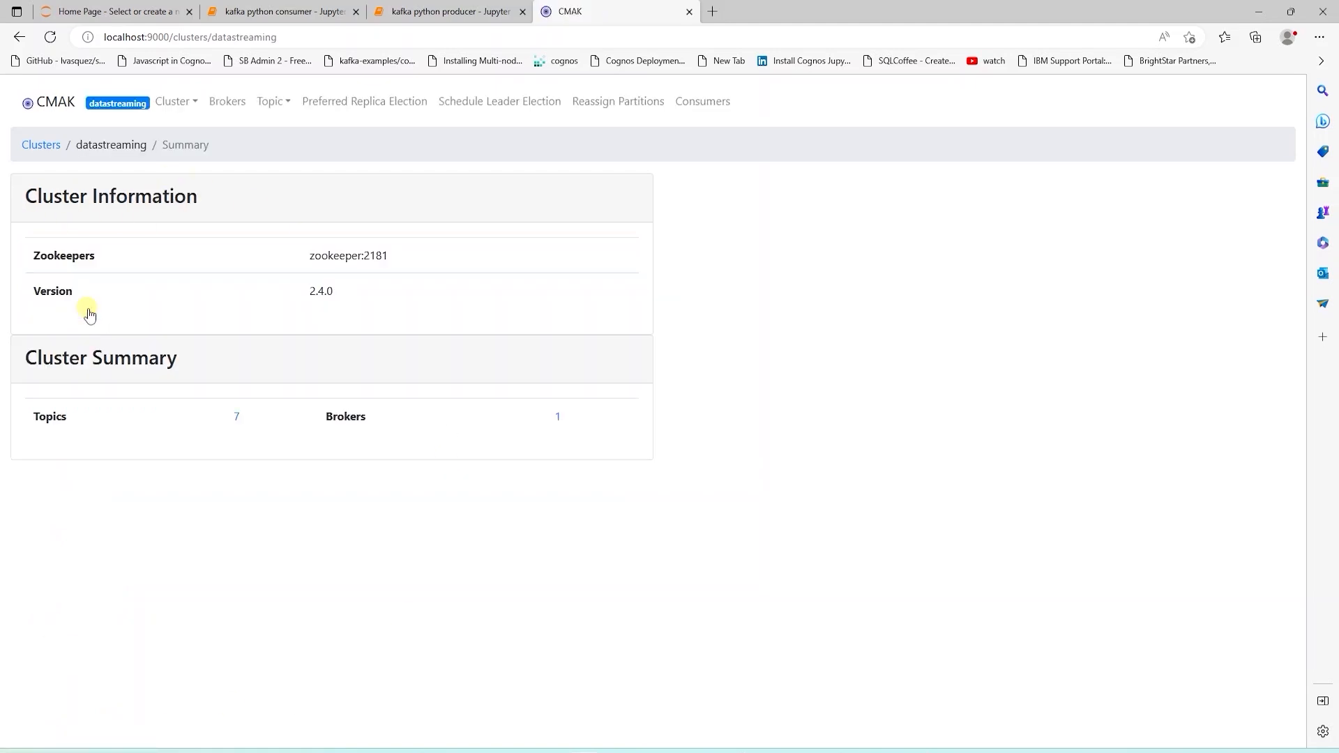
mouse_move(226, 101)
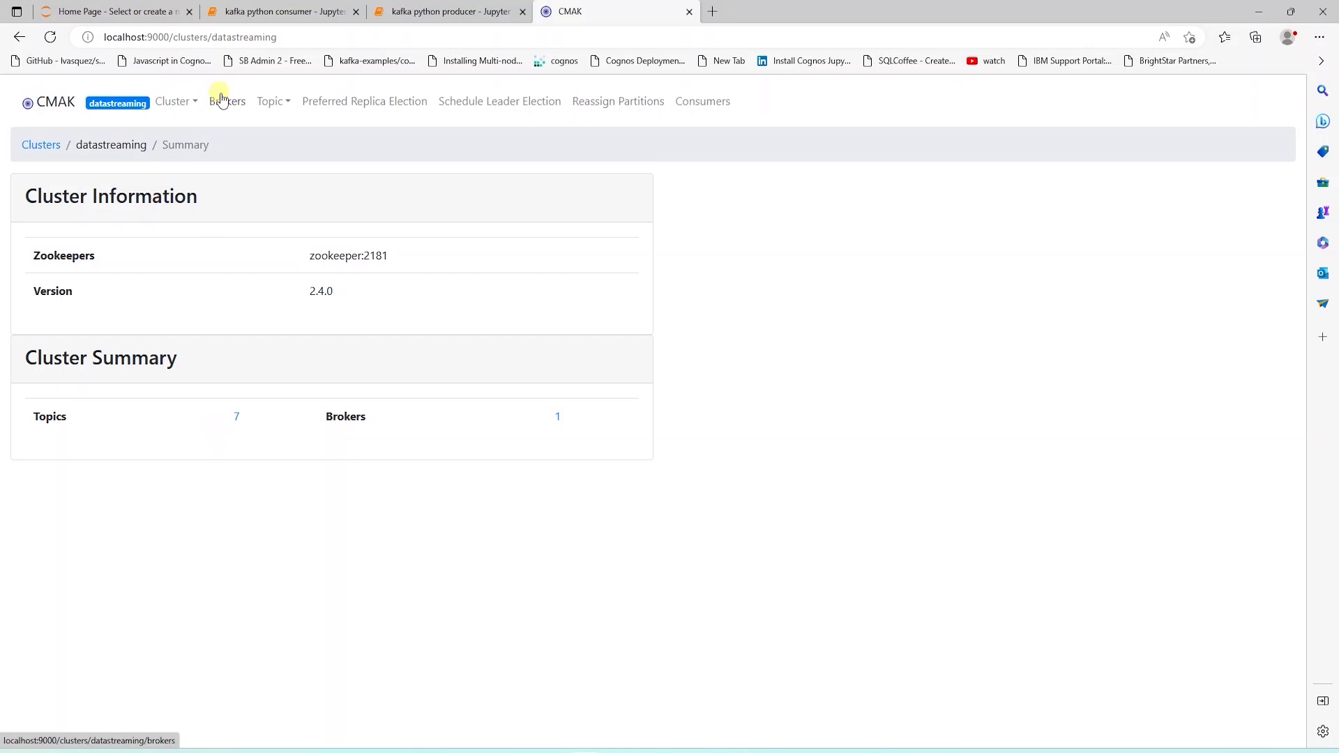
click(226, 100)
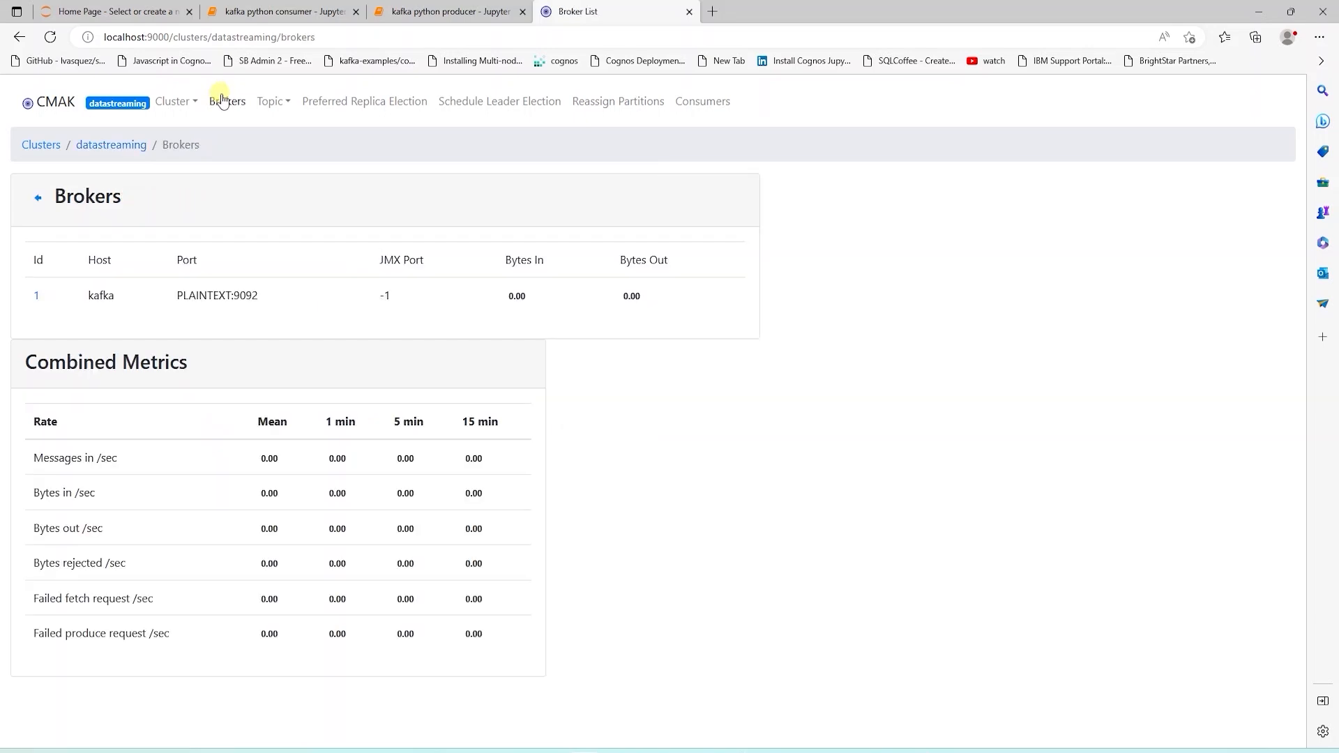
mouse_move(268, 131)
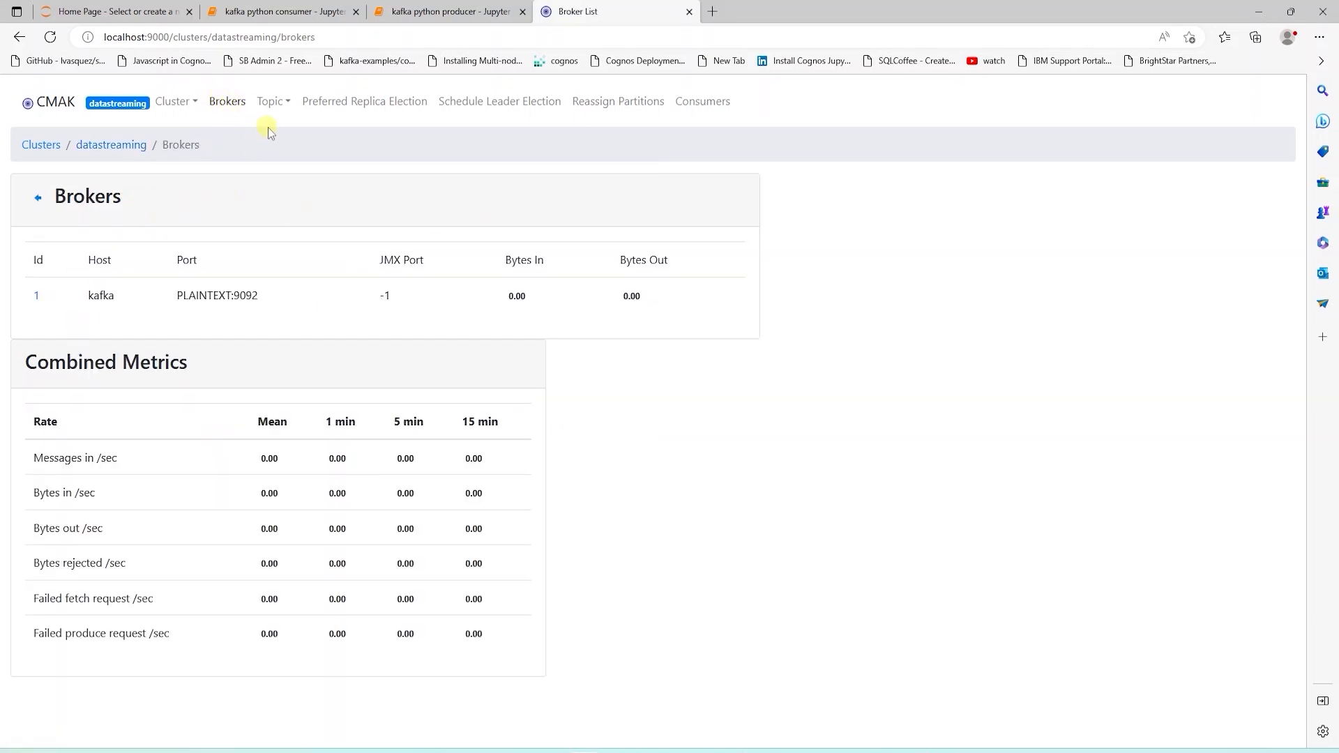
click(271, 100)
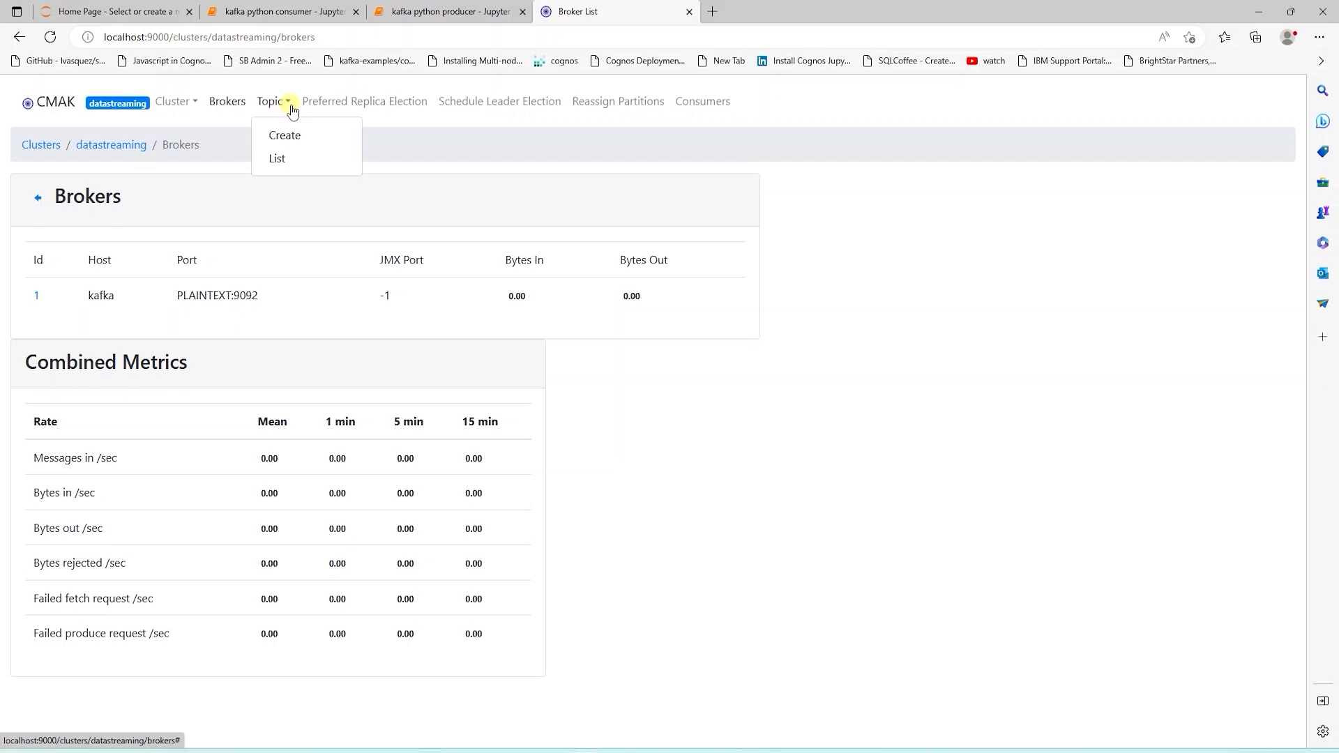
mouse_move(277, 159)
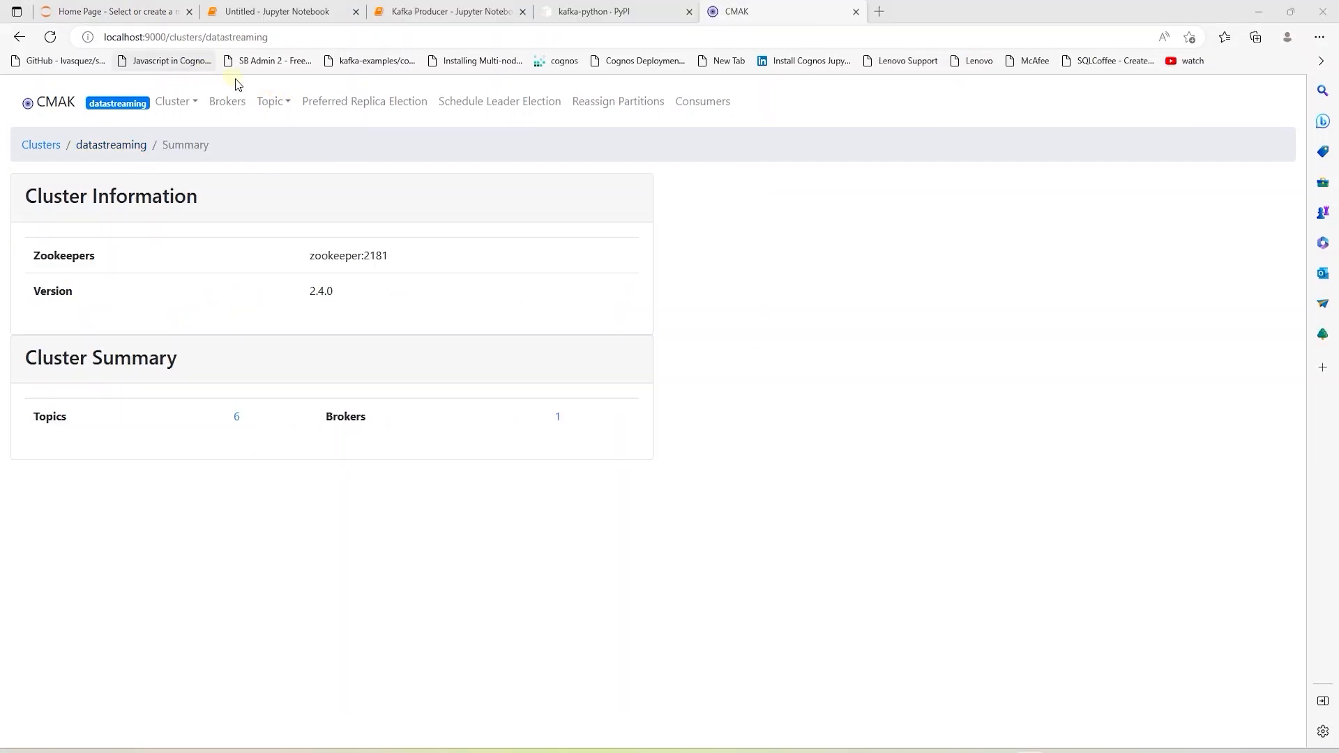
Create topic 'test' in CMAK with 1 partition and replication factor 1.
click(271, 100)
text(t)
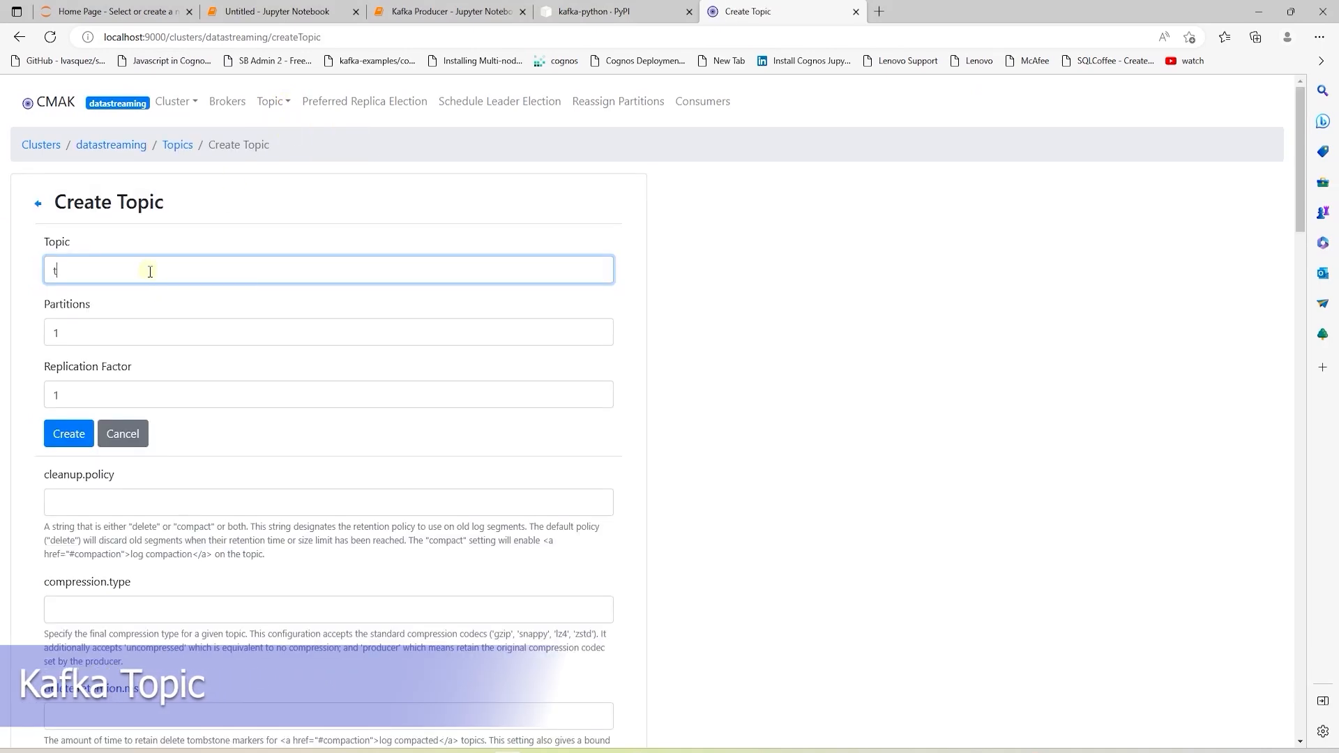
text(est)
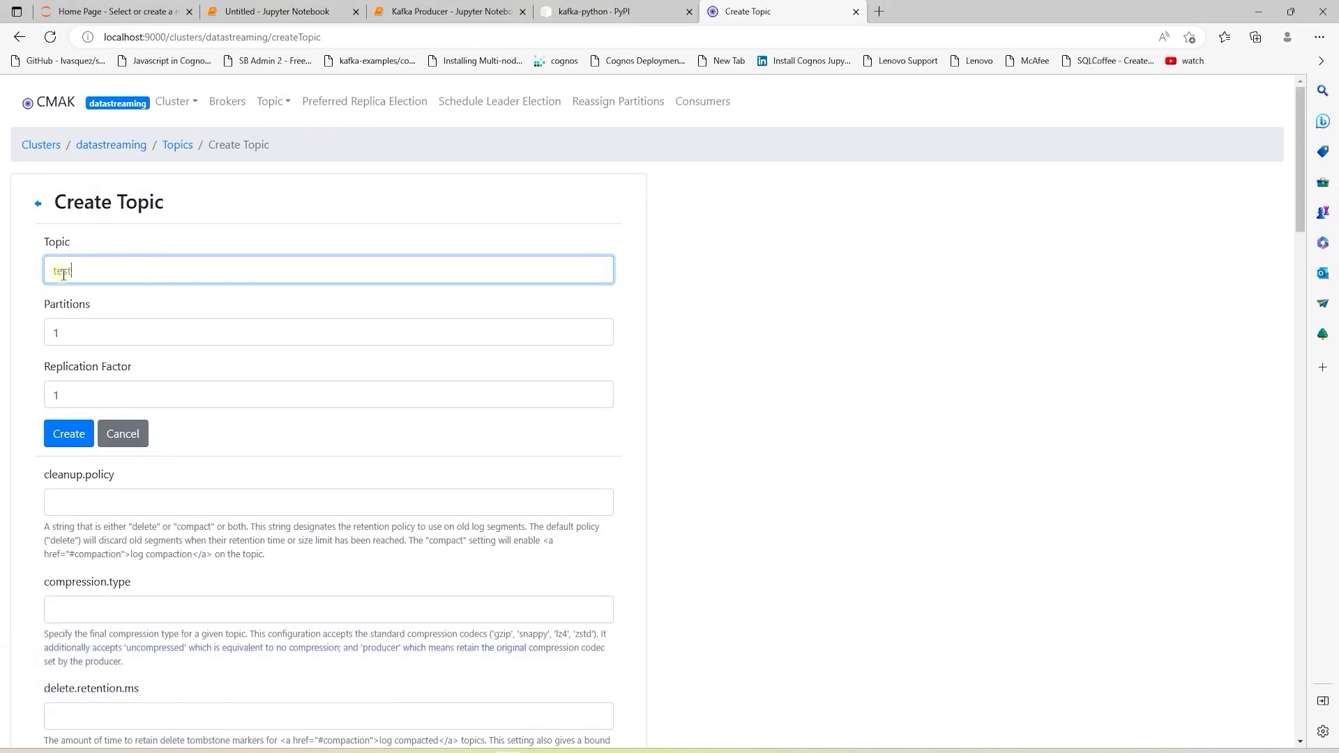
click(69, 433)
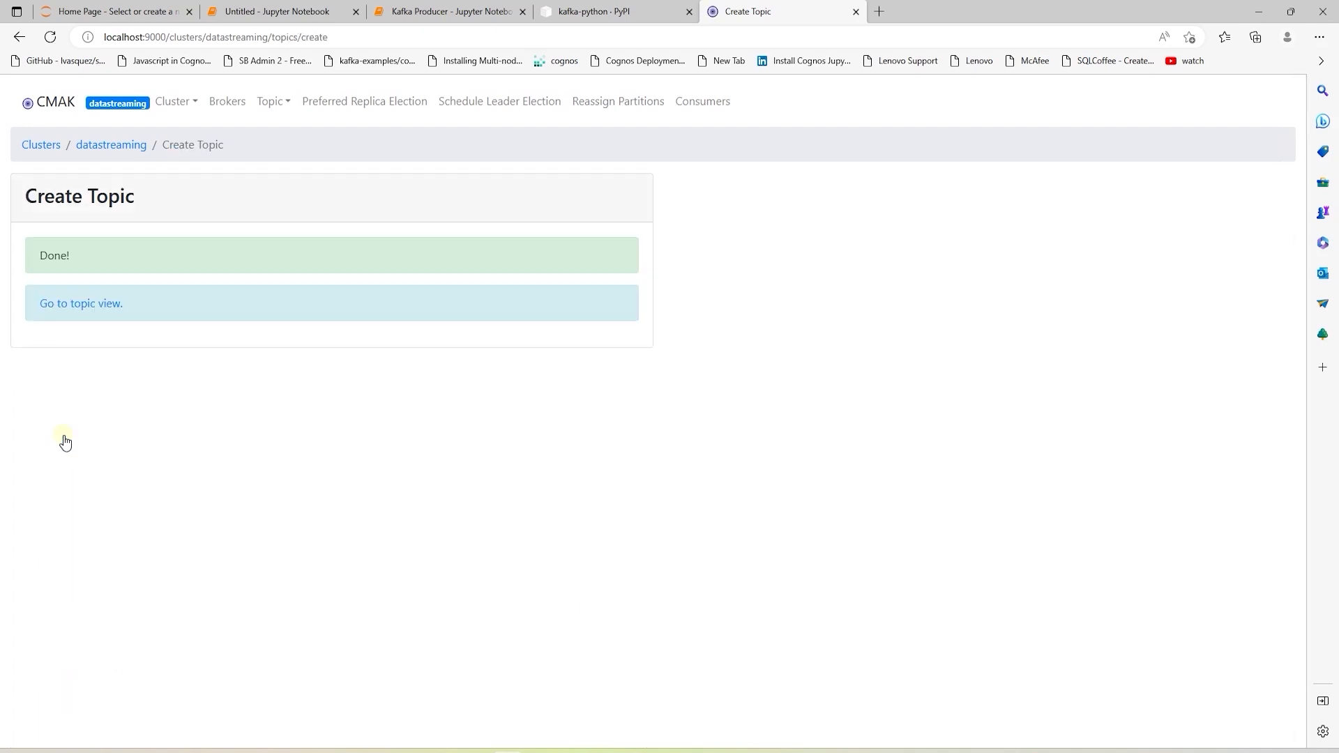
mouse_move(80, 303)
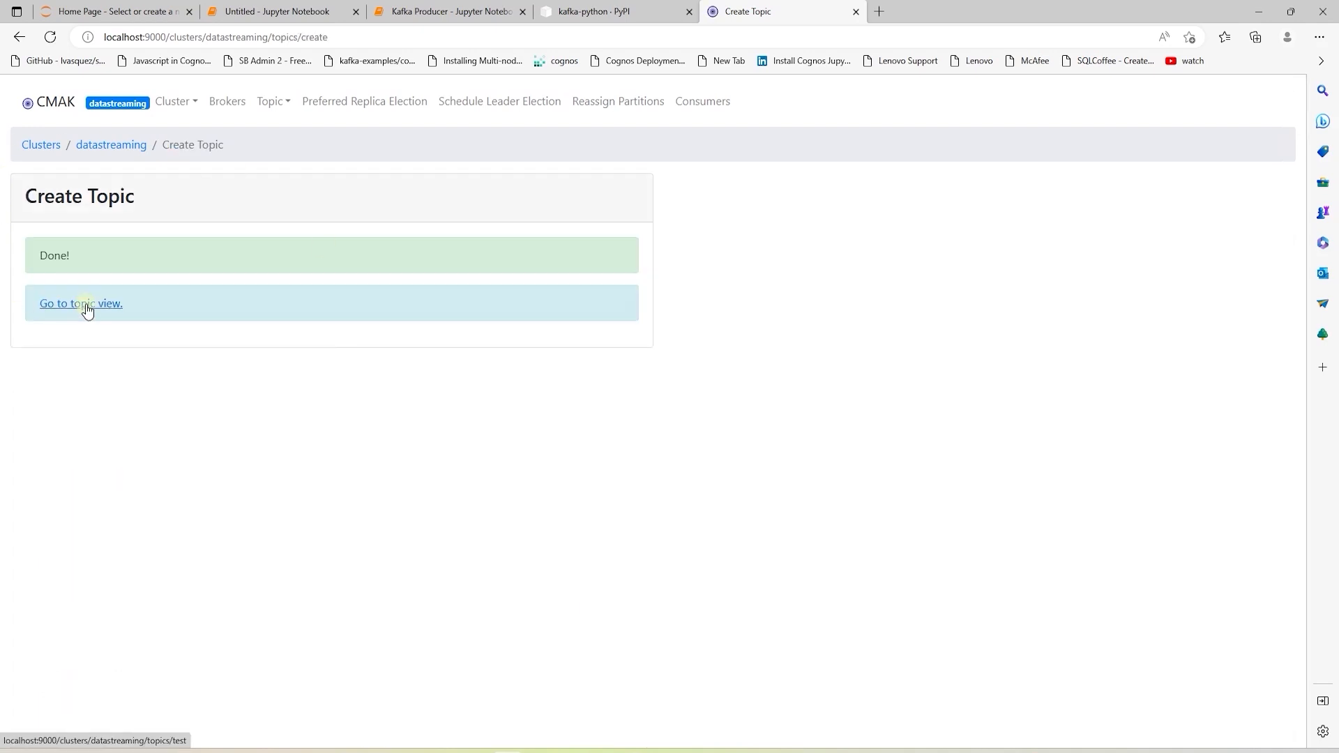
Check the test topic view (1 partition, replication 1), then go to kafka-python's PyPI page.
click(80, 303)
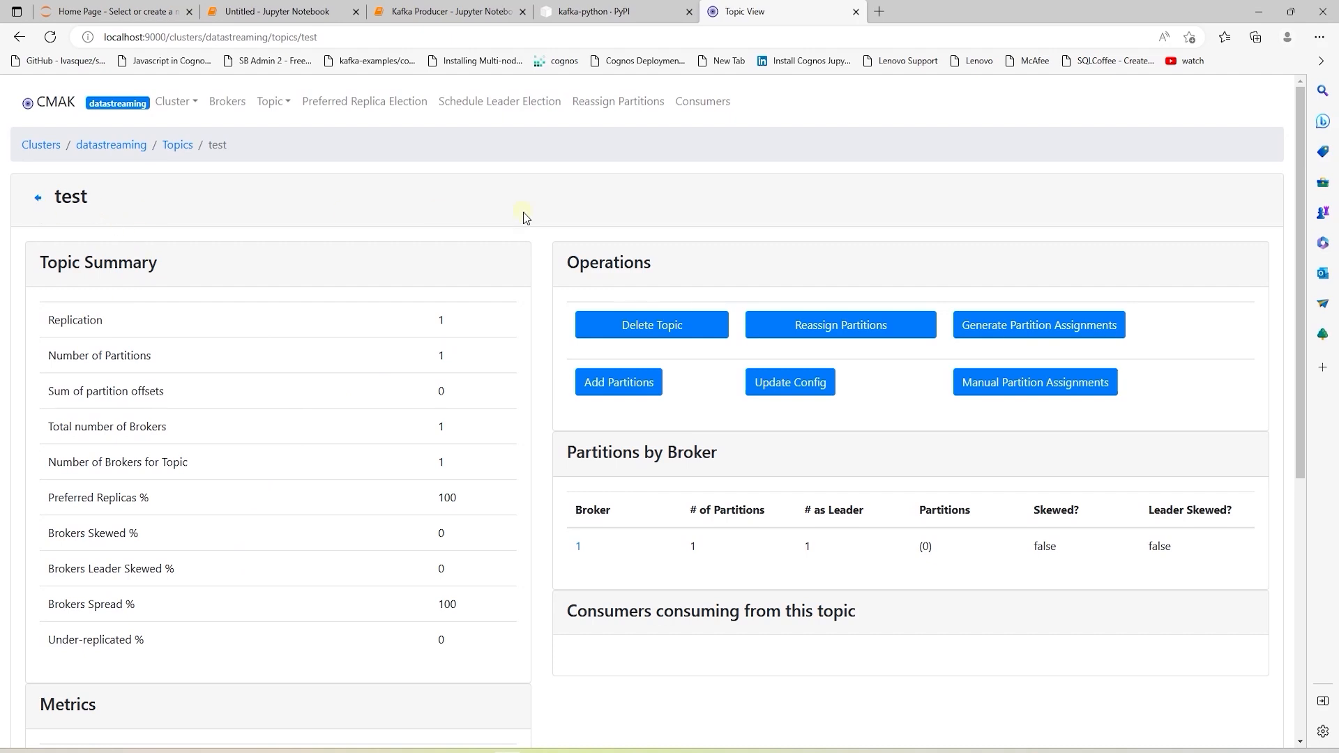
mouse_move(634, 183)
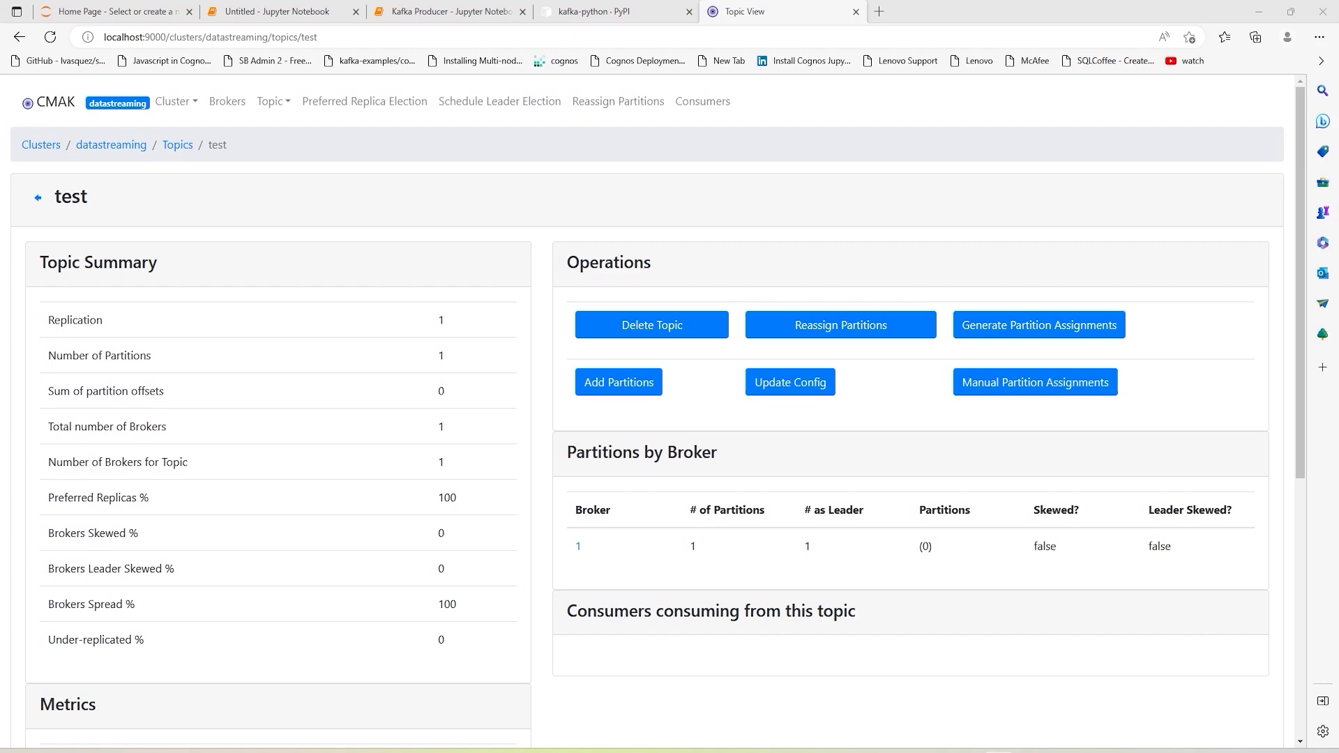
click(613, 11)
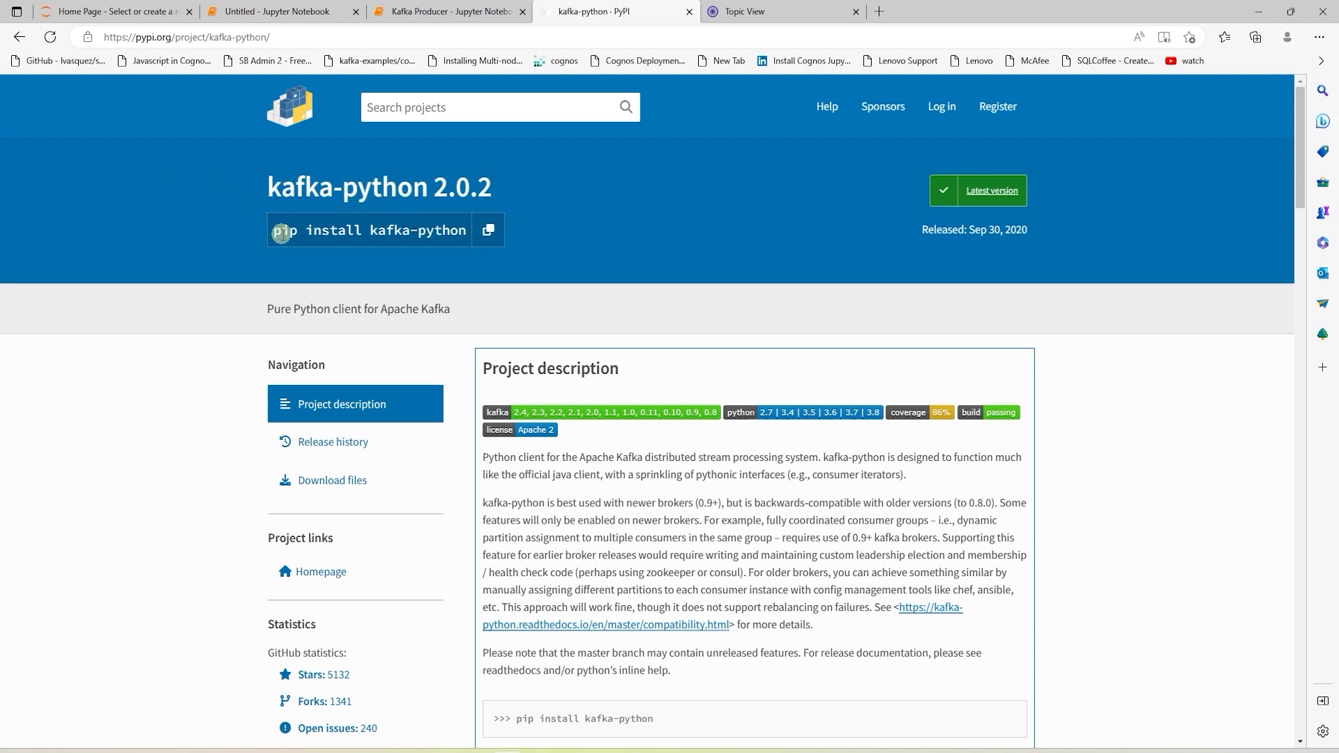
Select 'pip install kafka-python' on PyPI, then return to the Kafka Producer notebook.
double_click(368, 230)
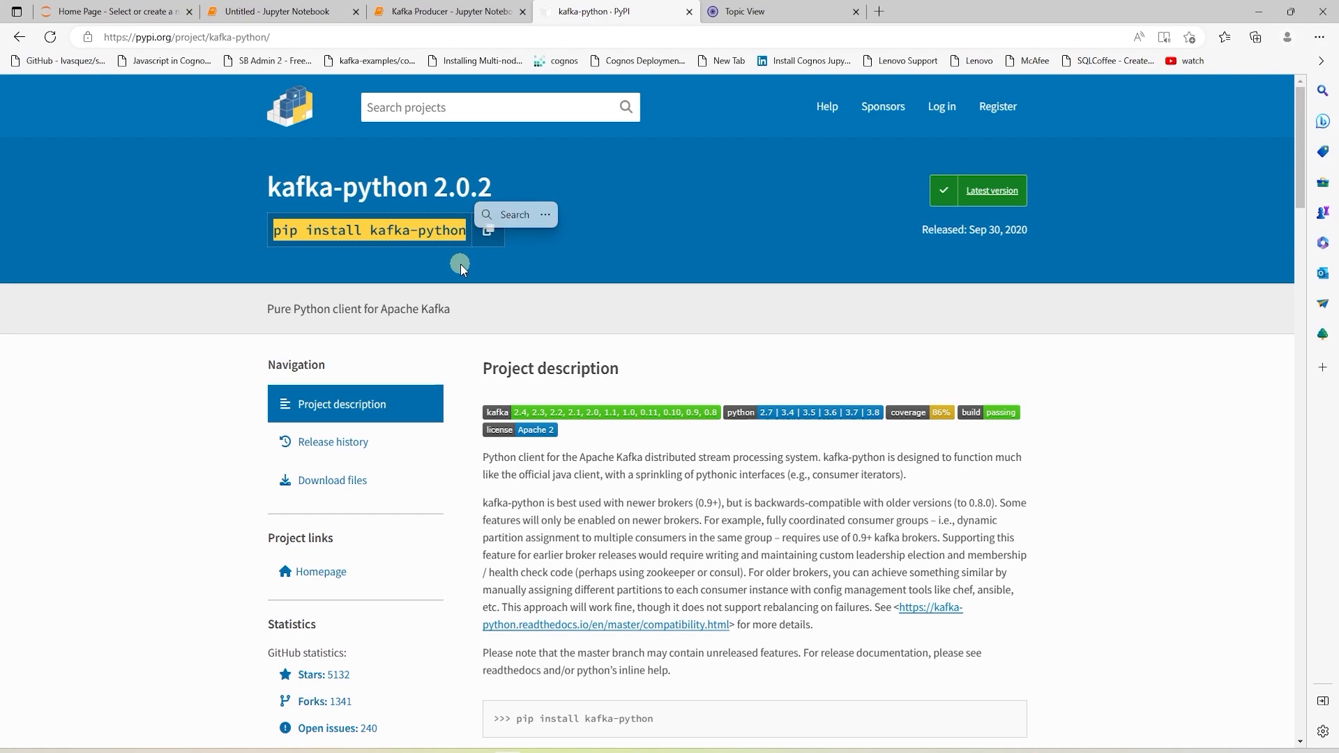
click(448, 11)
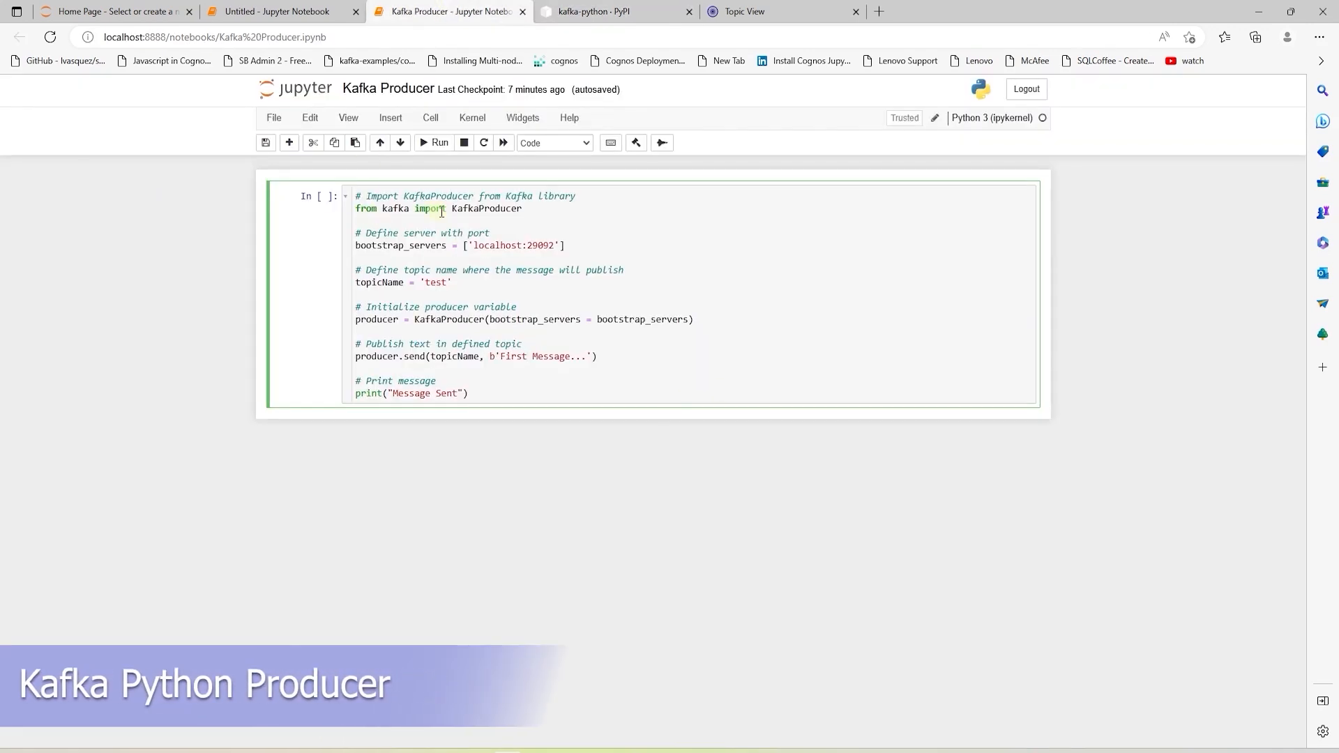
Walk through the producer code: kafka import, bootstrap_servers localhost address, producer variable and send call.
double_click(396, 208)
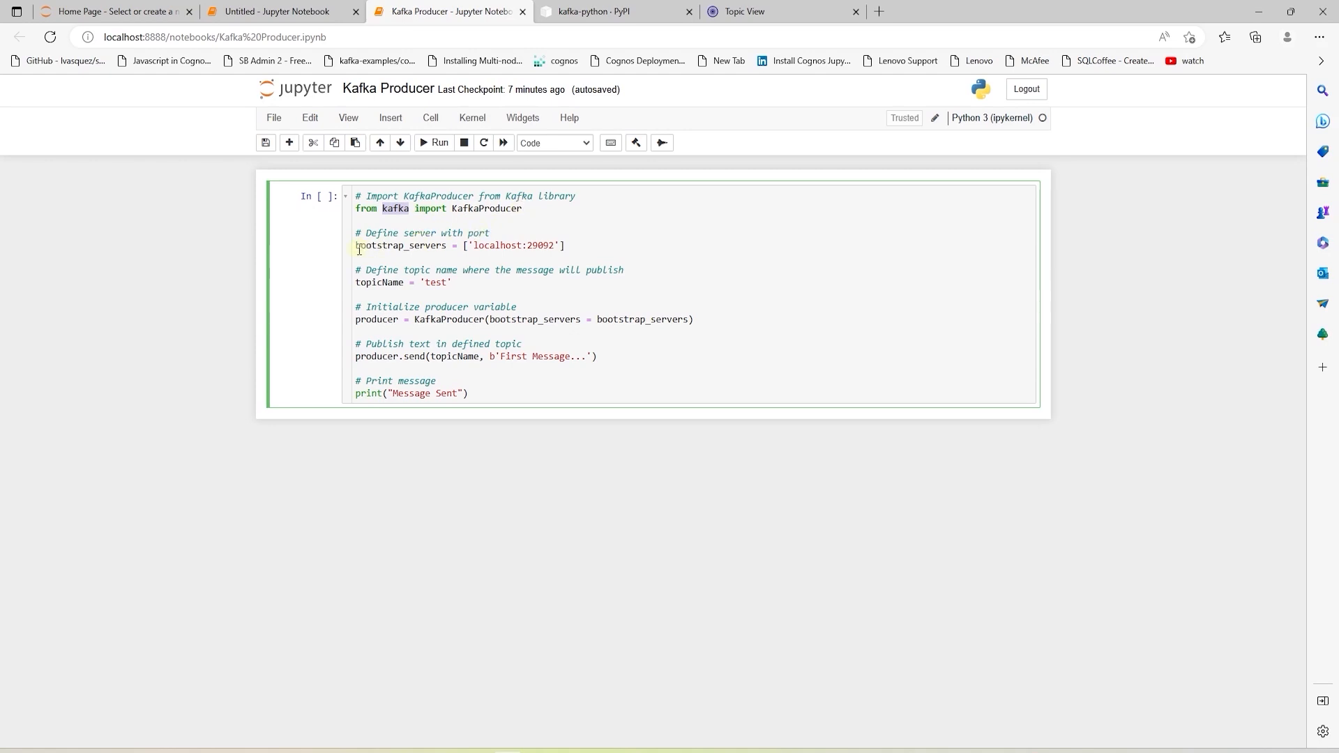
double_click(400, 244)
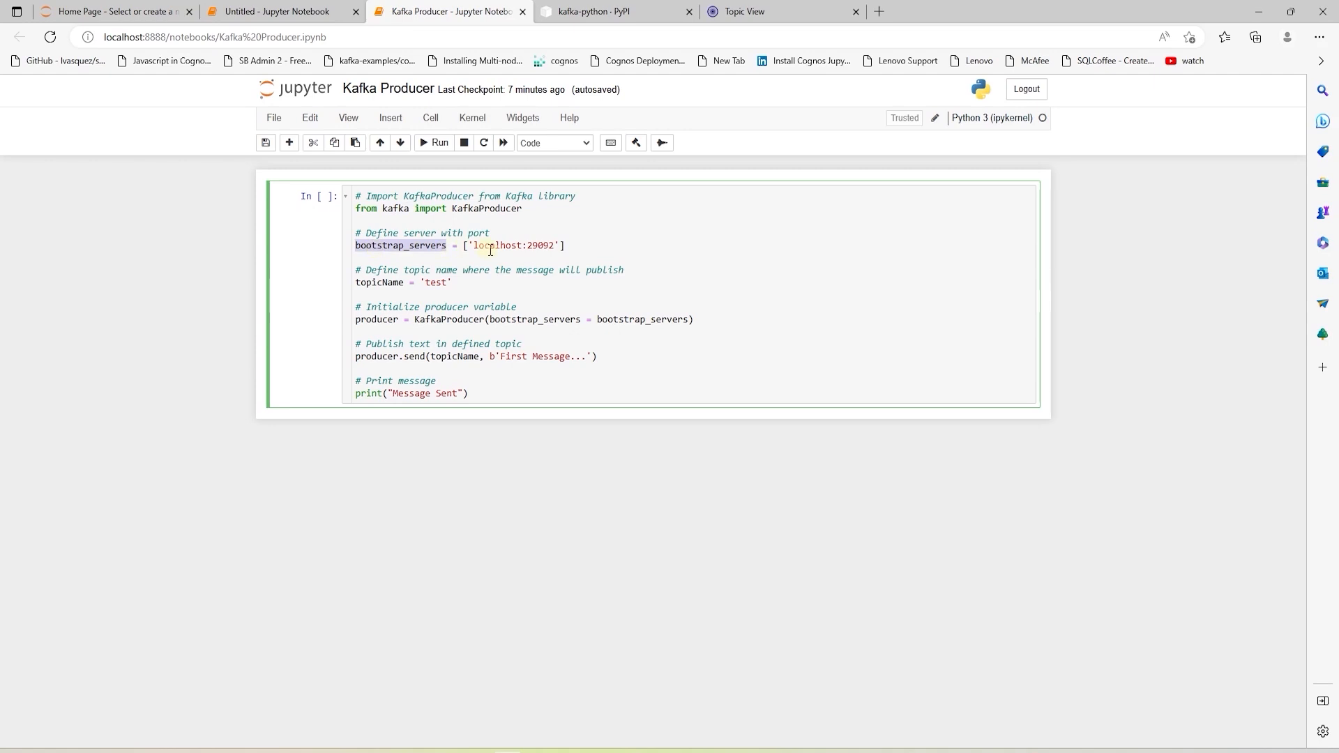
double_click(494, 245)
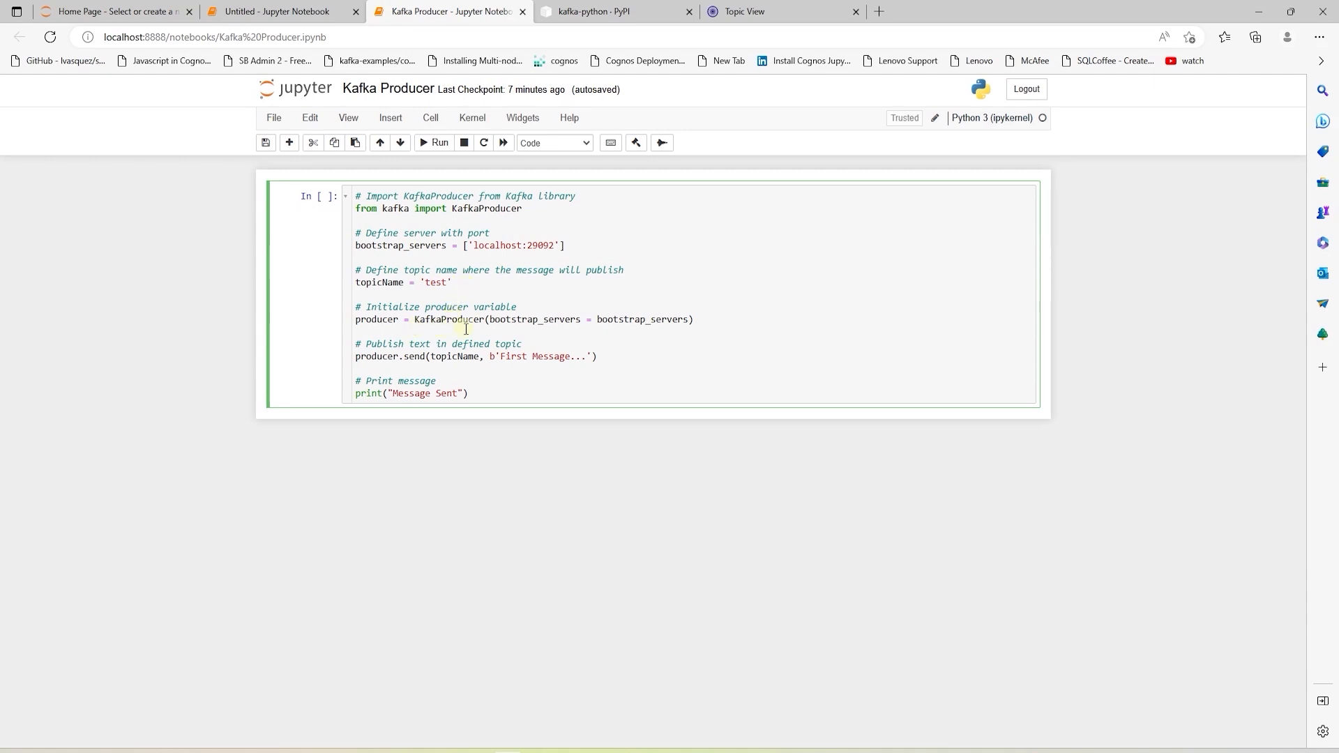
mouse_move(516, 326)
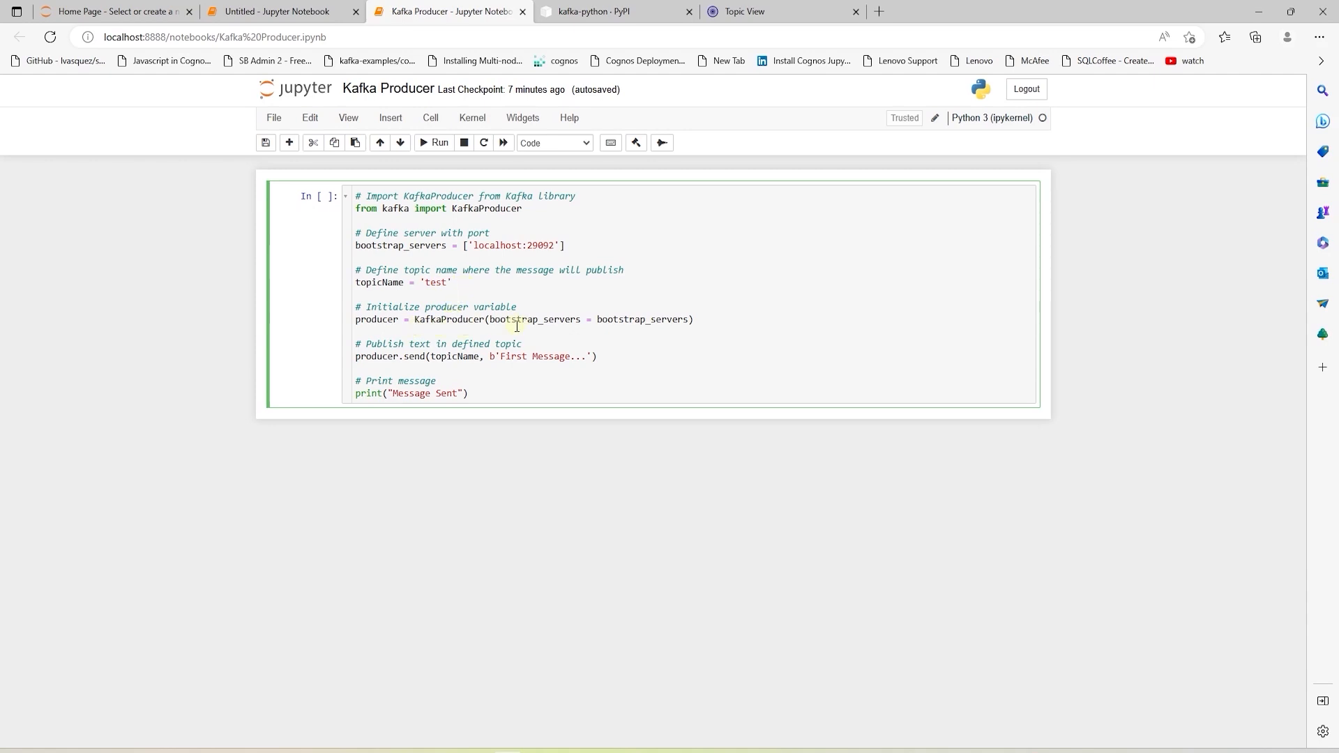
mouse_move(623, 320)
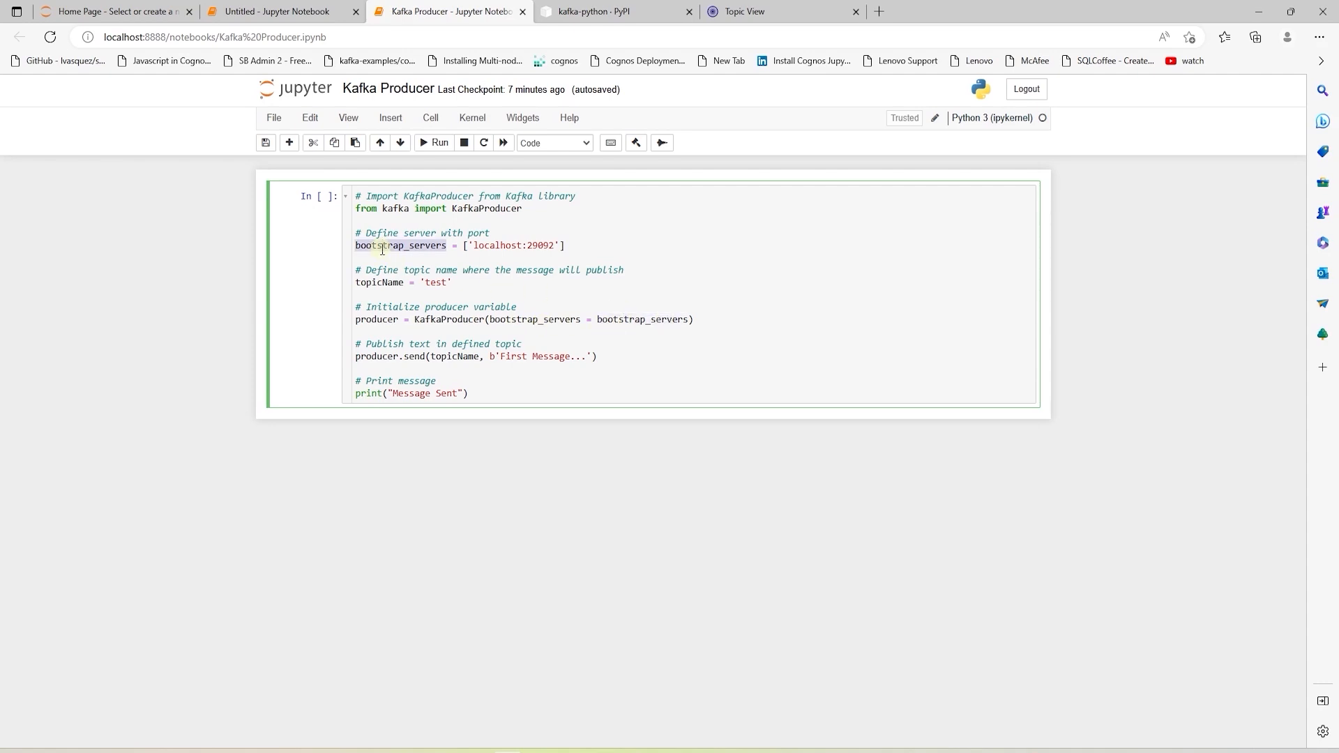
click(376, 319)
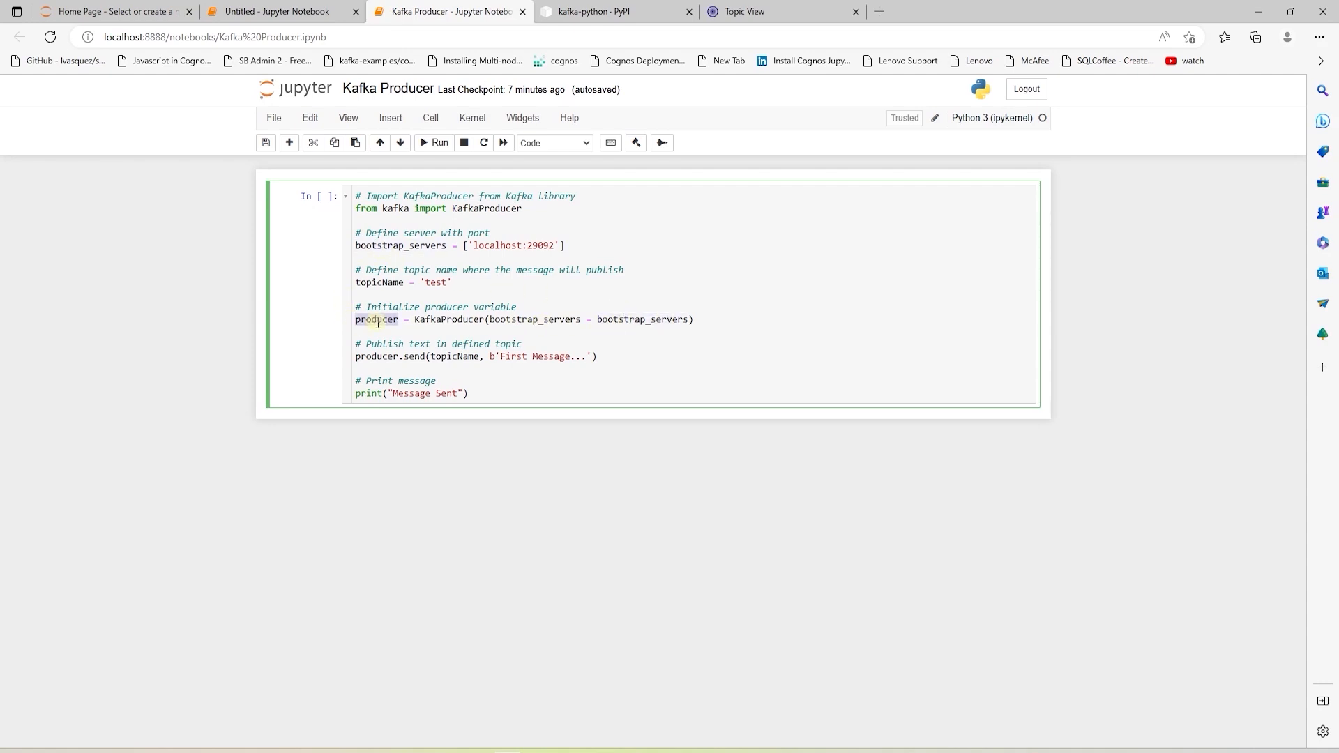
double_click(376, 318)
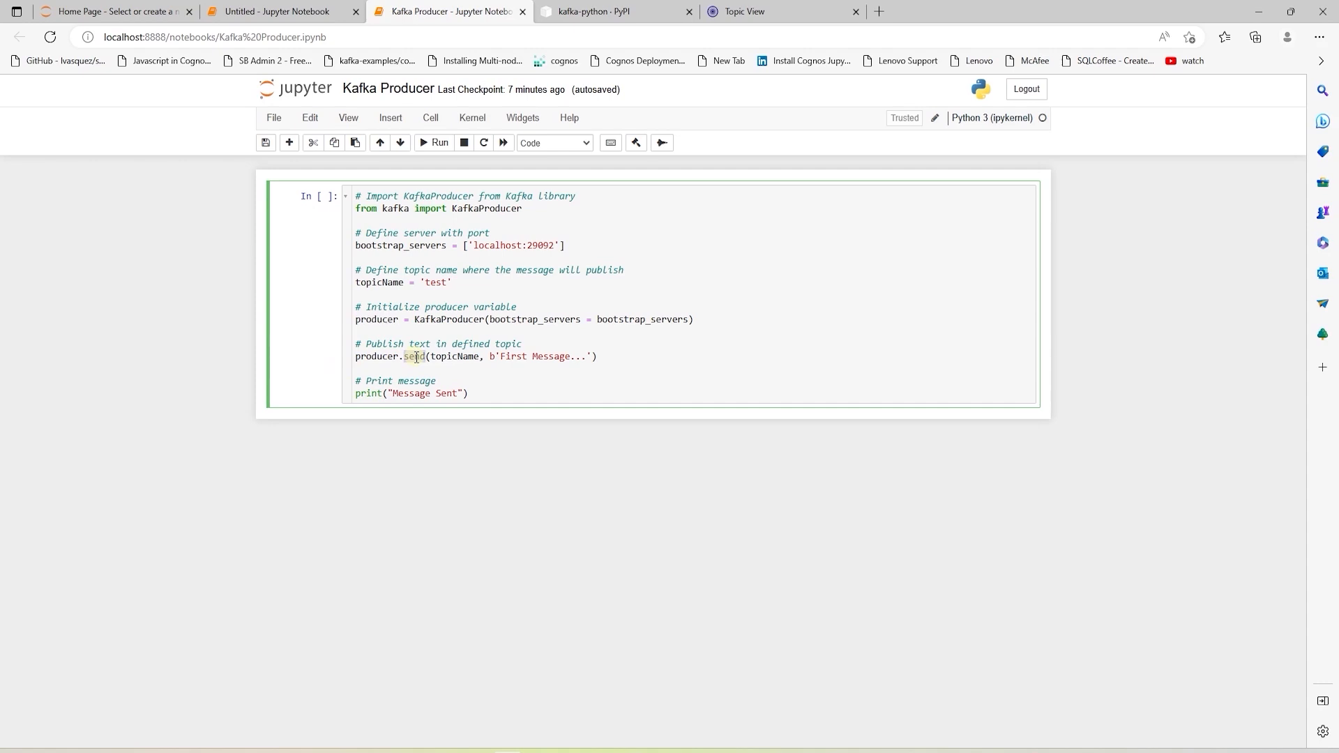
double_click(443, 356)
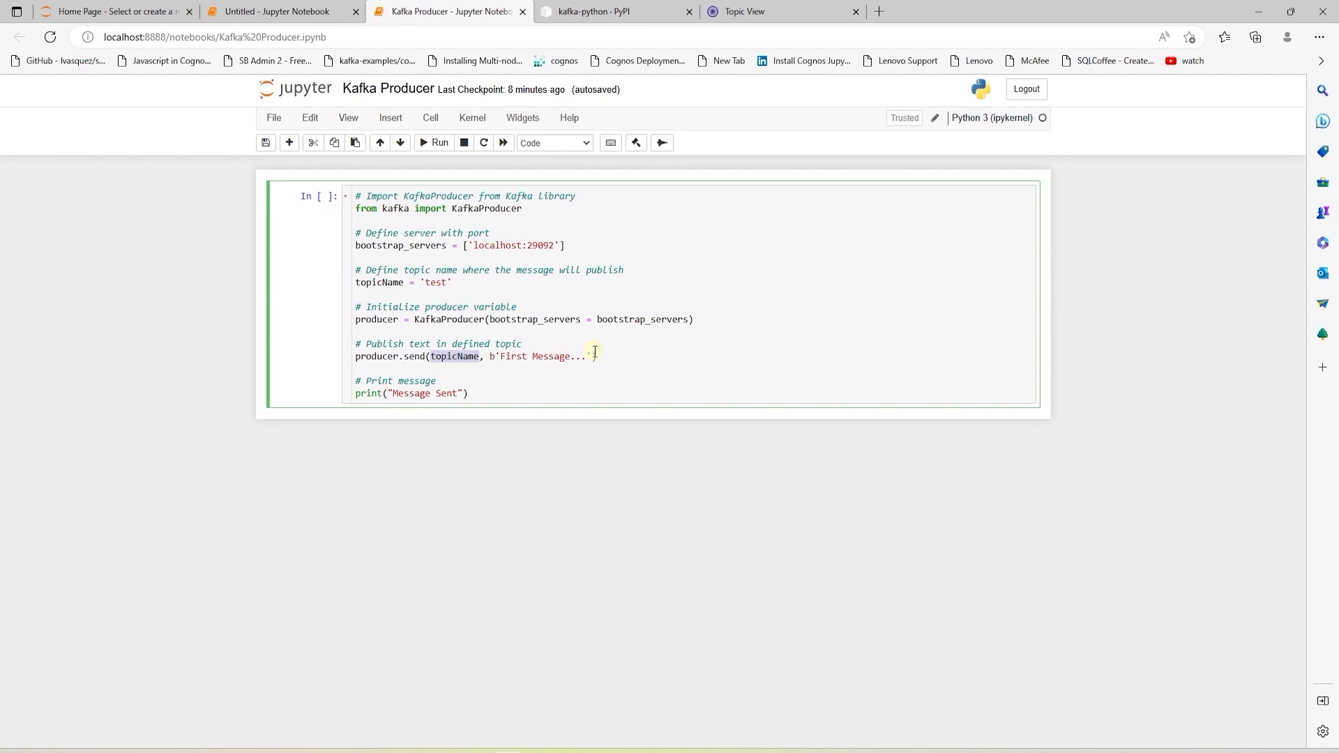
mouse_move(380, 381)
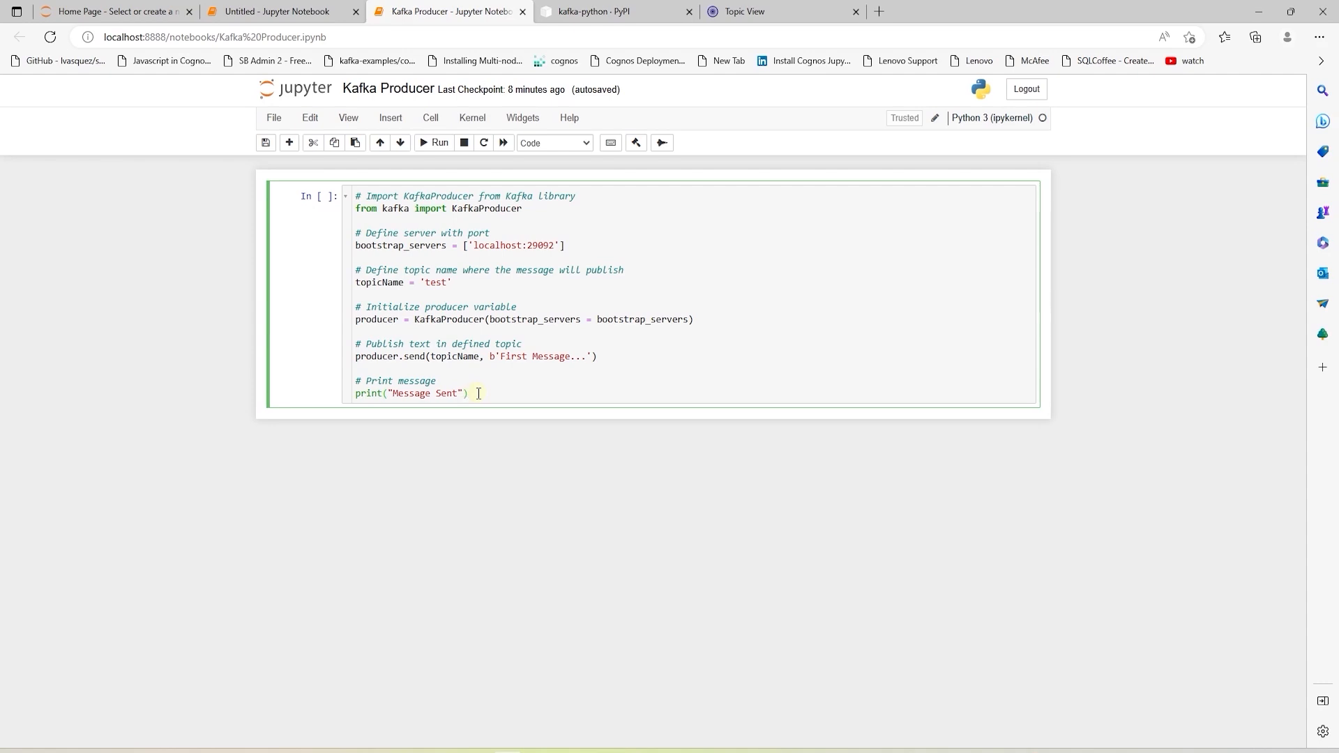
click(441, 142)
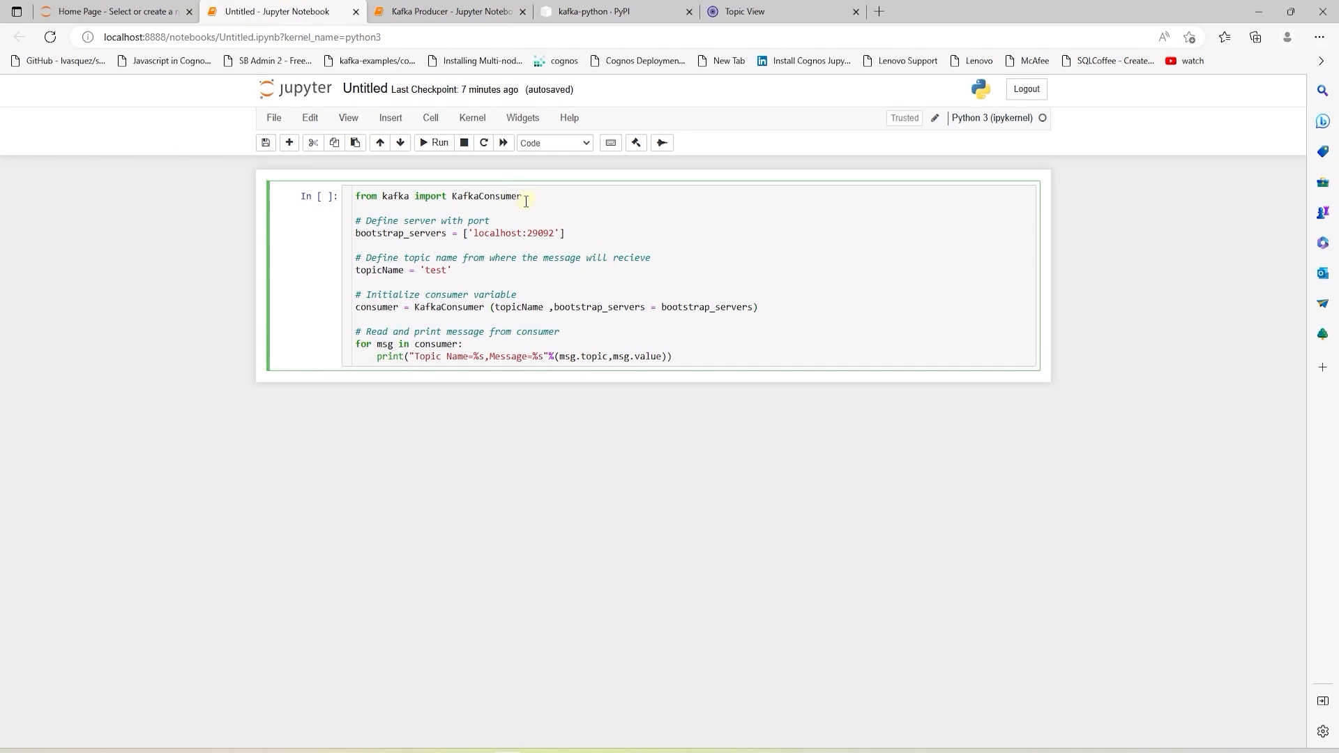
Add auto_offset_reset='earliest' to KafkaConsumer and run the consumer cell.
double_click(486, 196)
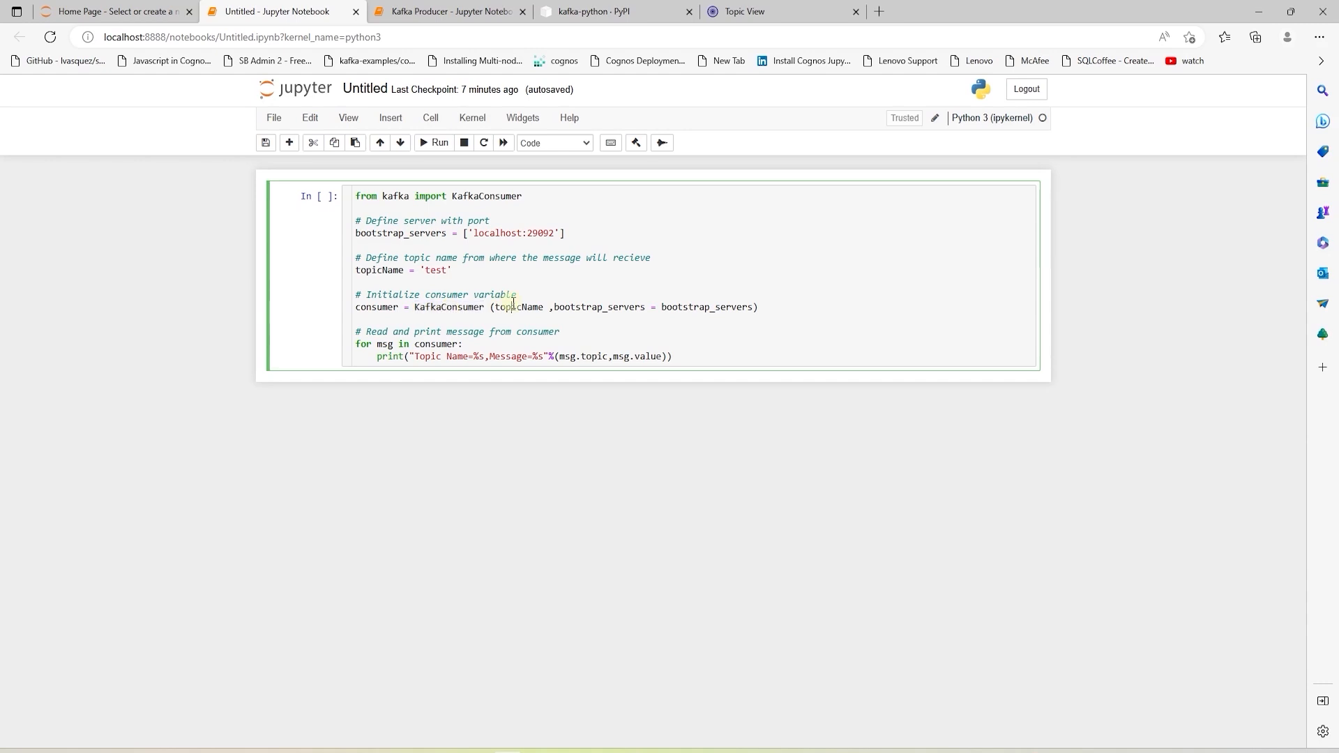
text(auto_offset_reset='earliest',)
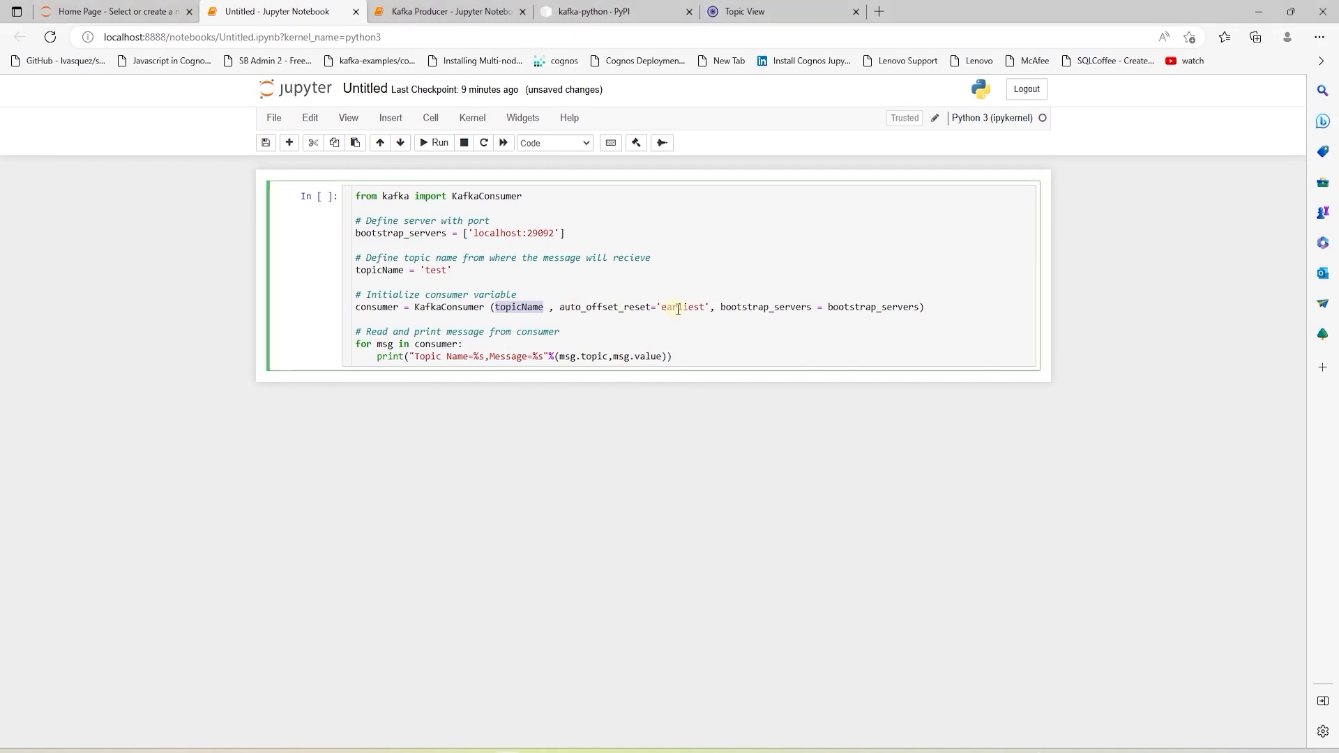
click(677, 306)
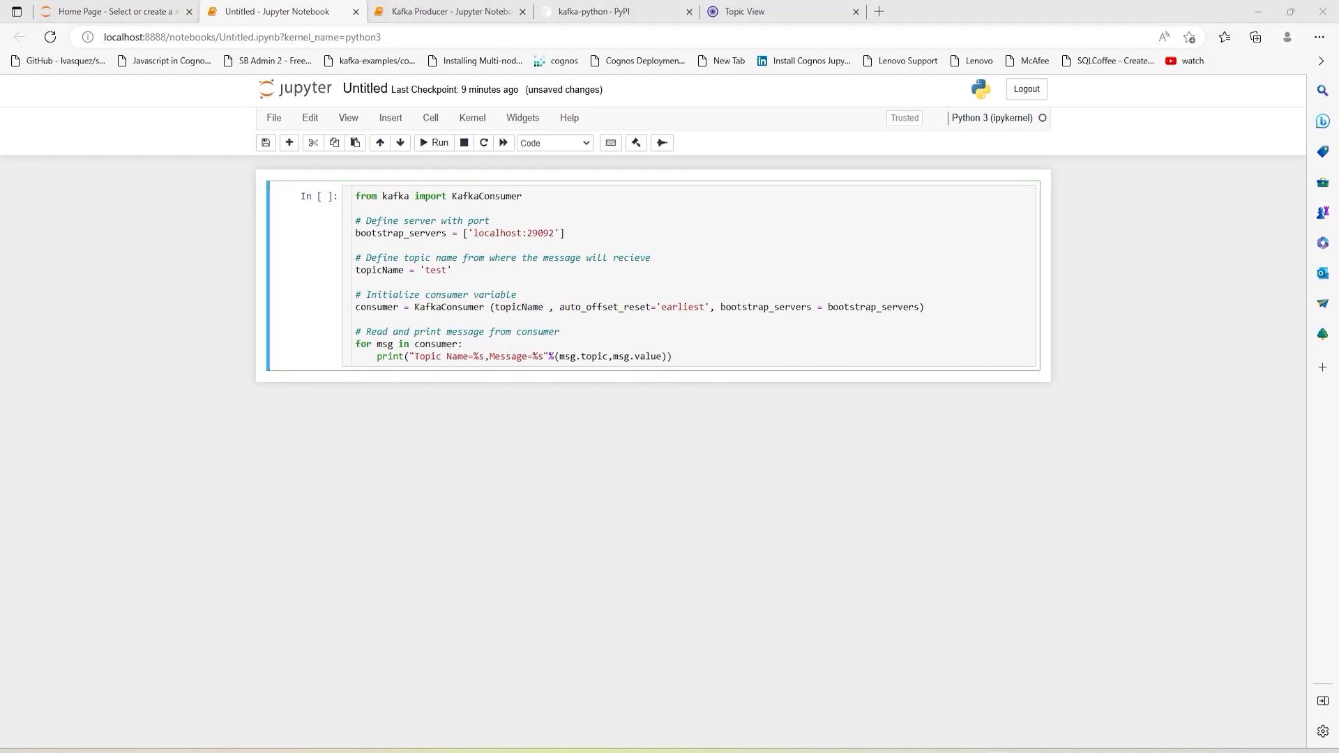
double_click(875, 307)
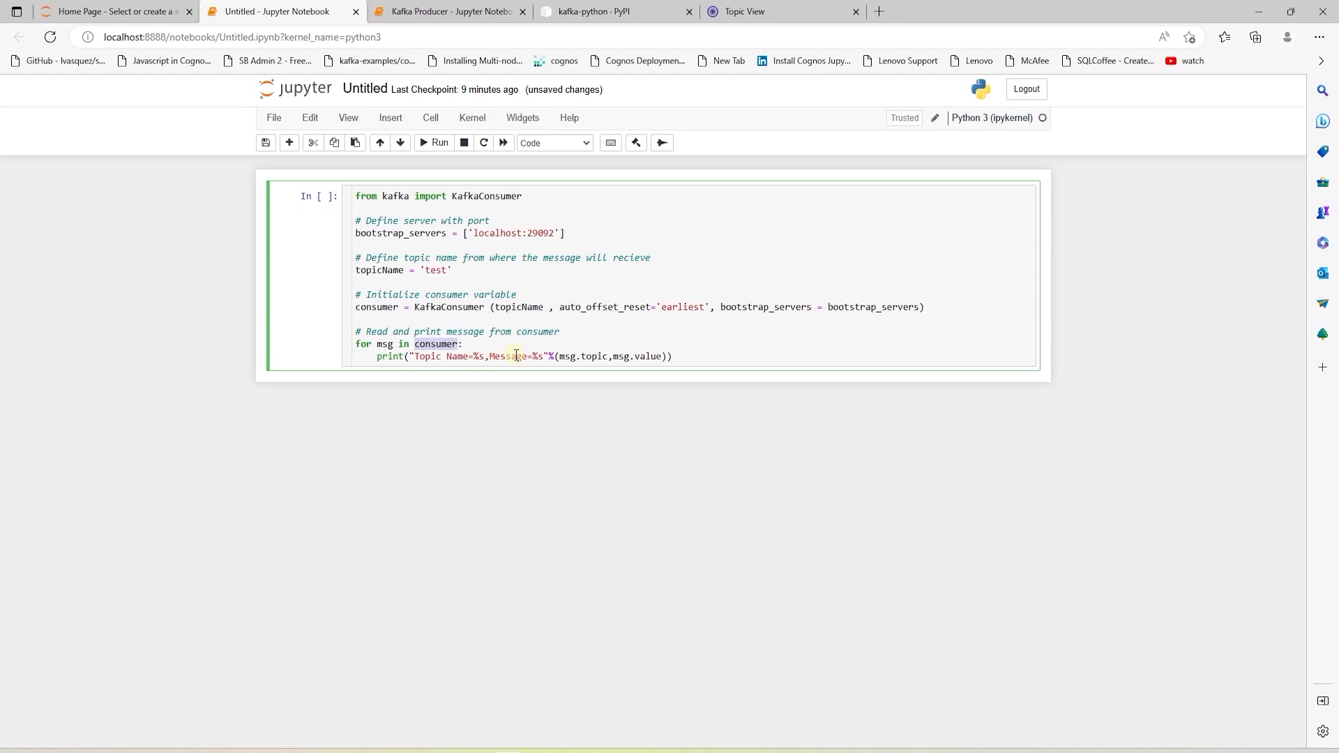
mouse_move(611, 361)
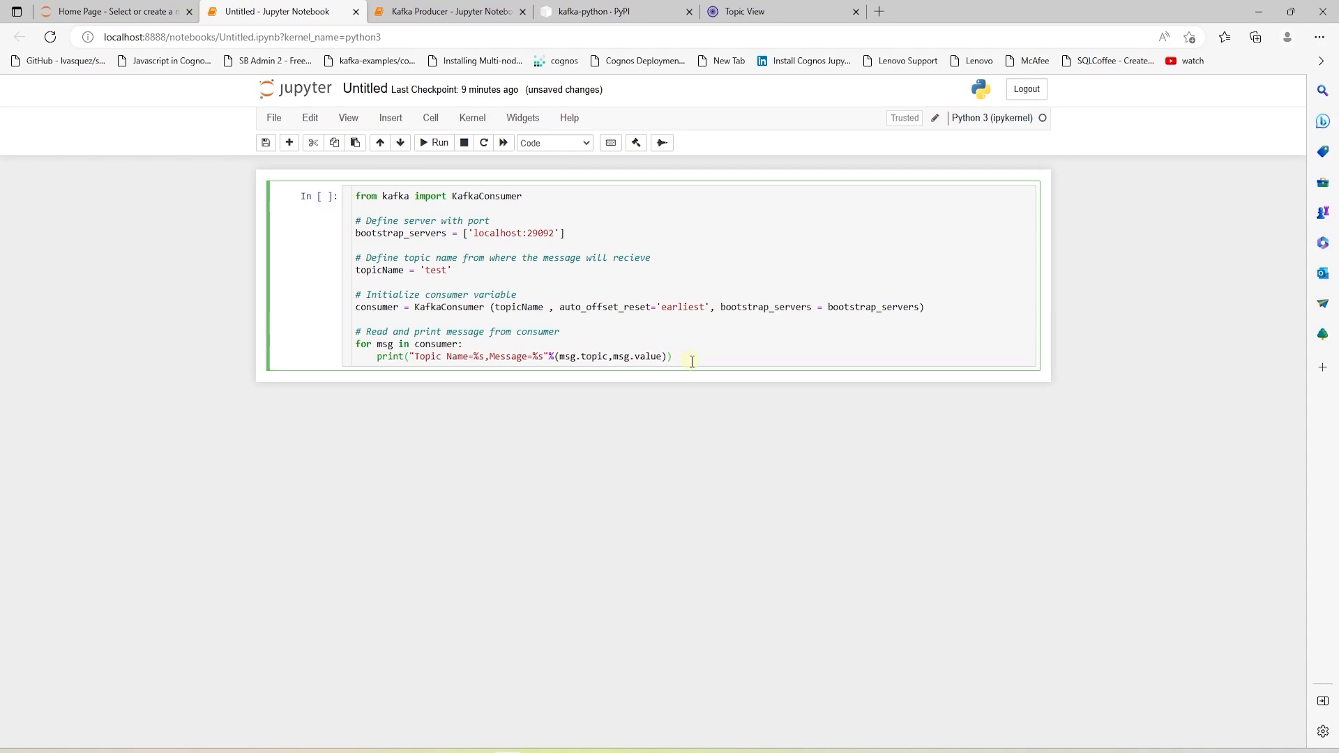
click(435, 142)
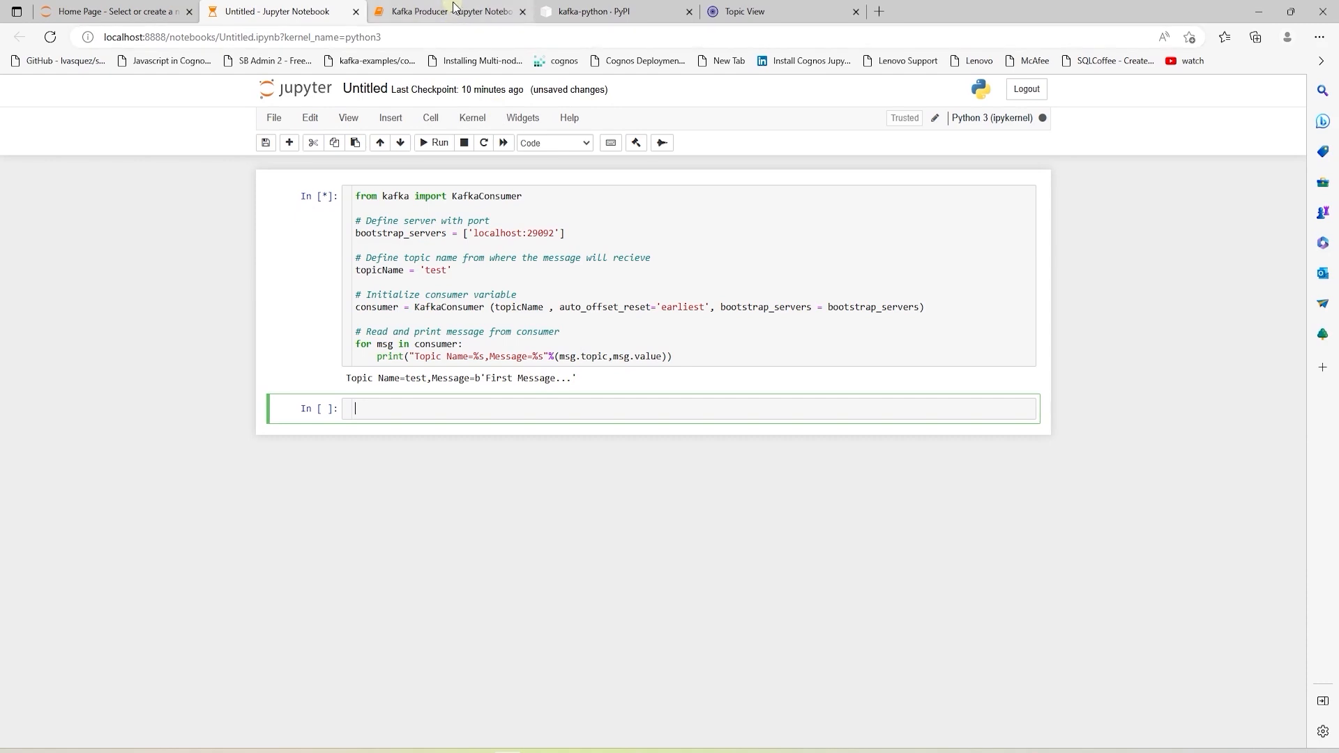
Send 'Second Message...' from the producer, then check test's offsets in the CMAK topic list.
click(447, 11)
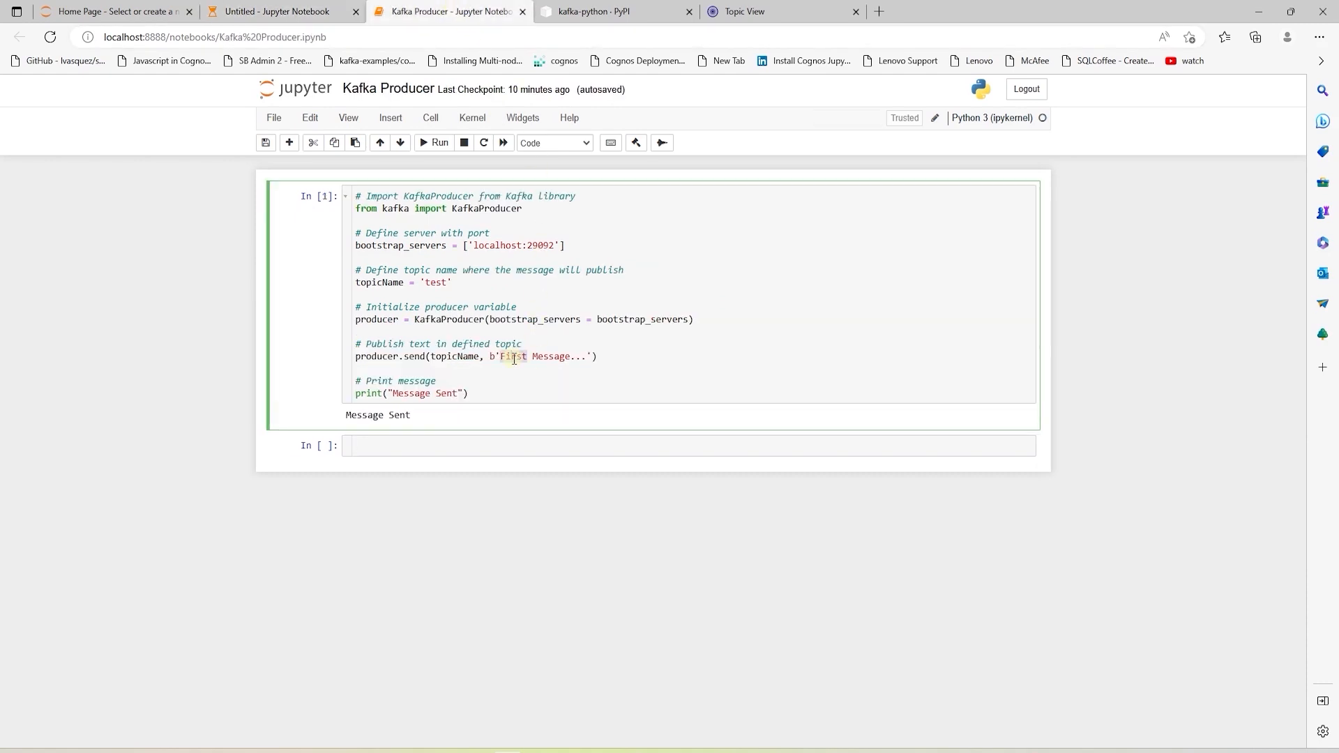
text(Second)
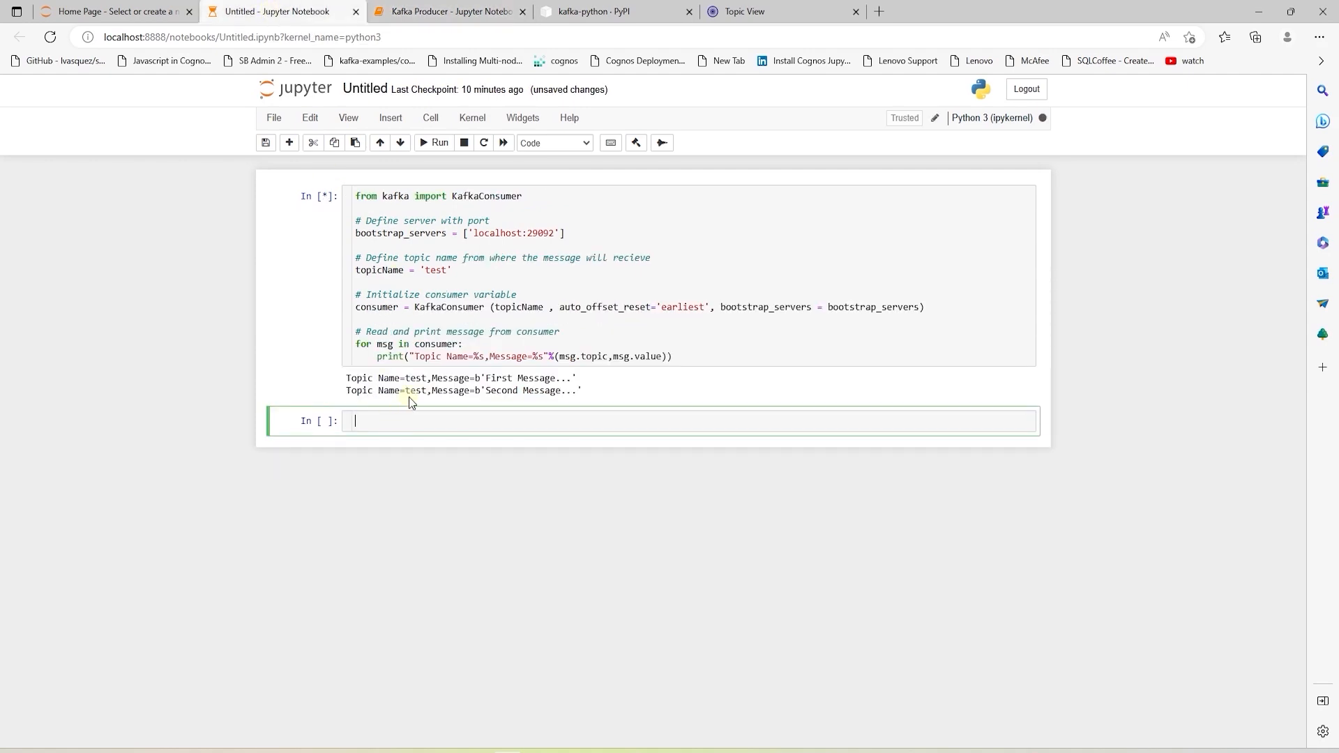
mouse_move(527, 400)
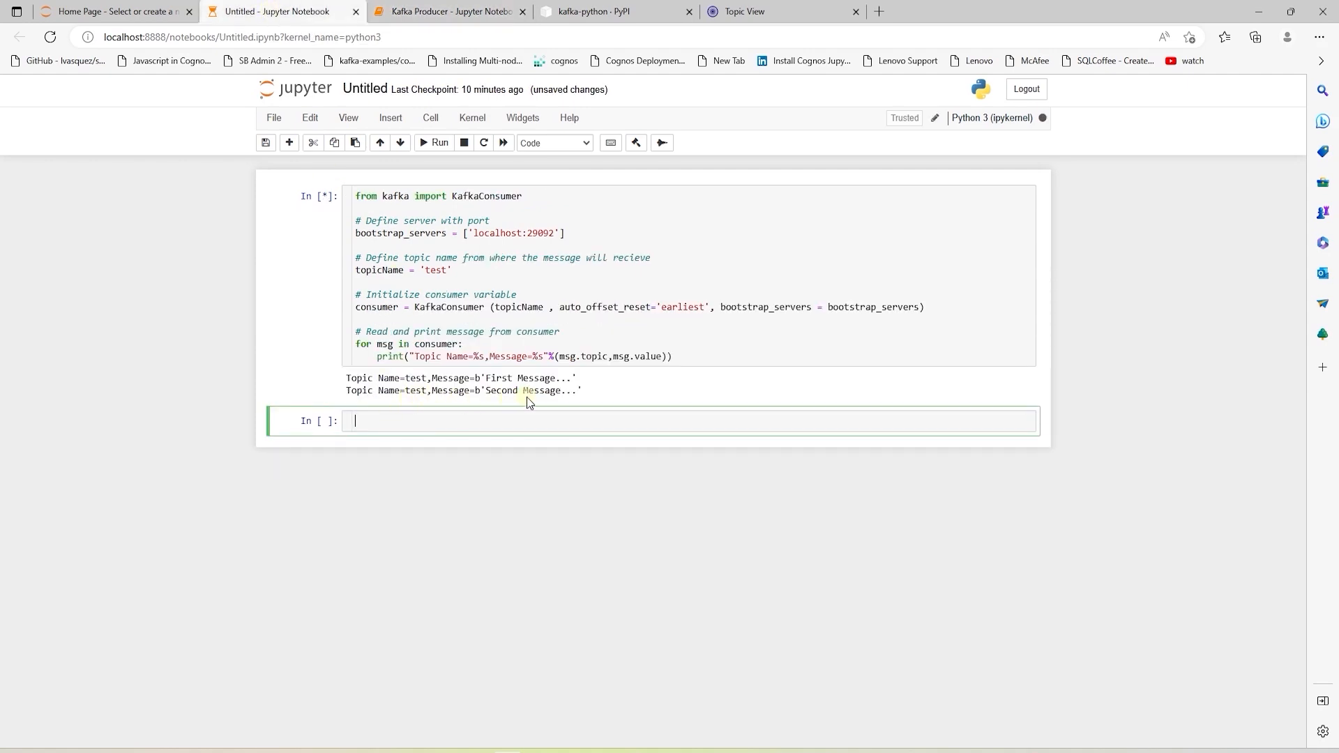
click(447, 11)
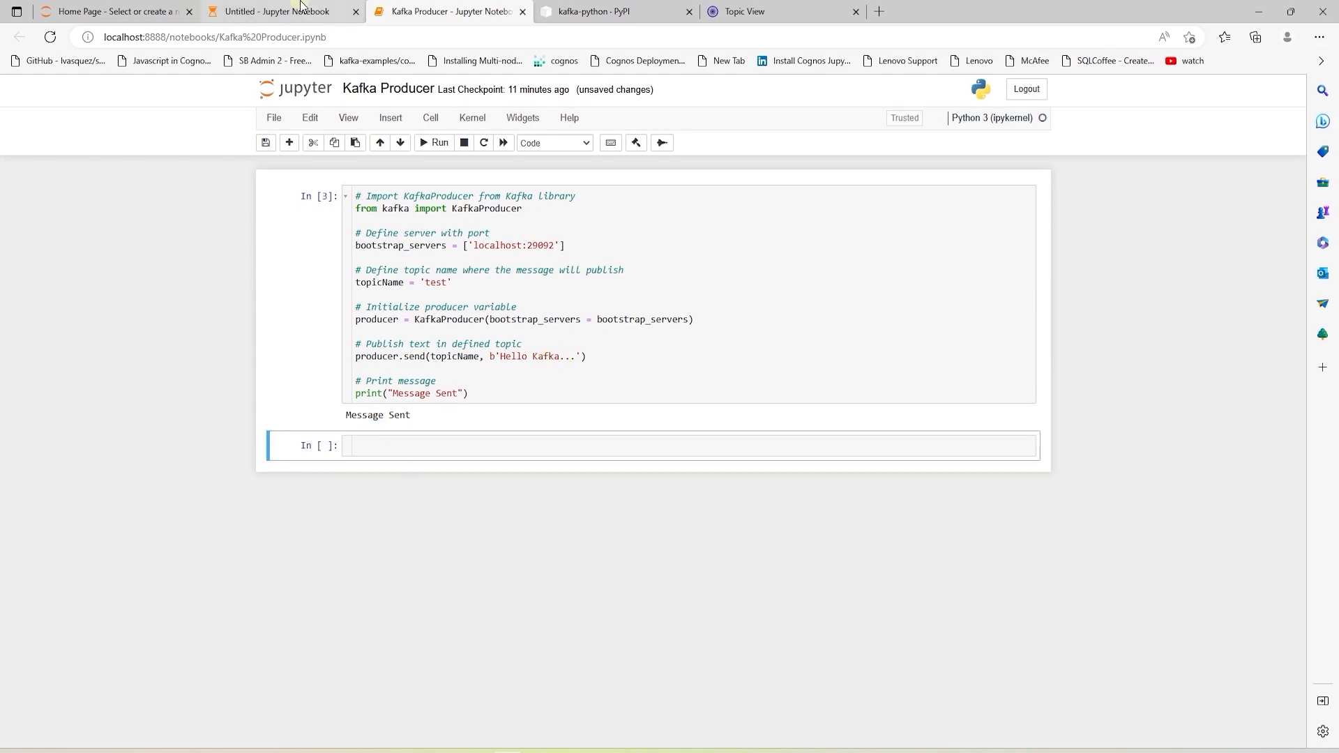
click(779, 11)
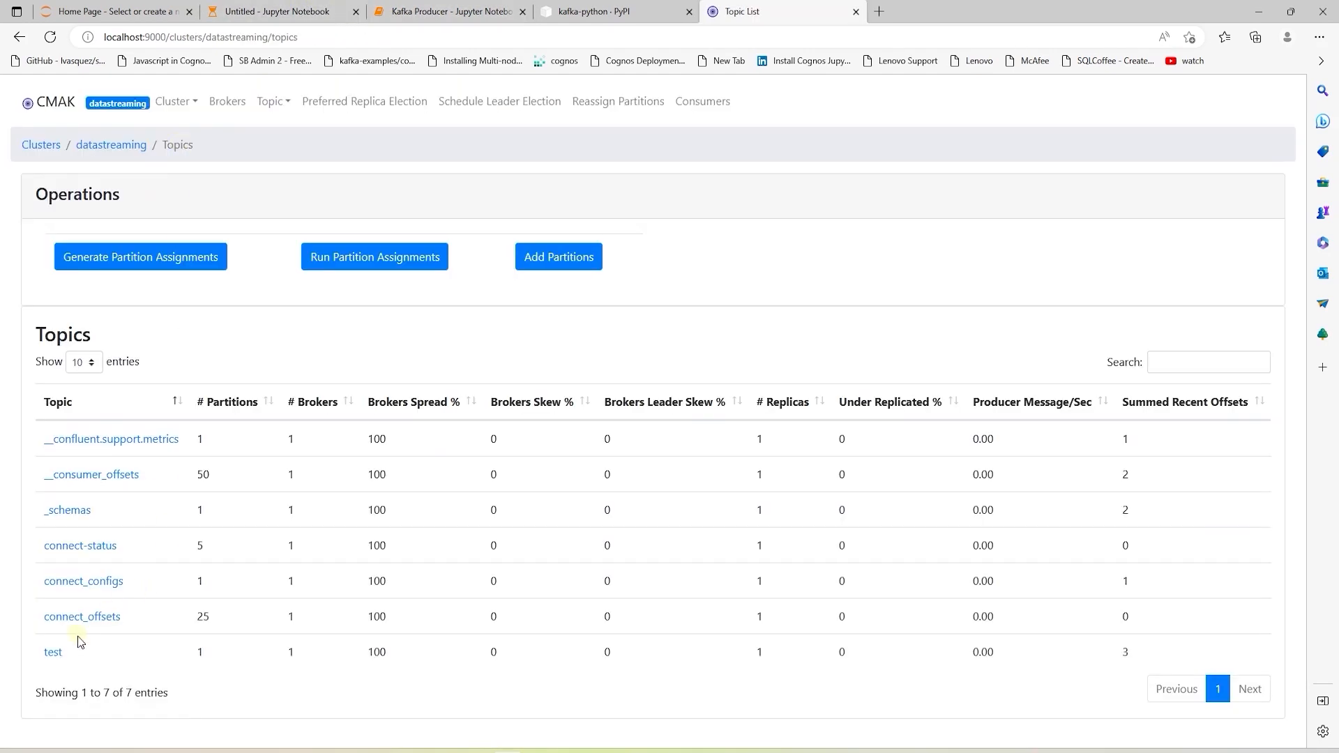
mouse_move(1043, 665)
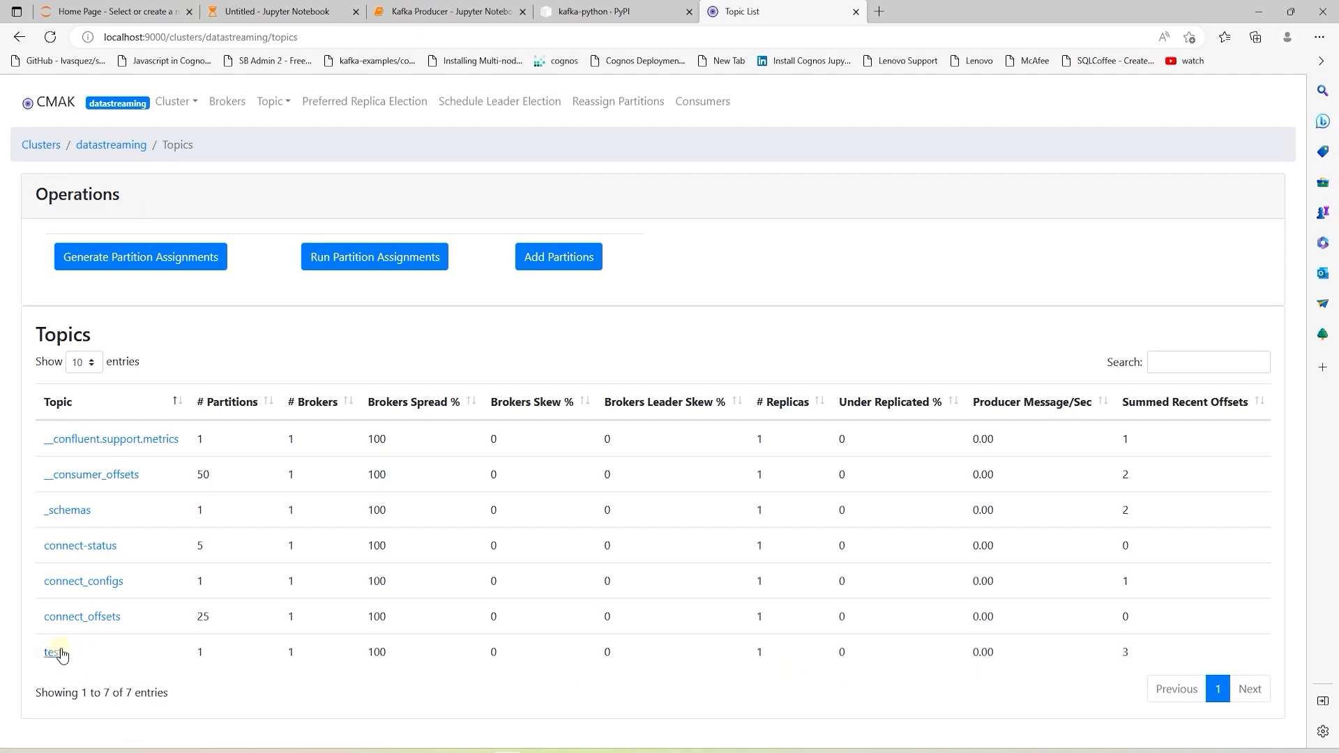
mouse_move(1175, 689)
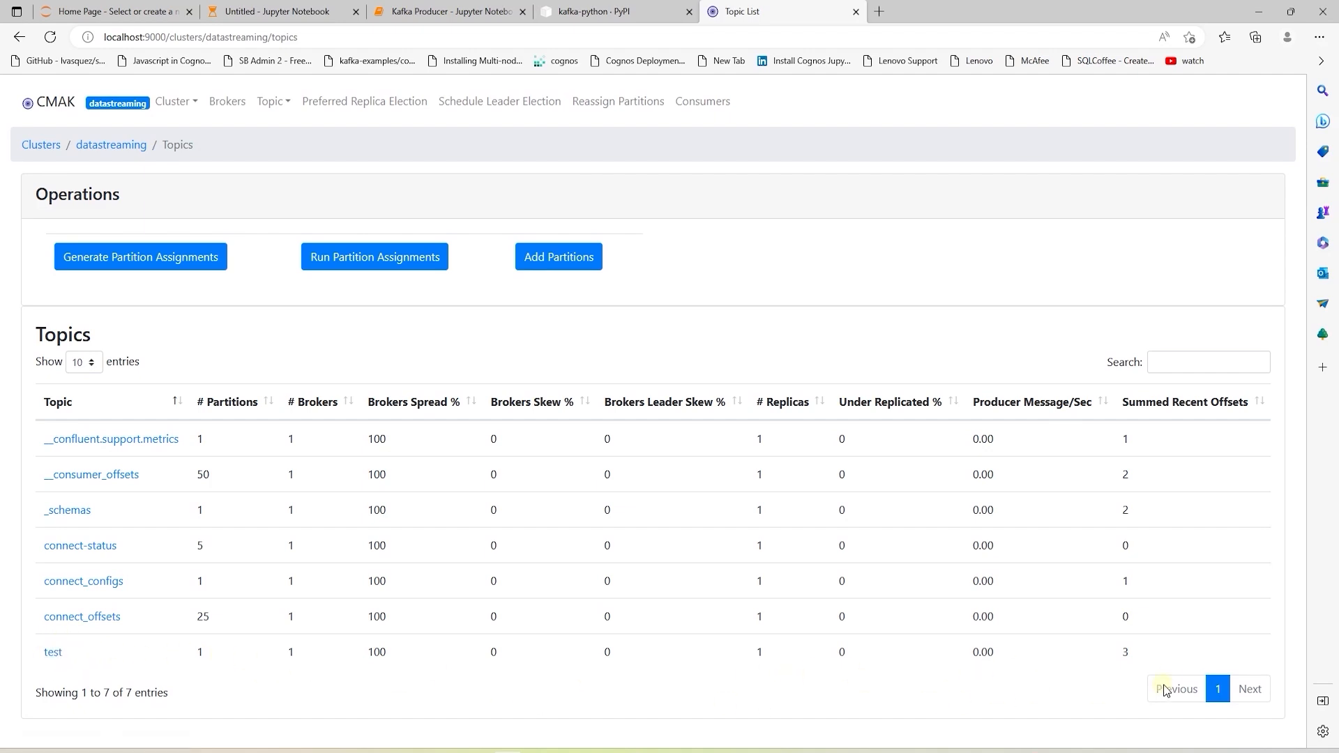
mouse_move(1136, 668)
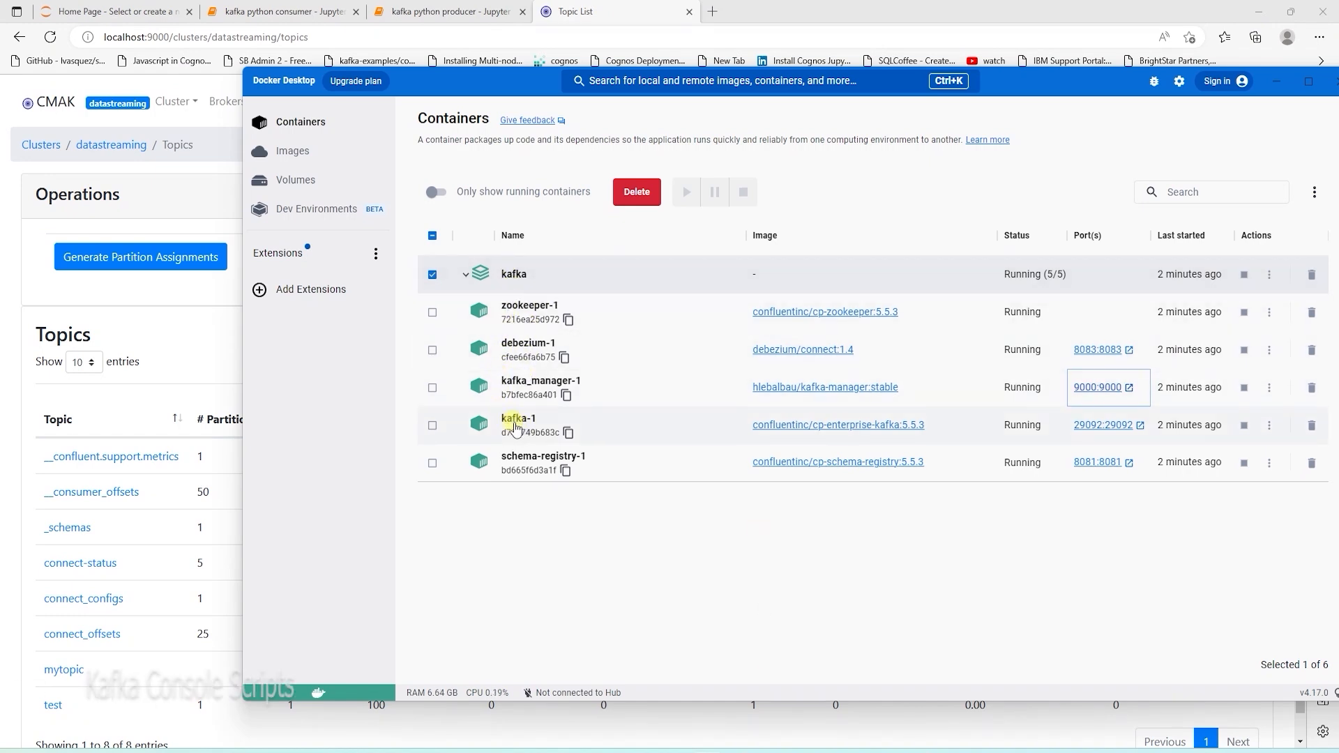
Open the kafka-1 container's Terminal tab in Docker Desktop.
click(520, 418)
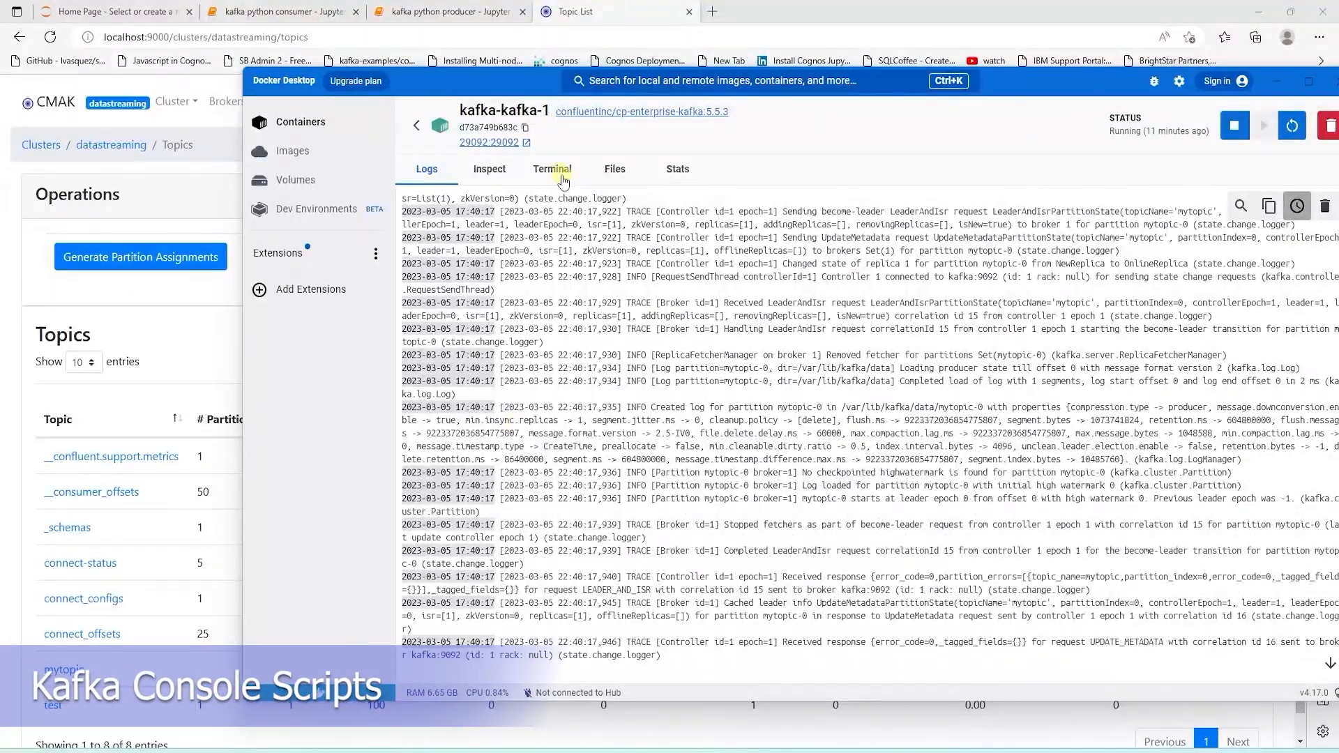
click(552, 168)
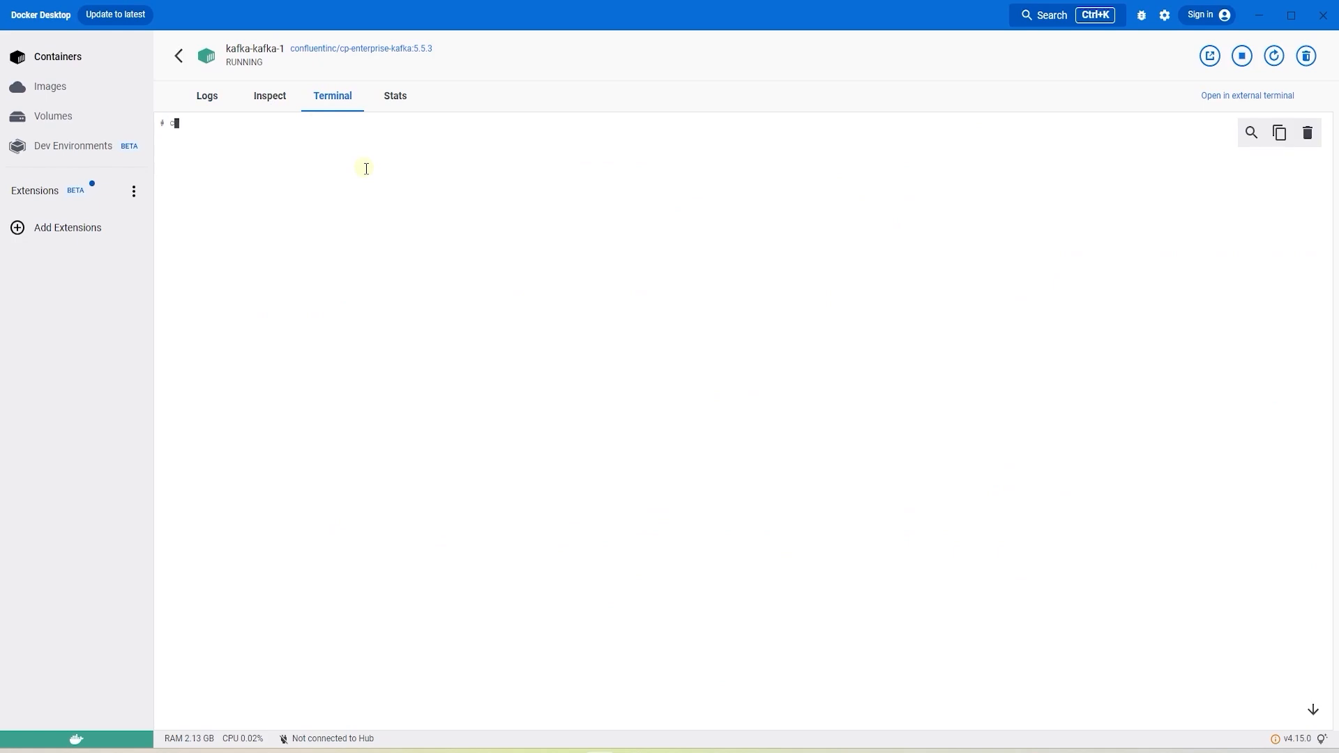
Change into usr/bin and list its contents, locating the kafka-topics tool.
text(cd usr)
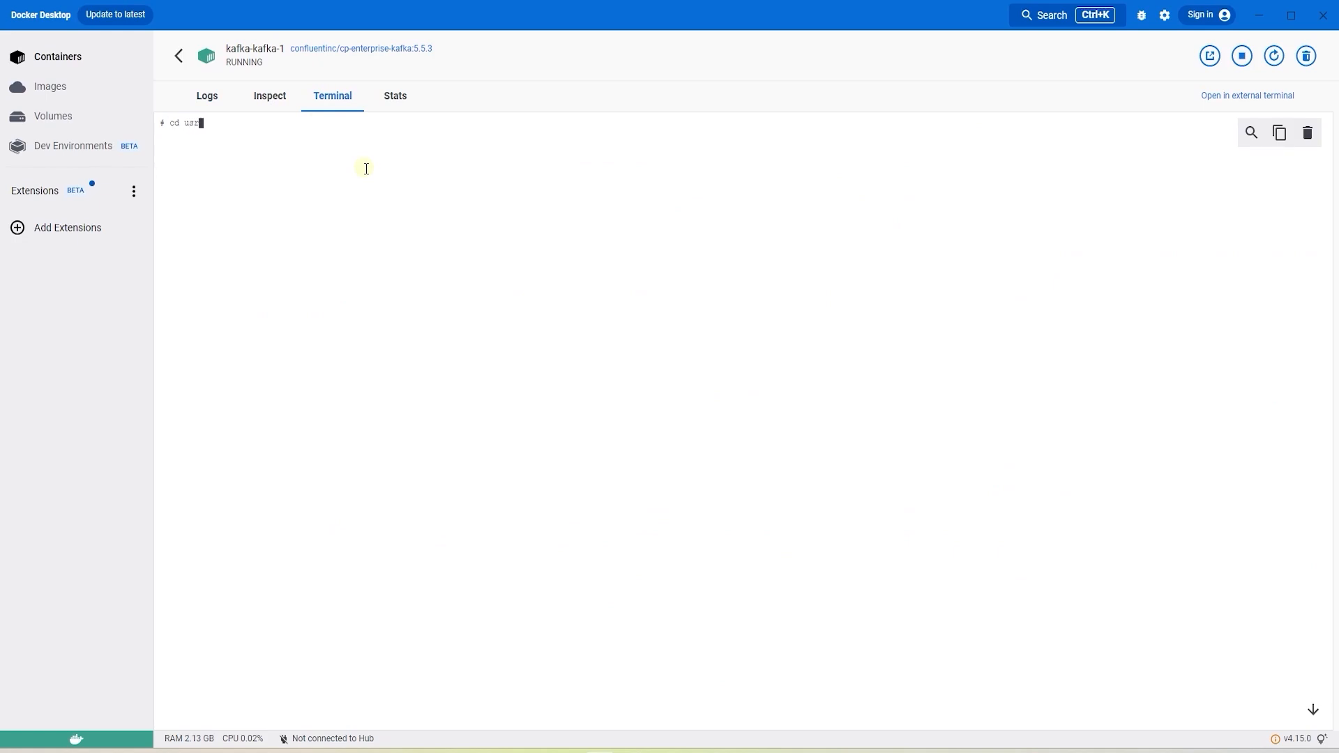
text(r/bin)
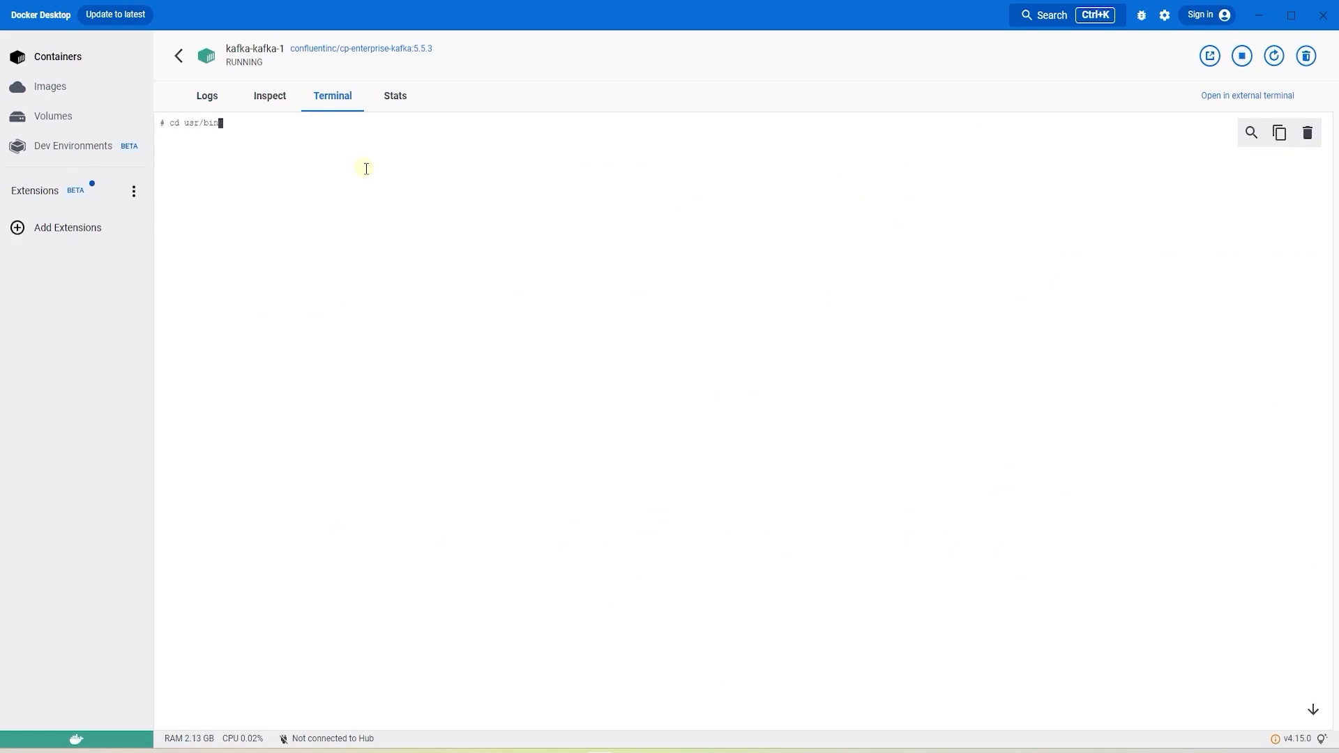
text(ls)
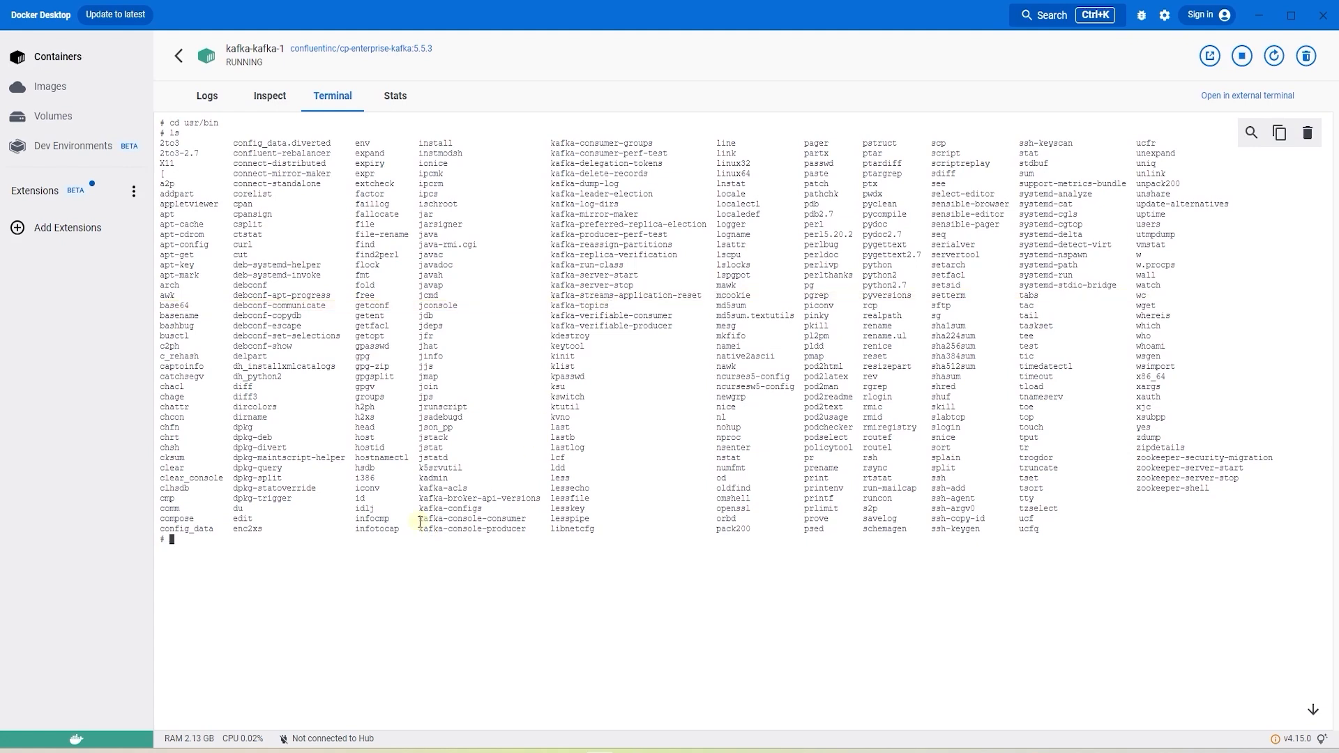
double_click(470, 518)
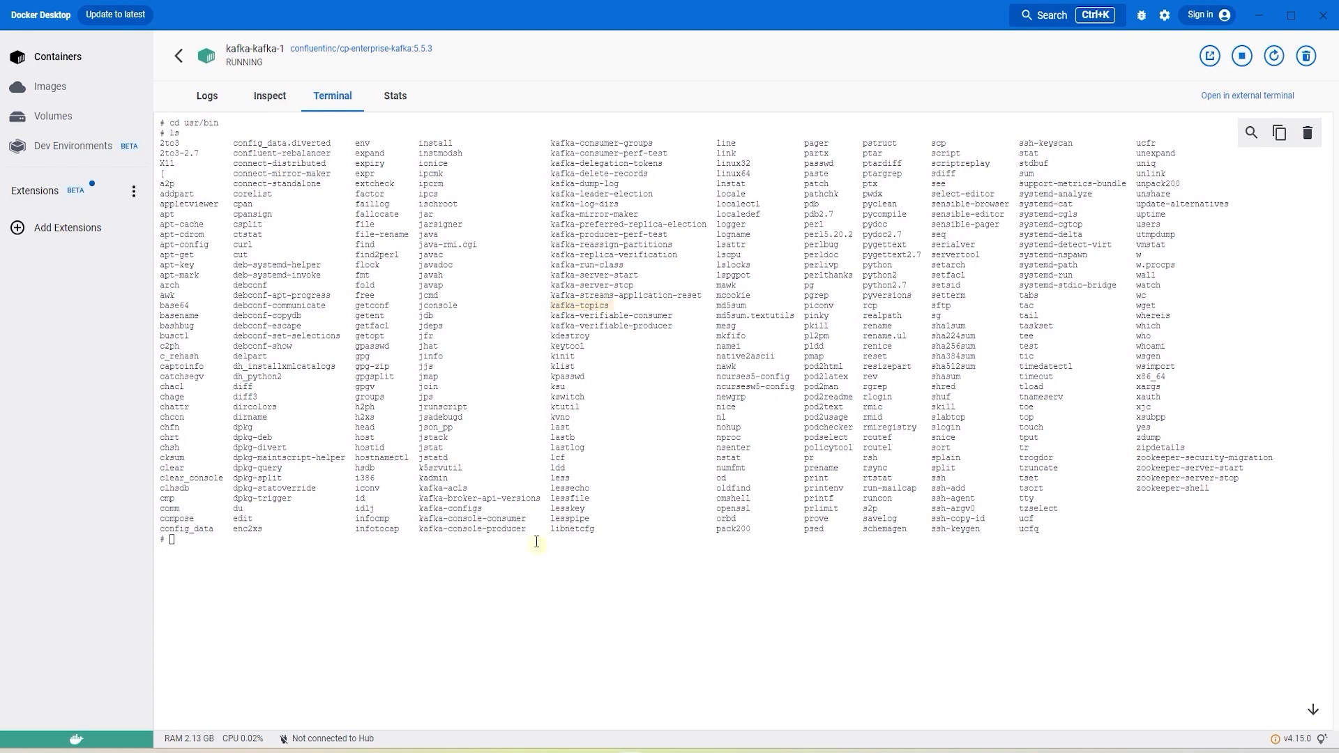
List topics with kafka-topics on localhost:9092, then consume test from the beginning.
text(kafka-topics --bootstrap-server=localhost:9092 --list)
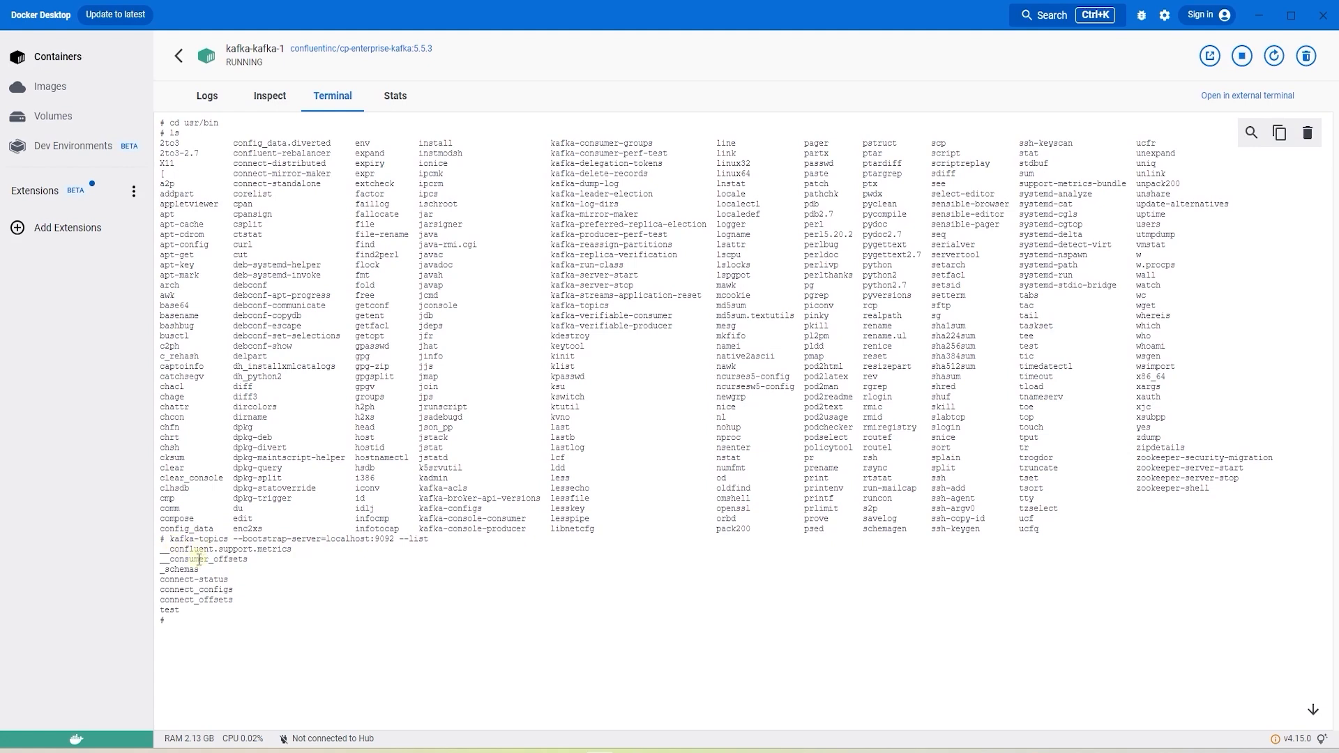
double_click(170, 610)
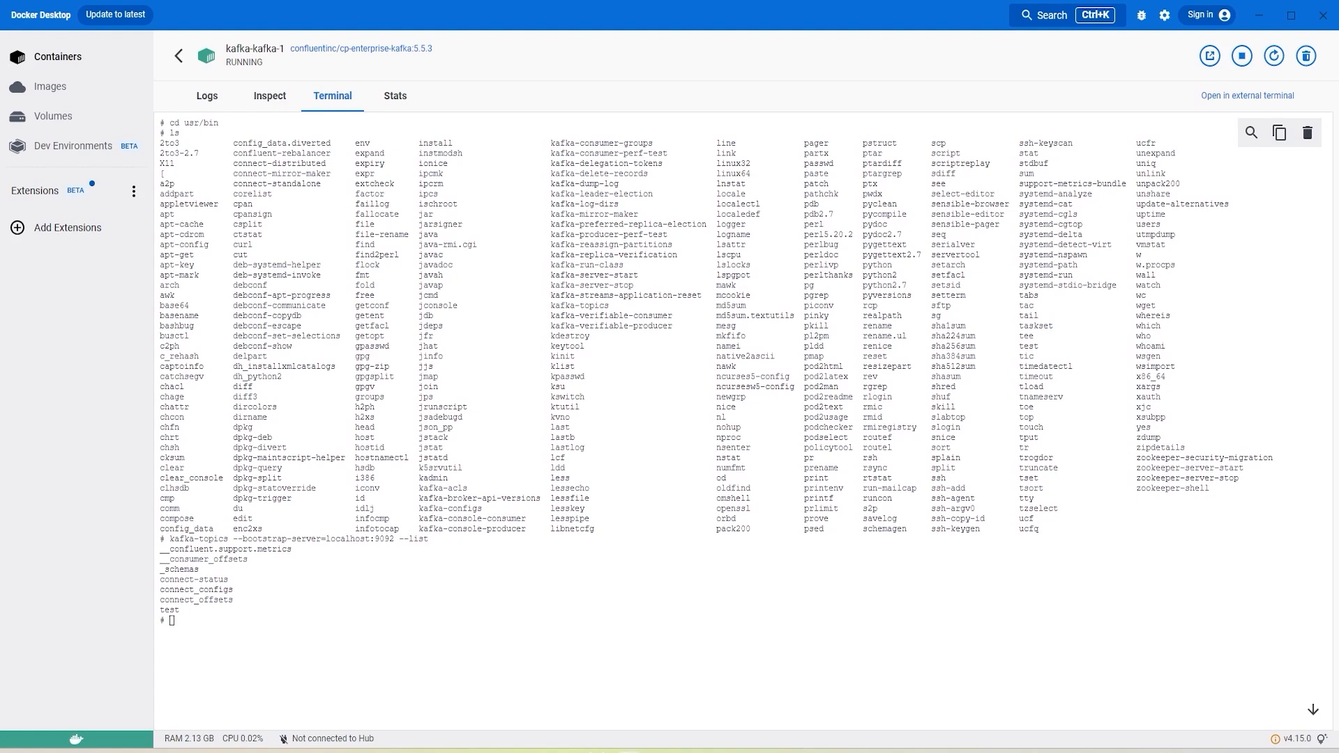
text(kafka-console-consumer --topic test --from-beginning --bootstrap-server localhost:9092)
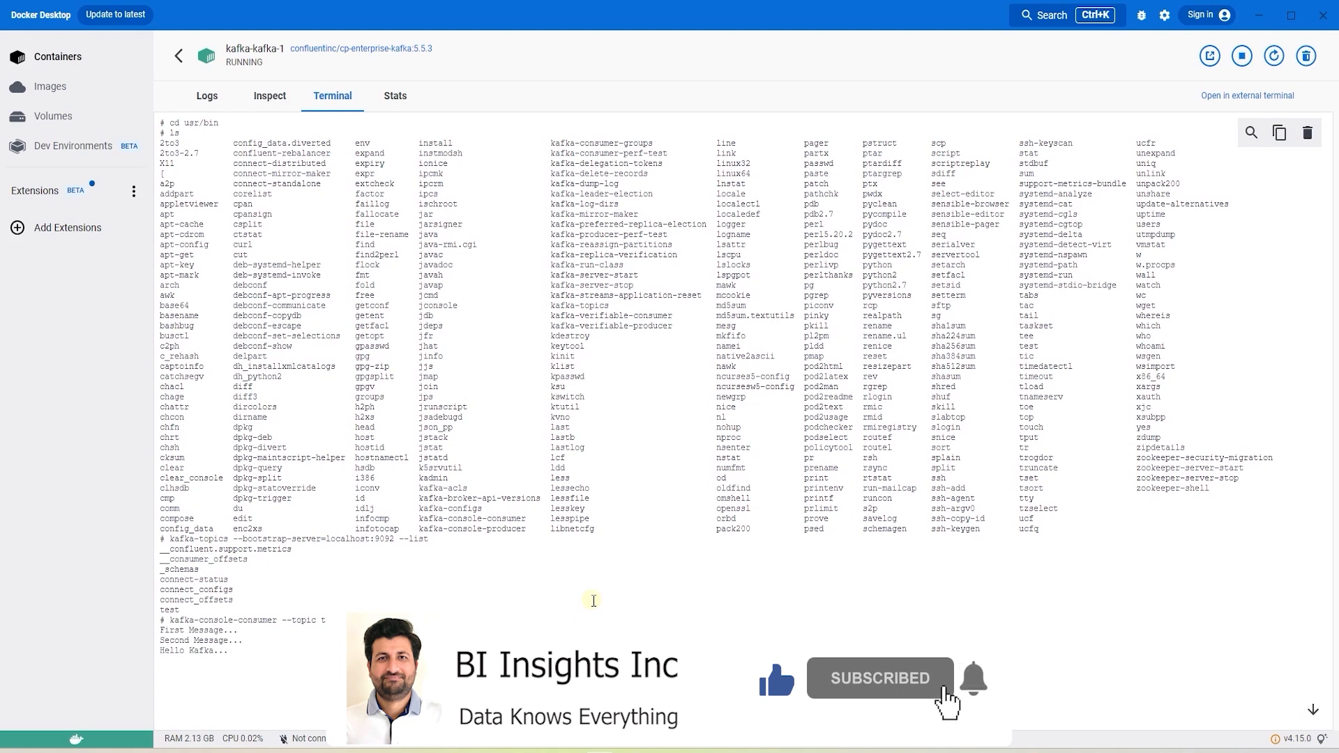
mouse_move(1113, 700)
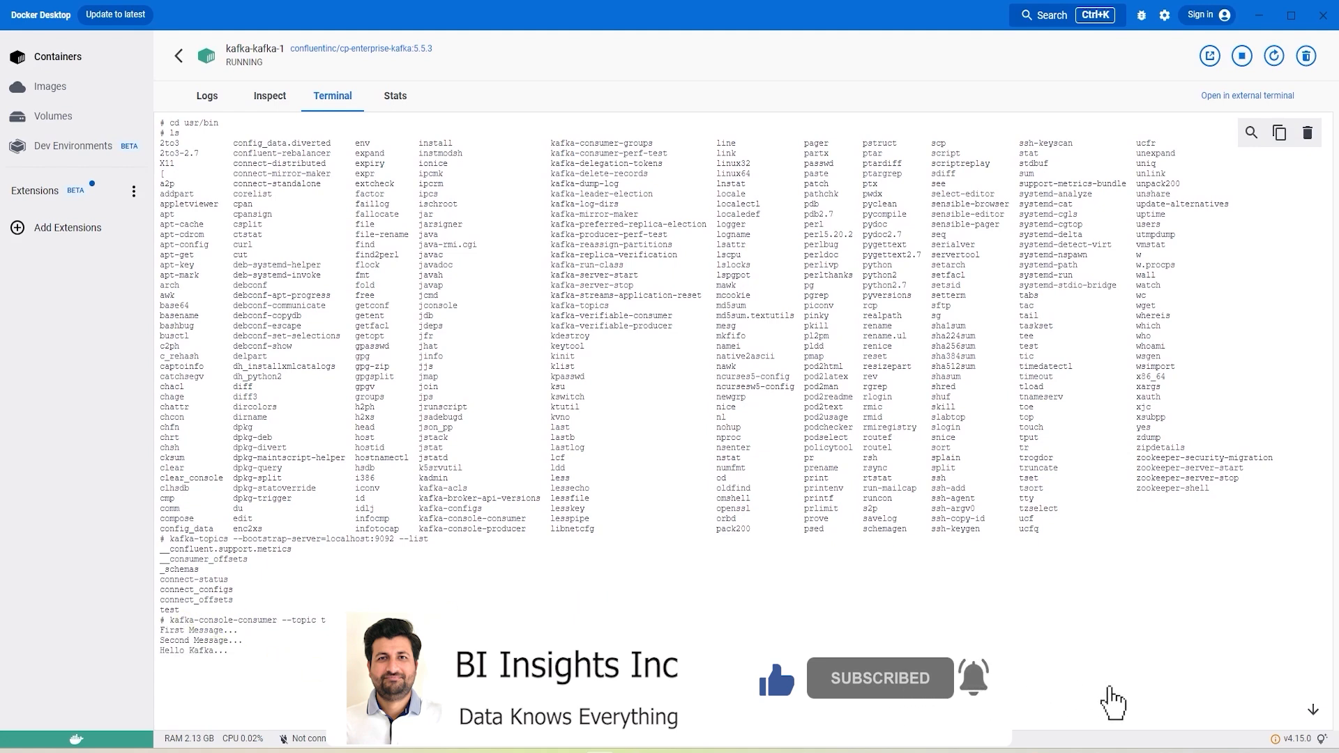